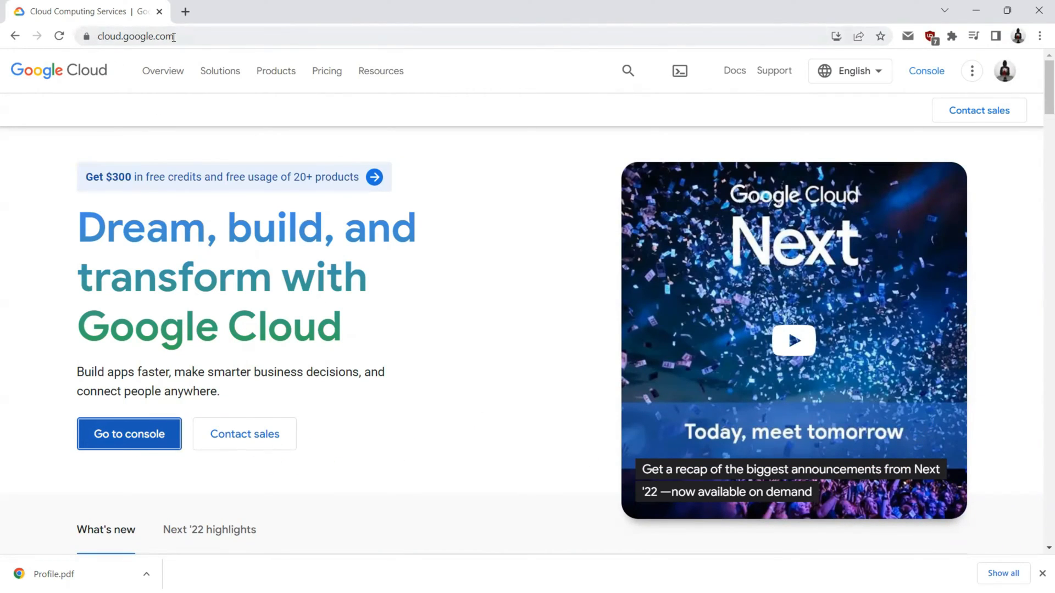
{"action": "mouse_move", "coordinate": [127, 434]}
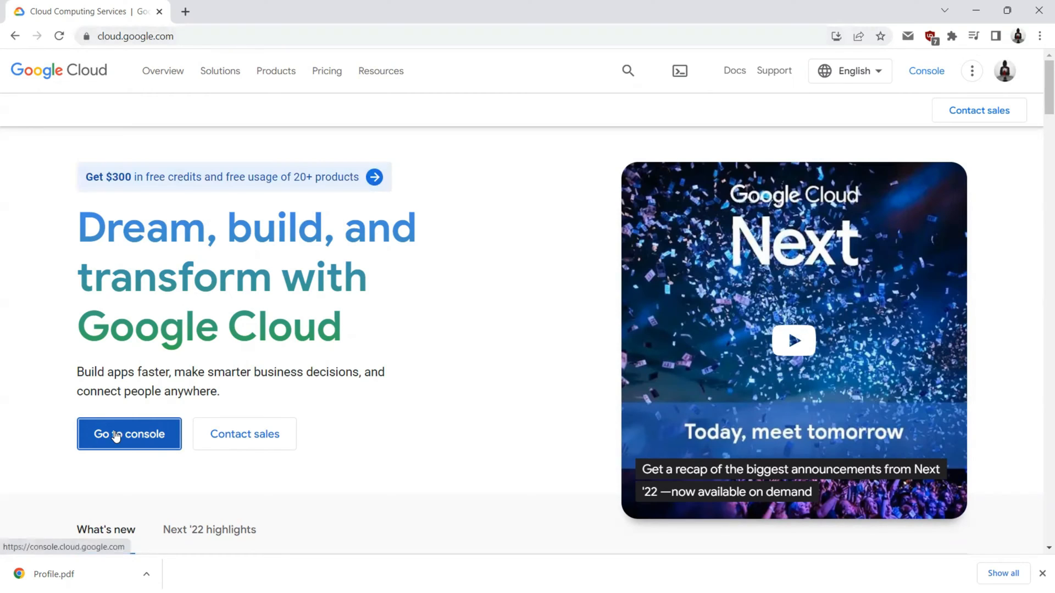
Go from cloud.google.com to the Cloud Console welcome page.
{"action": "left_click", "coordinate": [129, 434]}
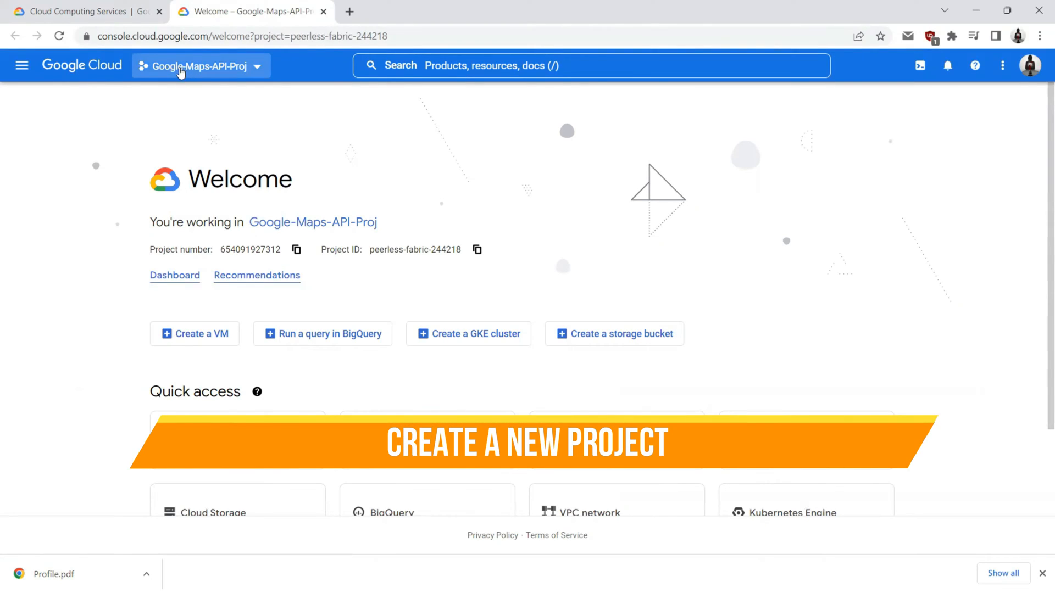
Create a new project named cloudsql-pgsql from the project picker and make it current.
{"action": "left_click", "coordinate": [200, 65]}
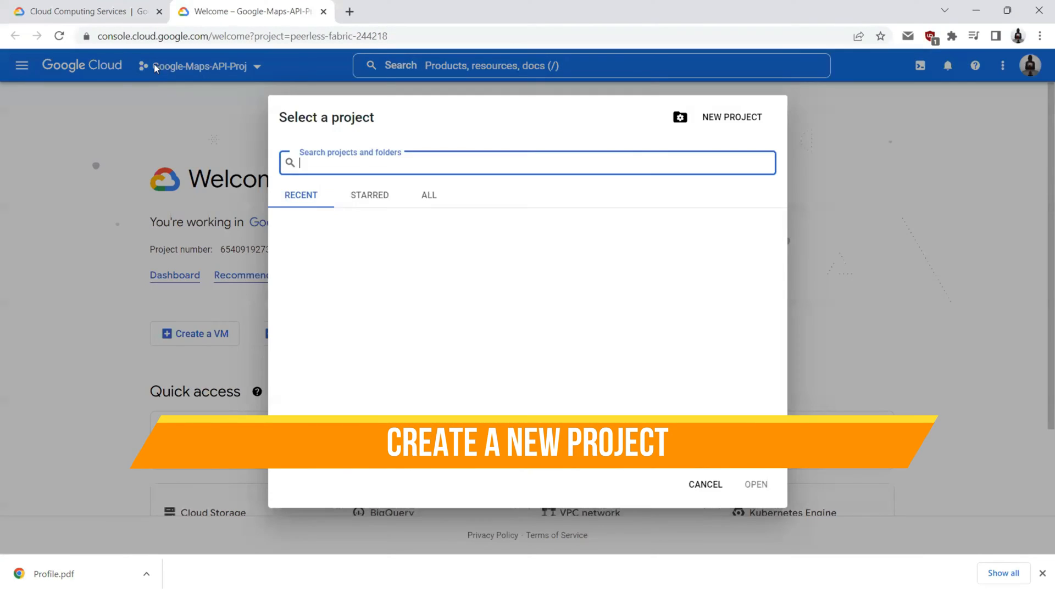
{"action": "left_click", "coordinate": [731, 117]}
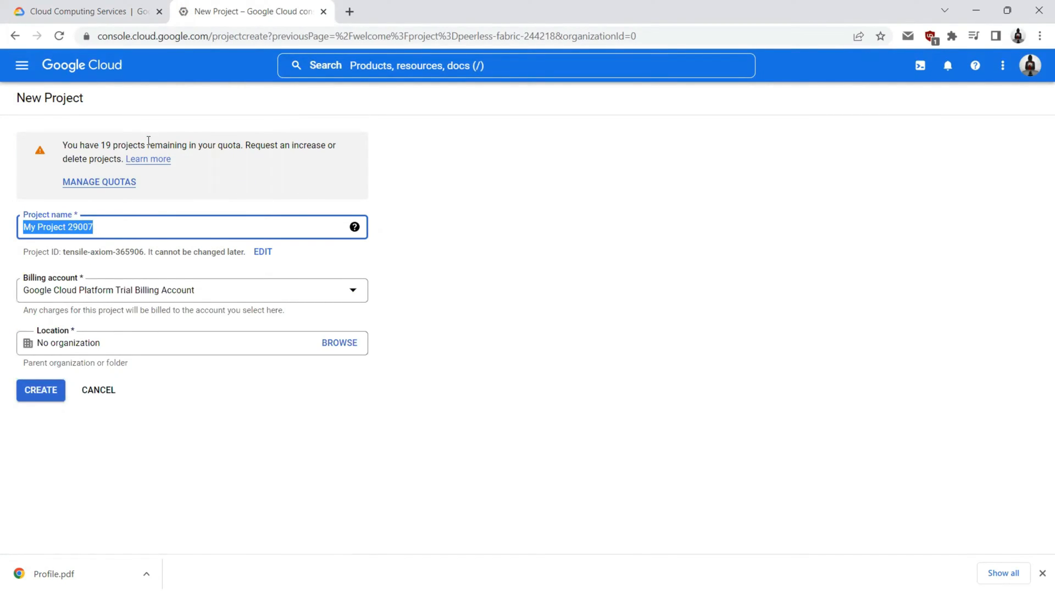
{"action": "type", "text": "cloudsql-pgsql"}
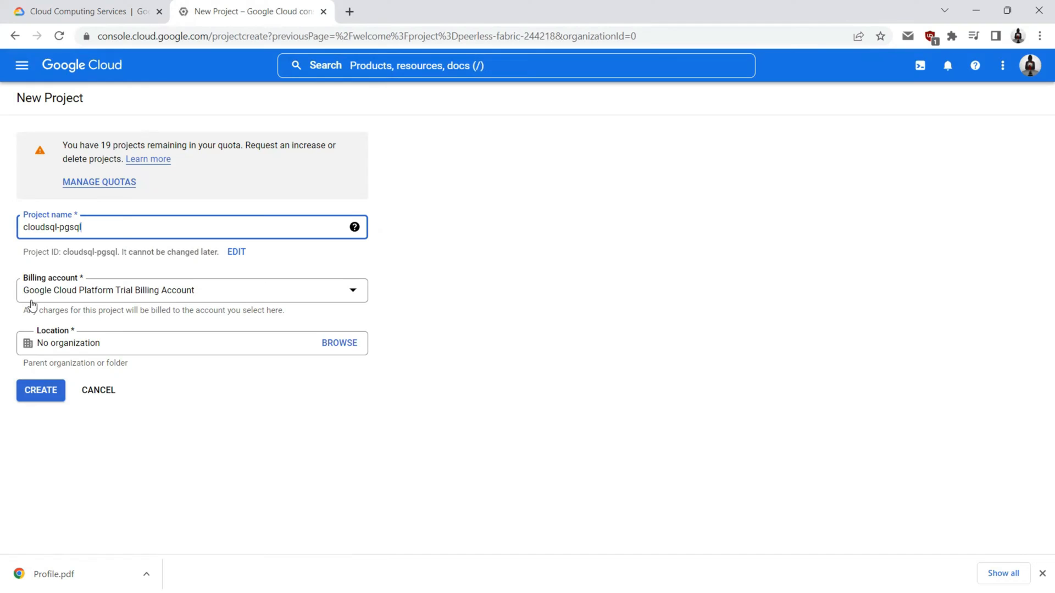
{"action": "mouse_move", "coordinate": [61, 294]}
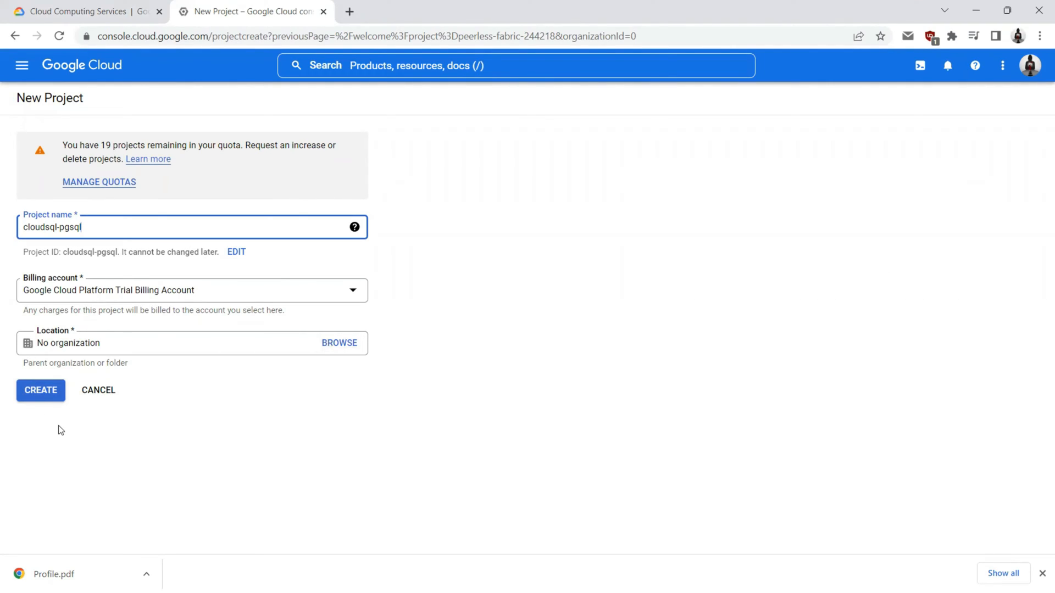
{"action": "mouse_move", "coordinate": [40, 390]}
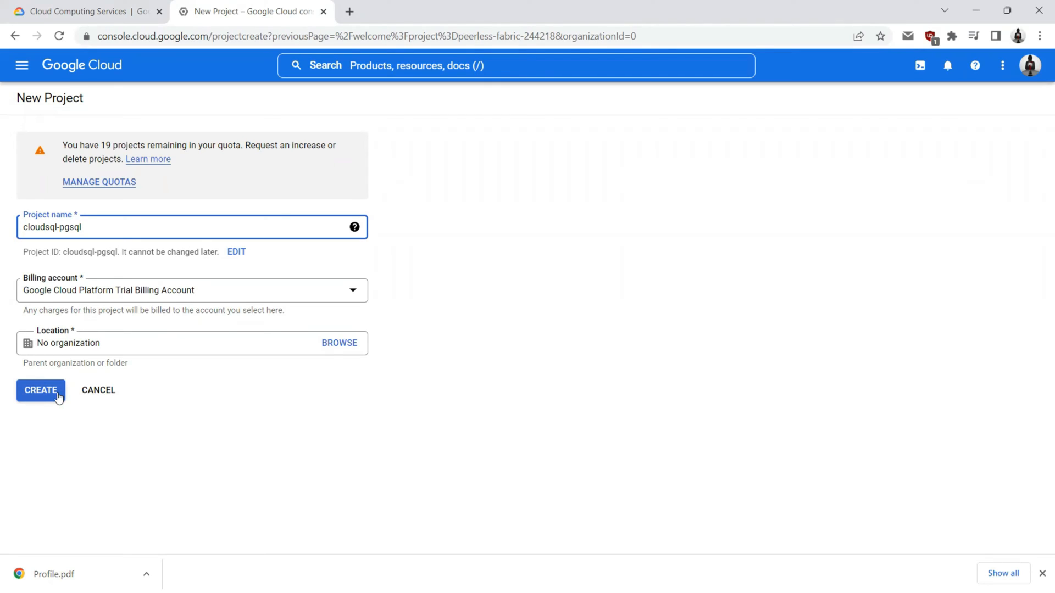
{"action": "left_click", "coordinate": [41, 390]}
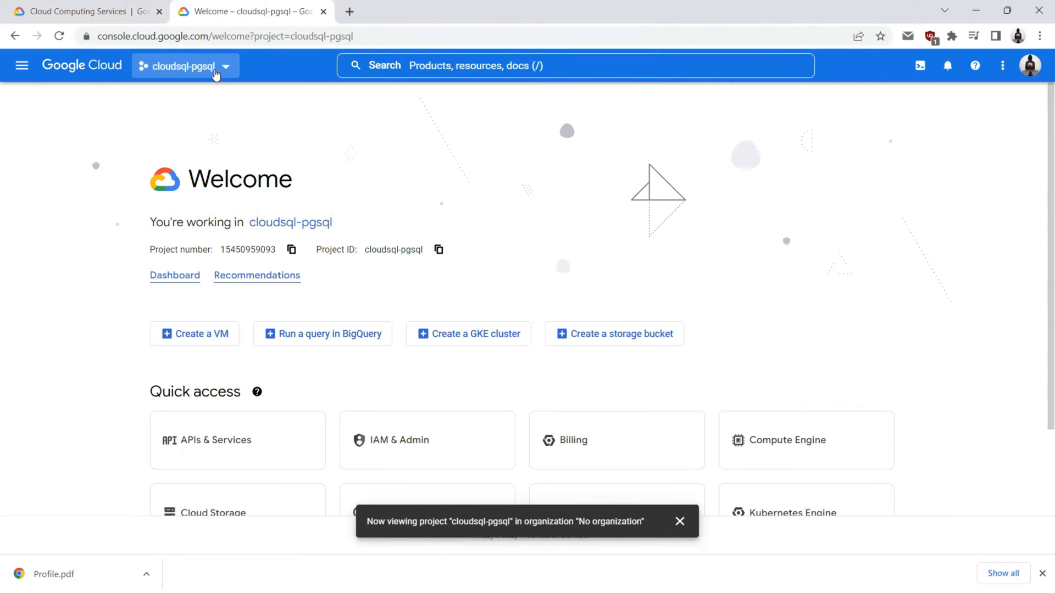
Navigate to Cloud SQL and start creating a new instance, reaching the engine choice.
{"action": "left_click", "coordinate": [22, 65]}
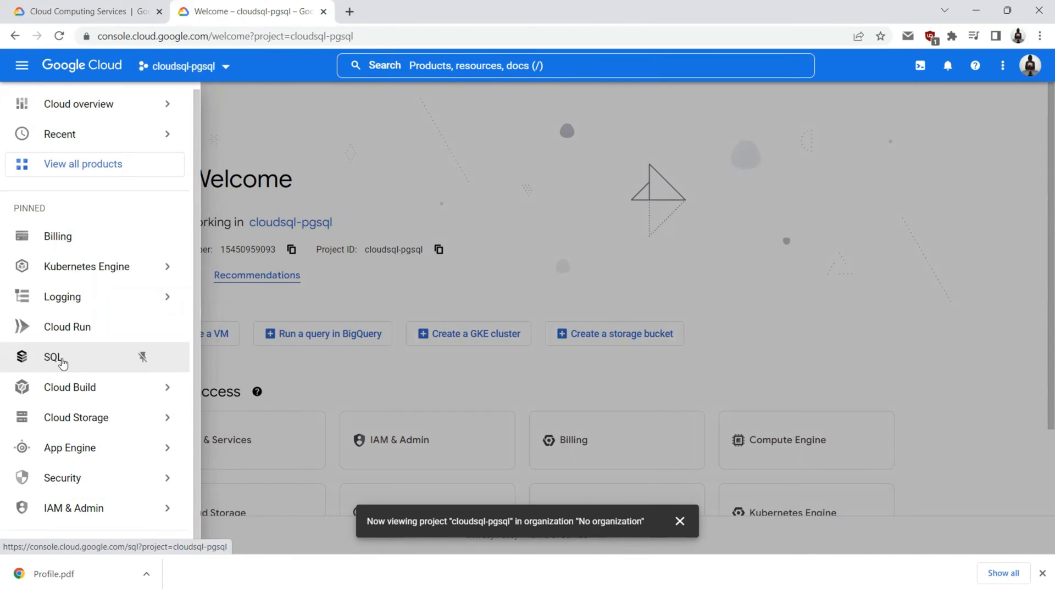
{"action": "left_click", "coordinate": [53, 357]}
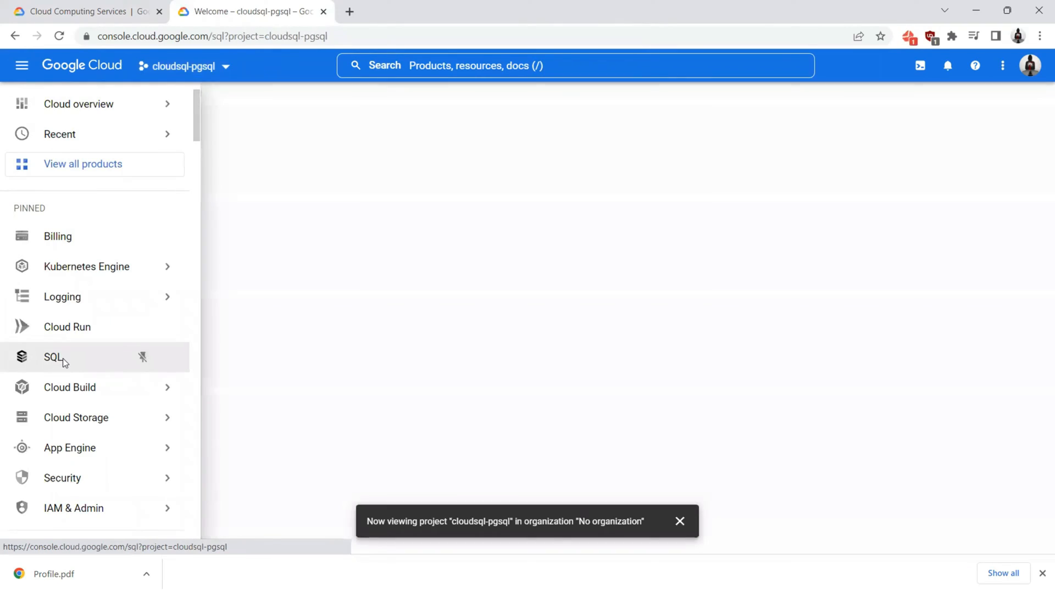
{"action": "left_click", "coordinate": [52, 357]}
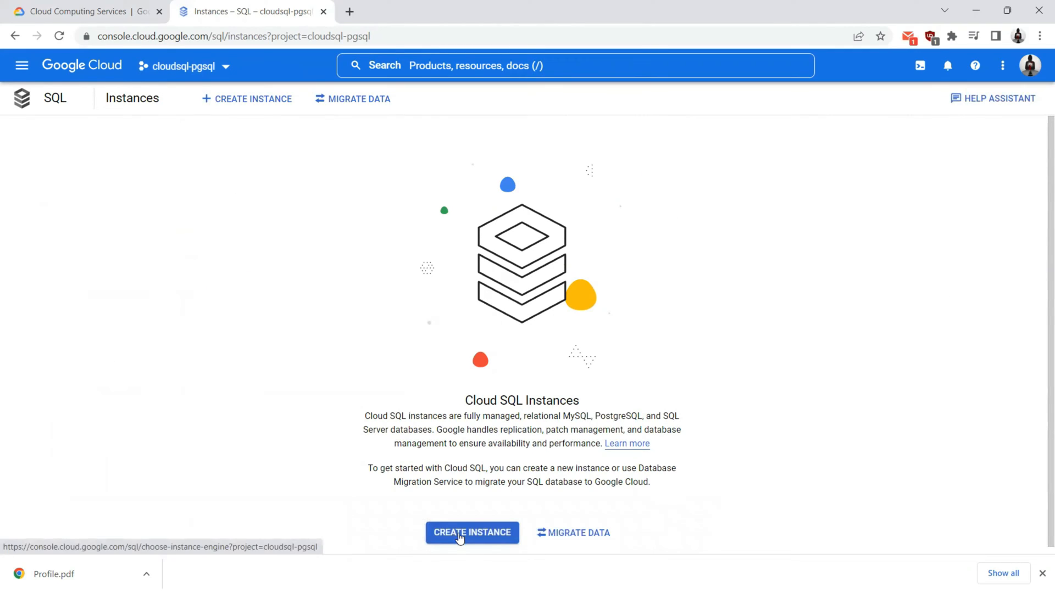
{"action": "left_click", "coordinate": [471, 533]}
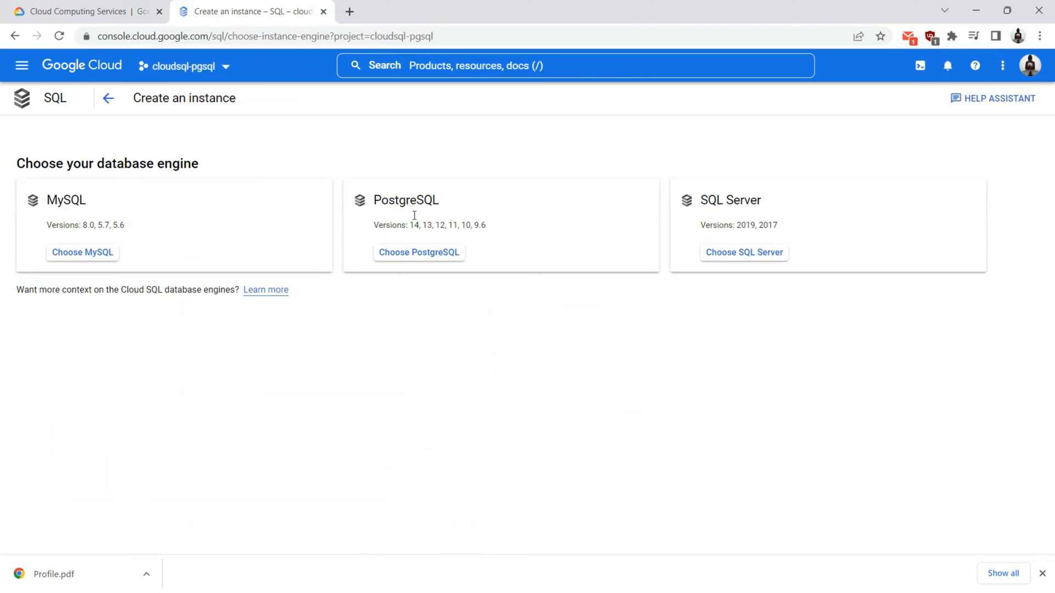
Choose PostgreSQL, enabling the Compute Engine API when prompted, to reach the instance form.
{"action": "left_click", "coordinate": [418, 253]}
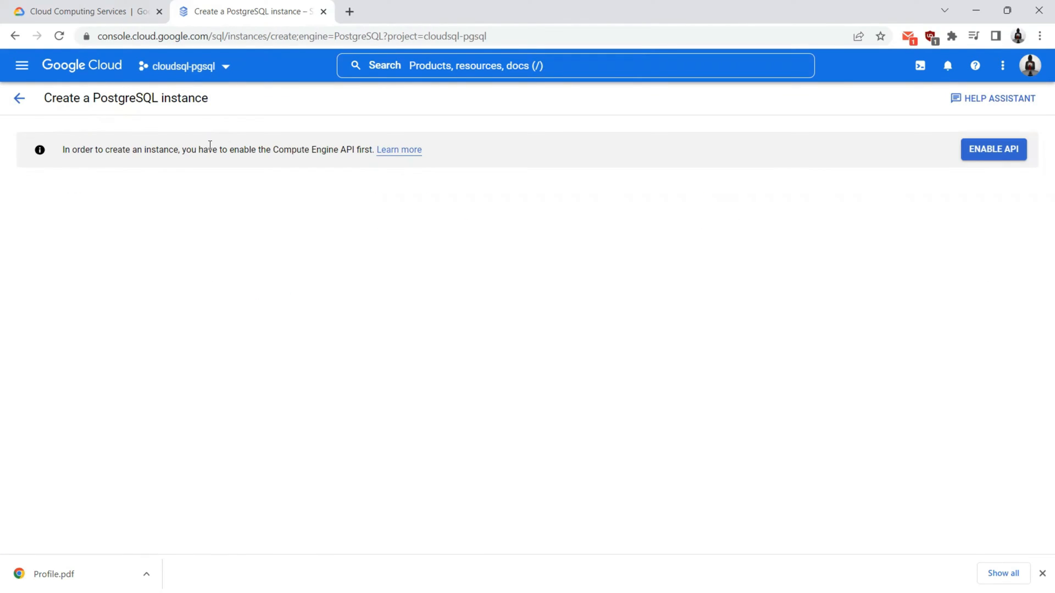
{"action": "mouse_move", "coordinate": [274, 162]}
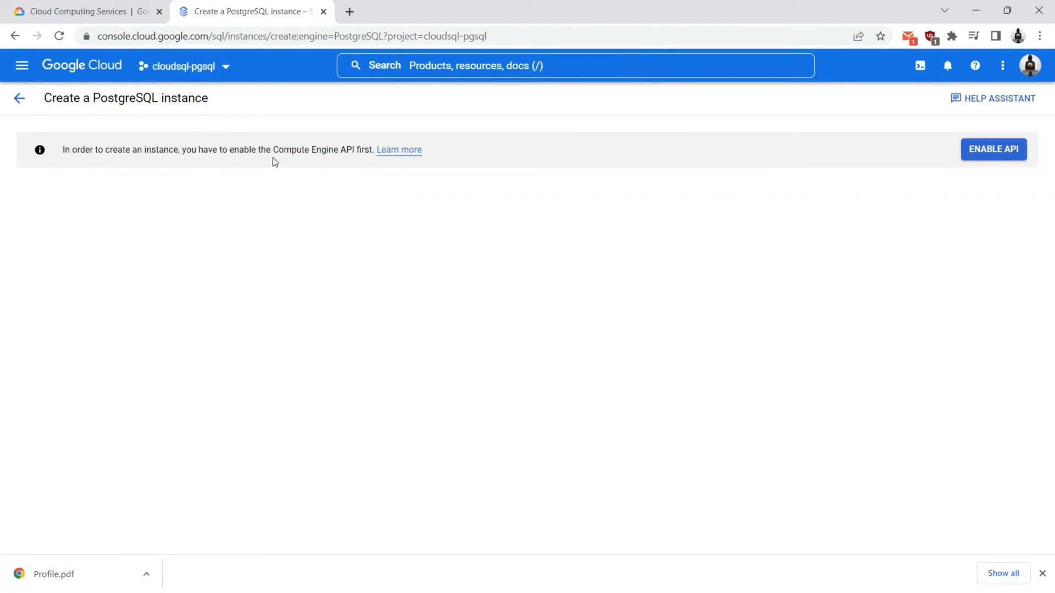
{"action": "mouse_move", "coordinate": [993, 148]}
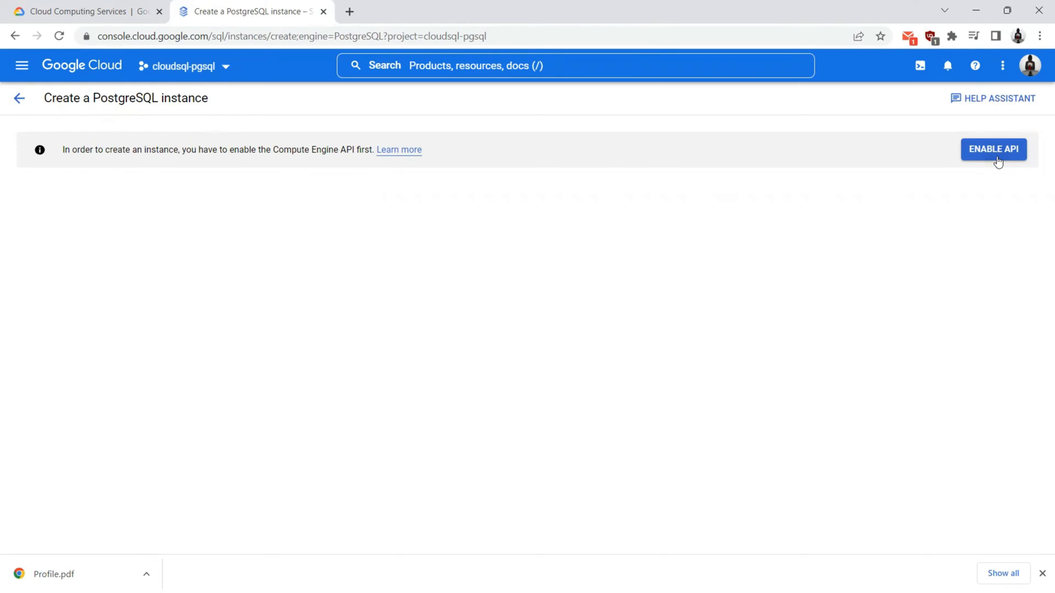
{"action": "left_click", "coordinate": [993, 148]}
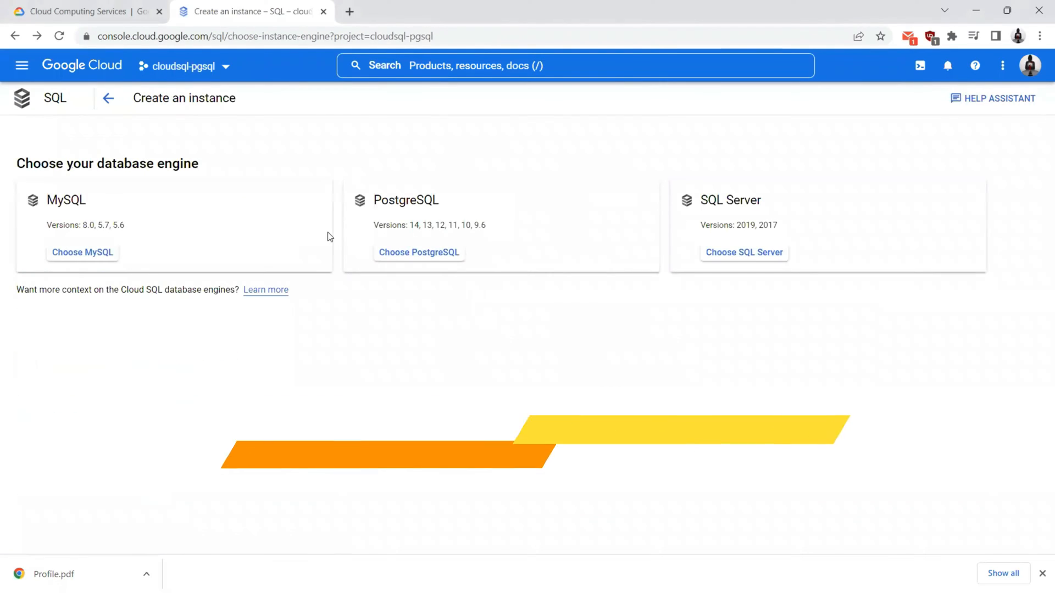
{"action": "left_click", "coordinate": [419, 253]}
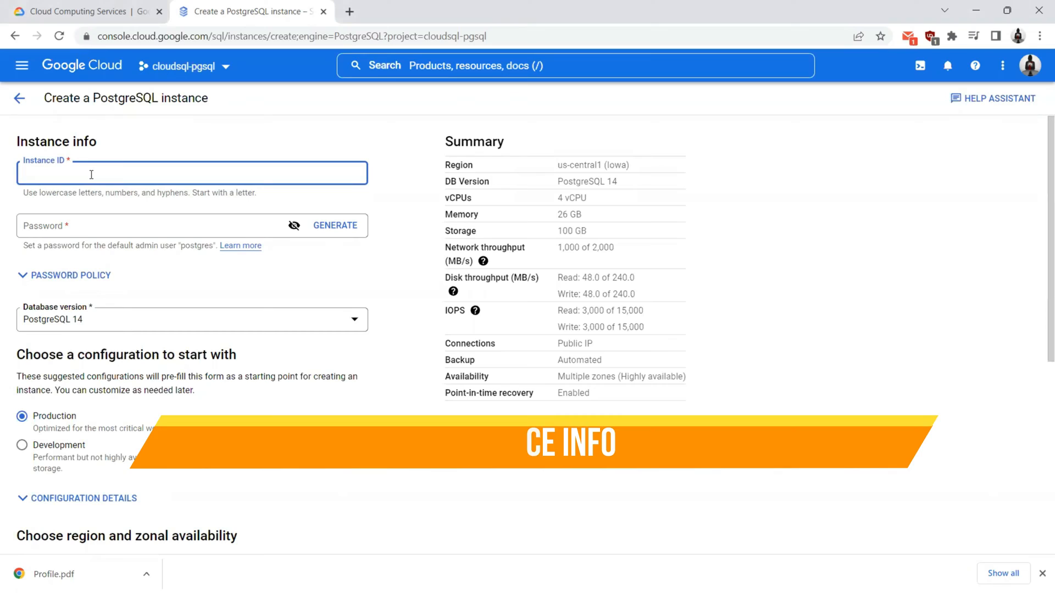
{"action": "type", "text": "tutlinks-pg-instance"}
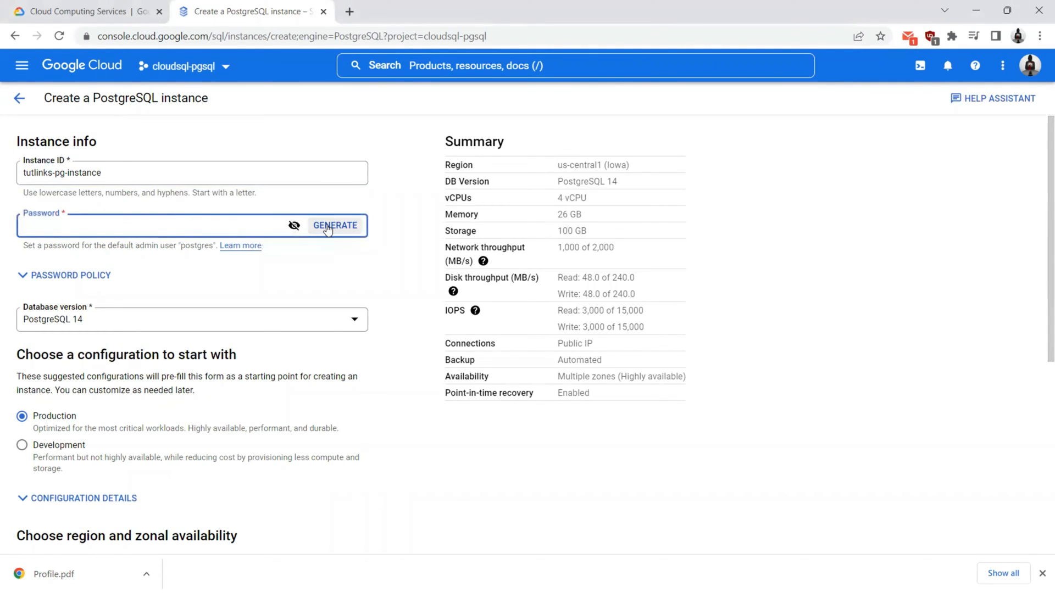
{"action": "left_click", "coordinate": [335, 225]}
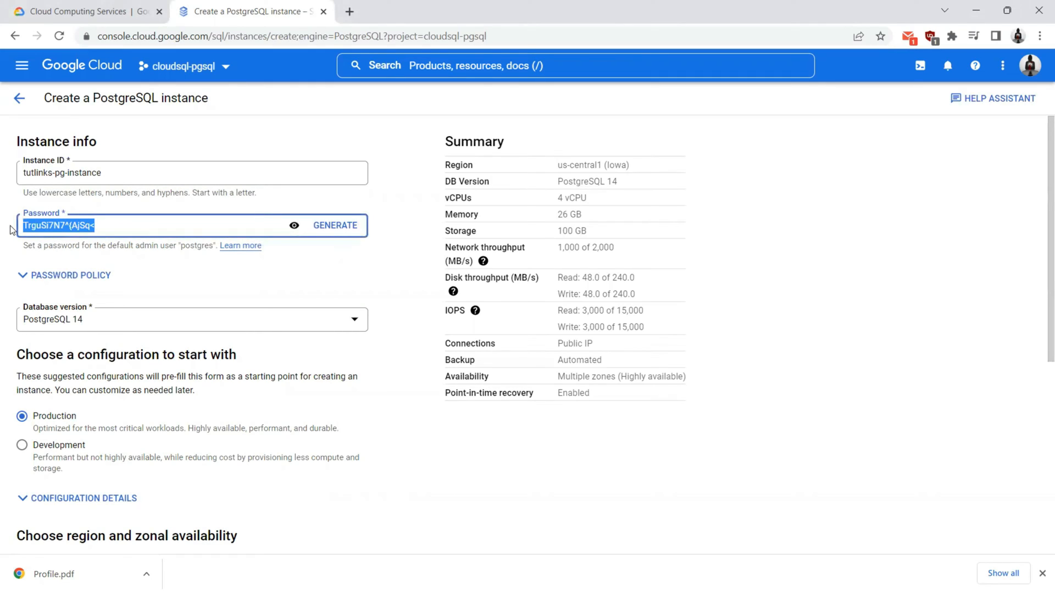
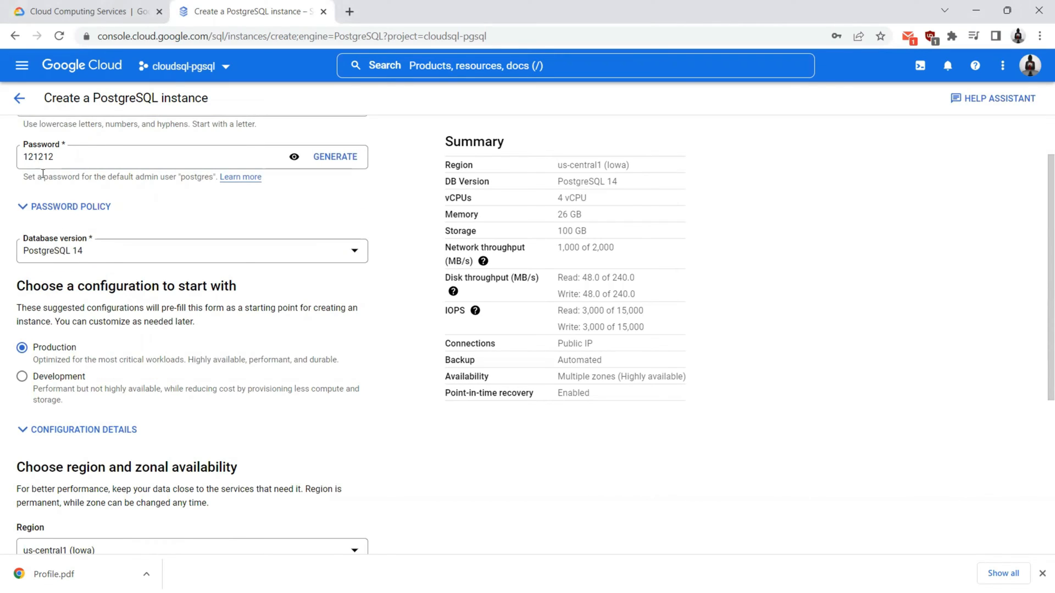
Keep PostgreSQL 14 as the database version.
{"action": "scroll", "scroll_direction": "down", "scroll_amount": 3}
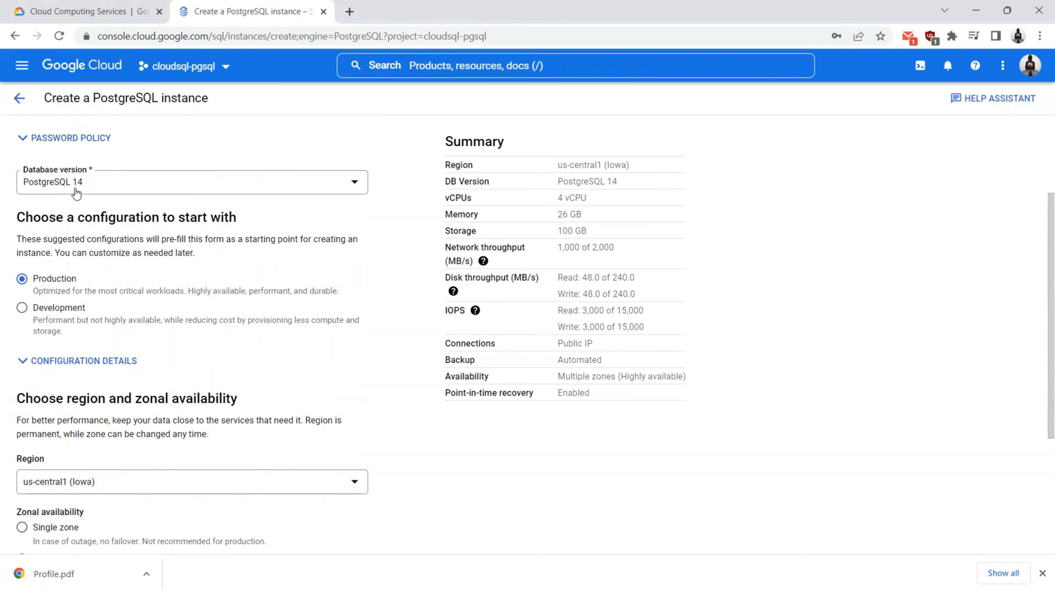
{"action": "left_click", "coordinate": [191, 182]}
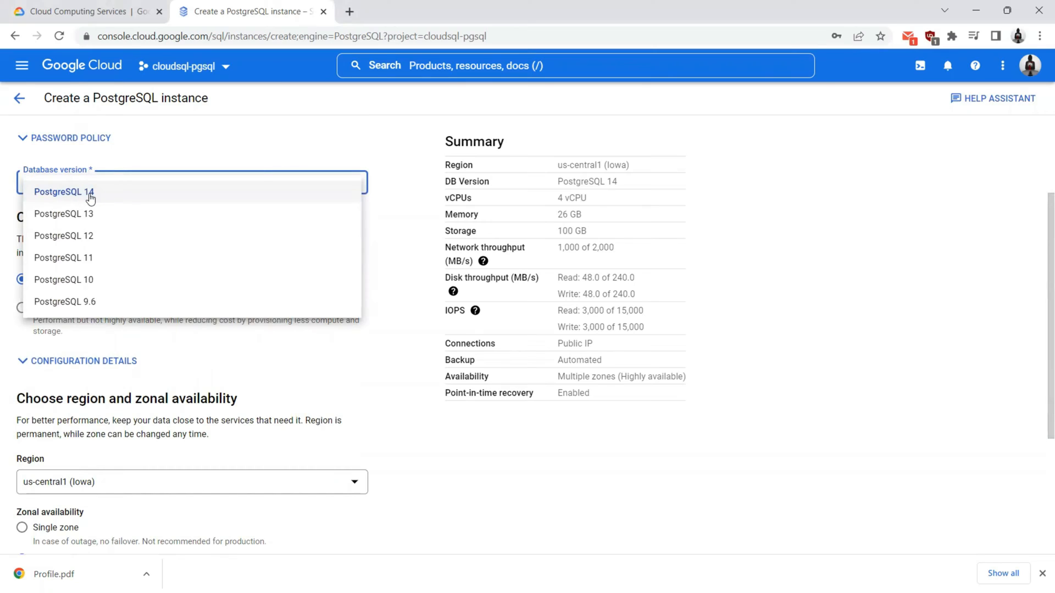
{"action": "mouse_move", "coordinate": [92, 279]}
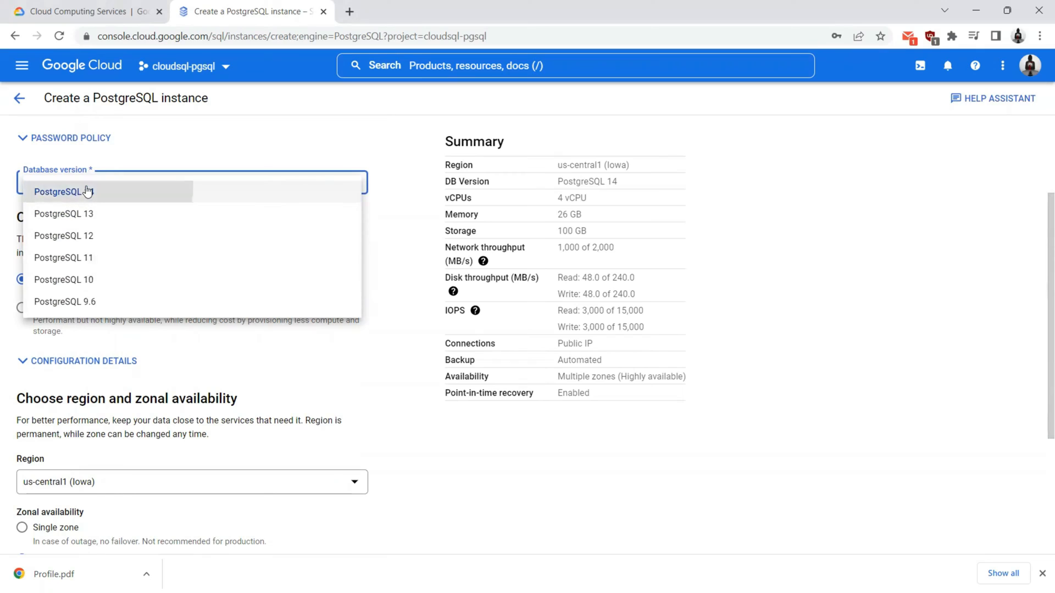
{"action": "left_click", "coordinate": [64, 191]}
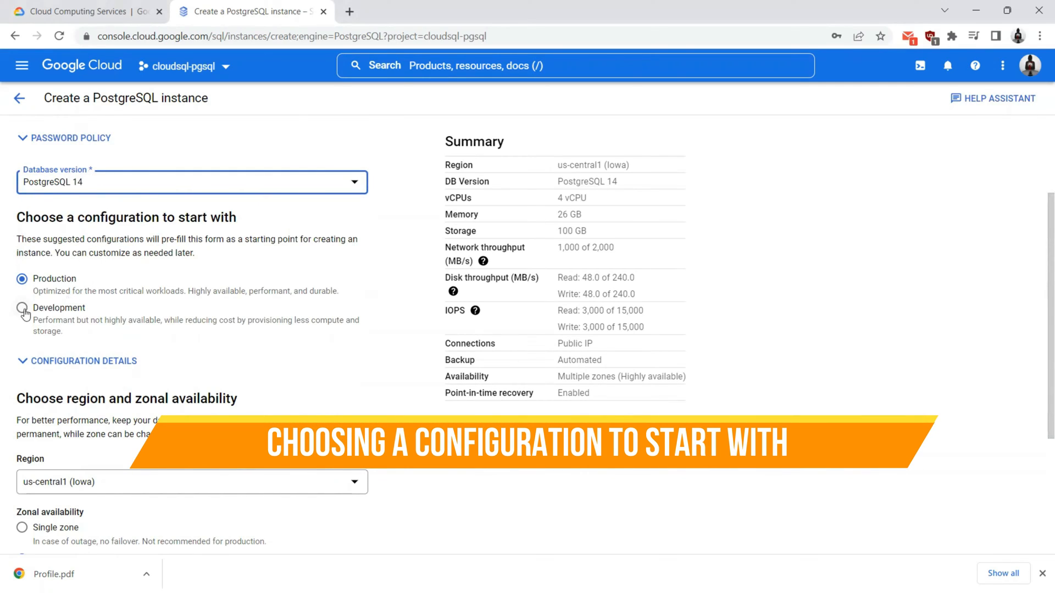
Apply the Development preset and keep region us-central1 (Iowa), single zone.
{"action": "left_click", "coordinate": [22, 307]}
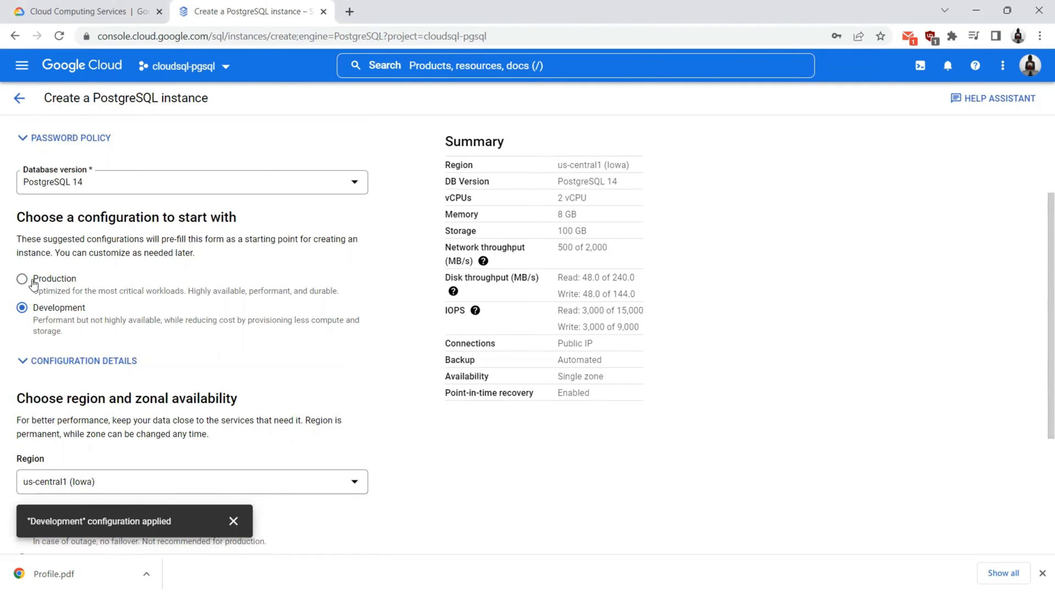
{"action": "mouse_move", "coordinate": [54, 285]}
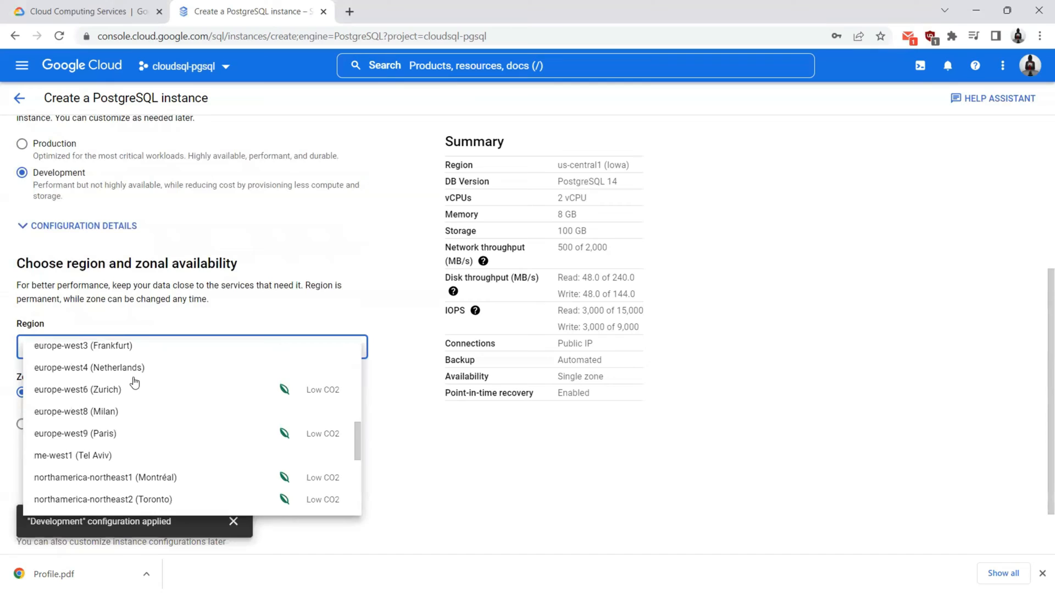
{"action": "scroll", "scroll_direction": "down", "scroll_amount": 3}
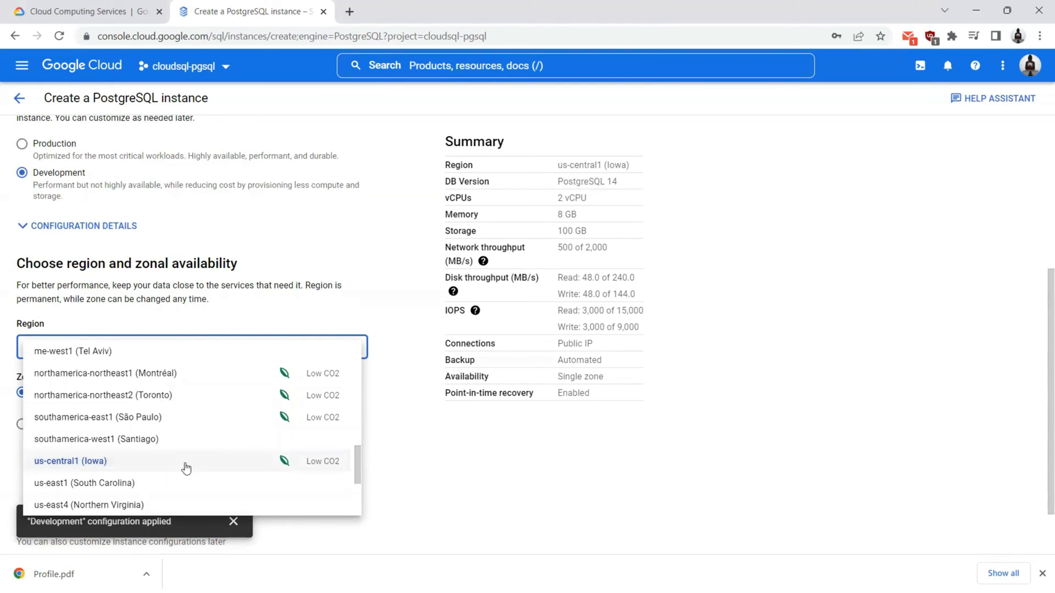
{"action": "mouse_move", "coordinate": [217, 396]}
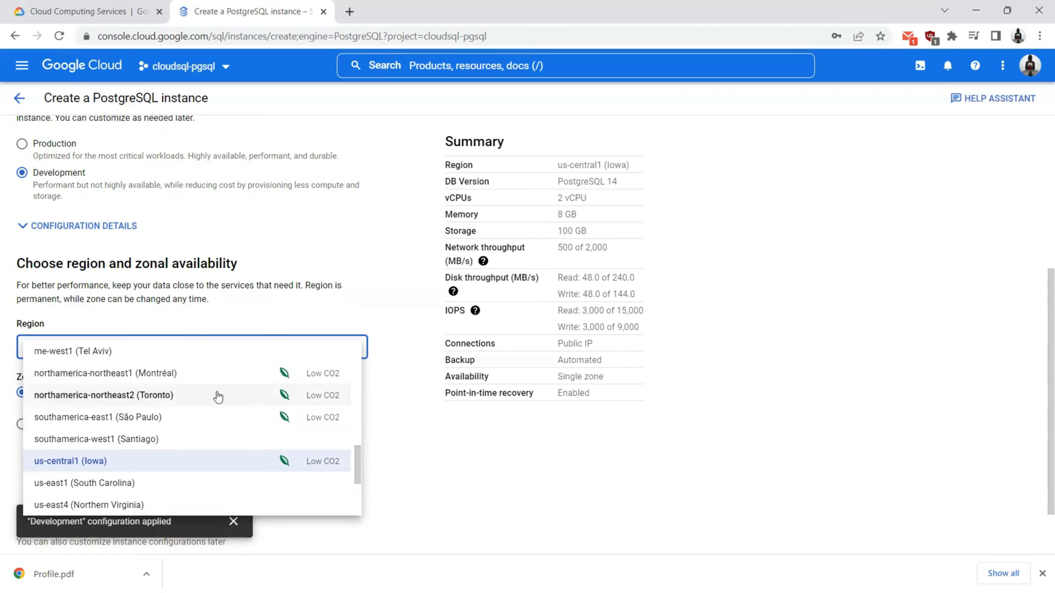
{"action": "mouse_move", "coordinate": [215, 393]}
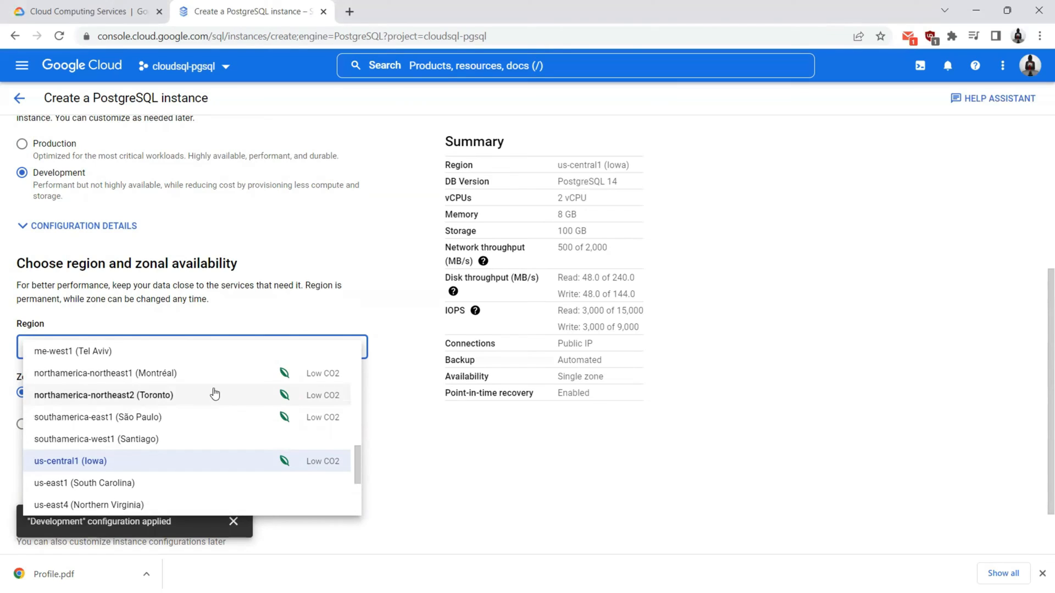
{"action": "mouse_move", "coordinate": [73, 460]}
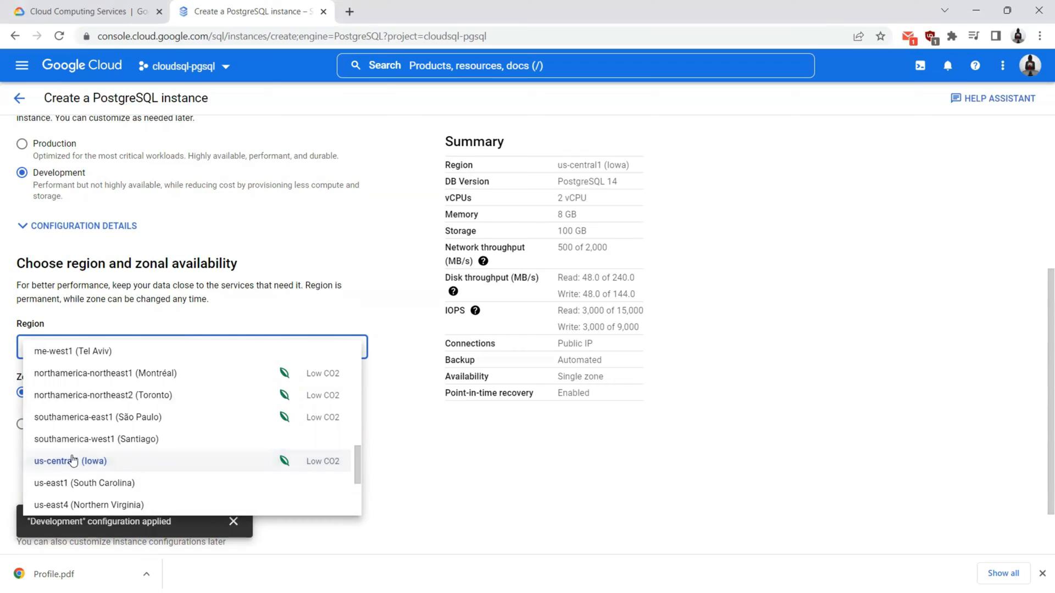
{"action": "left_click", "coordinate": [71, 461]}
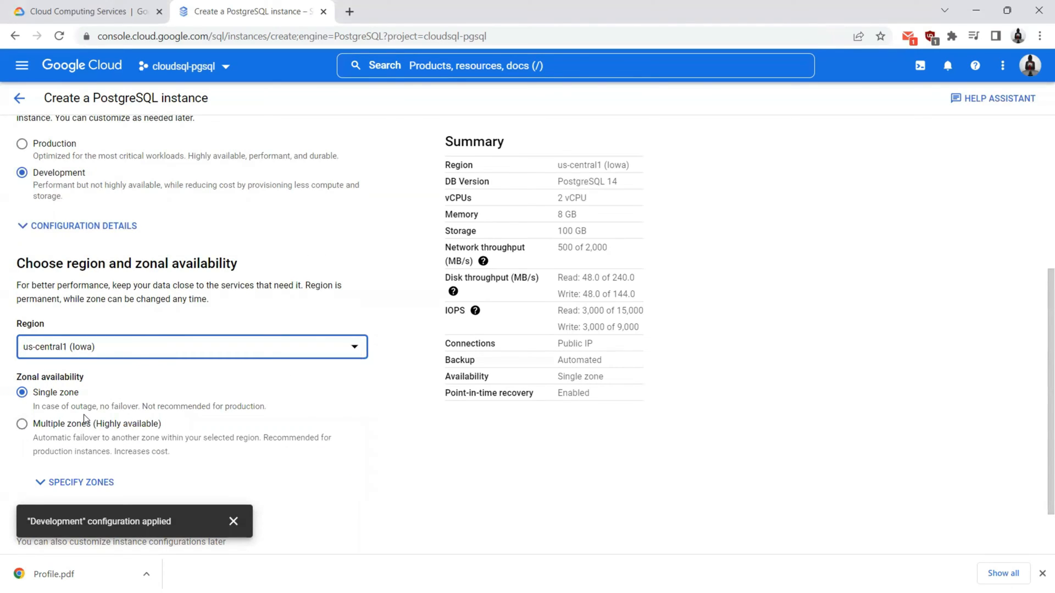
{"action": "scroll", "scroll_direction": "down", "scroll_amount": 3}
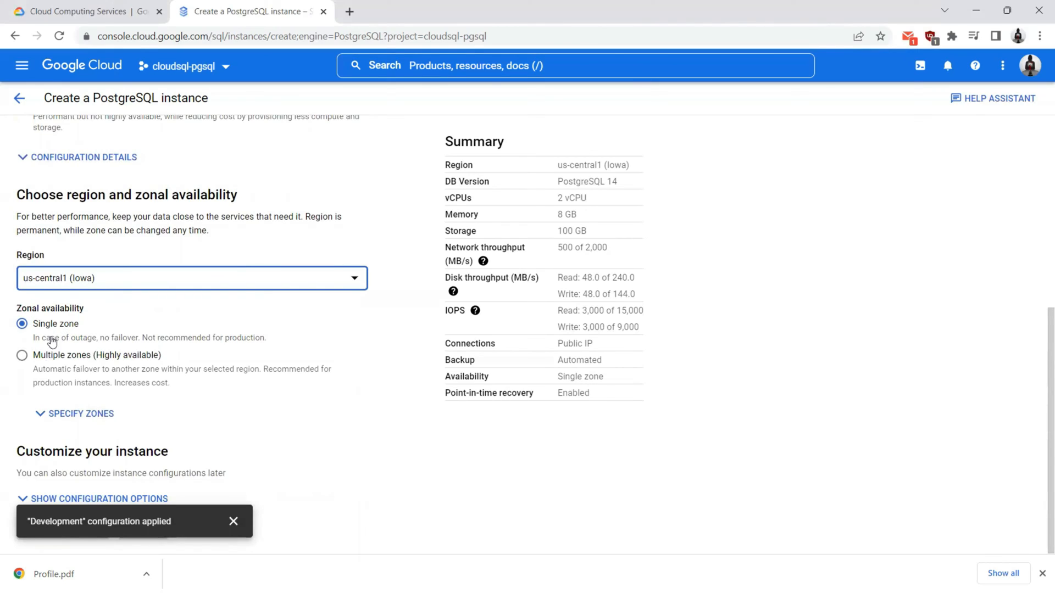
{"action": "mouse_move", "coordinate": [25, 352]}
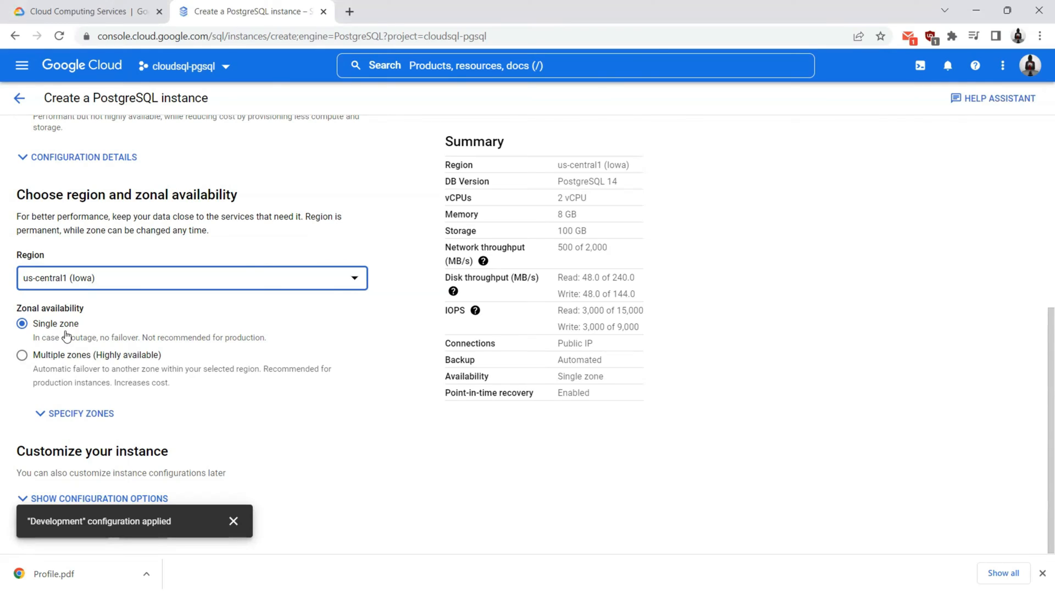
{"action": "mouse_move", "coordinate": [65, 358]}
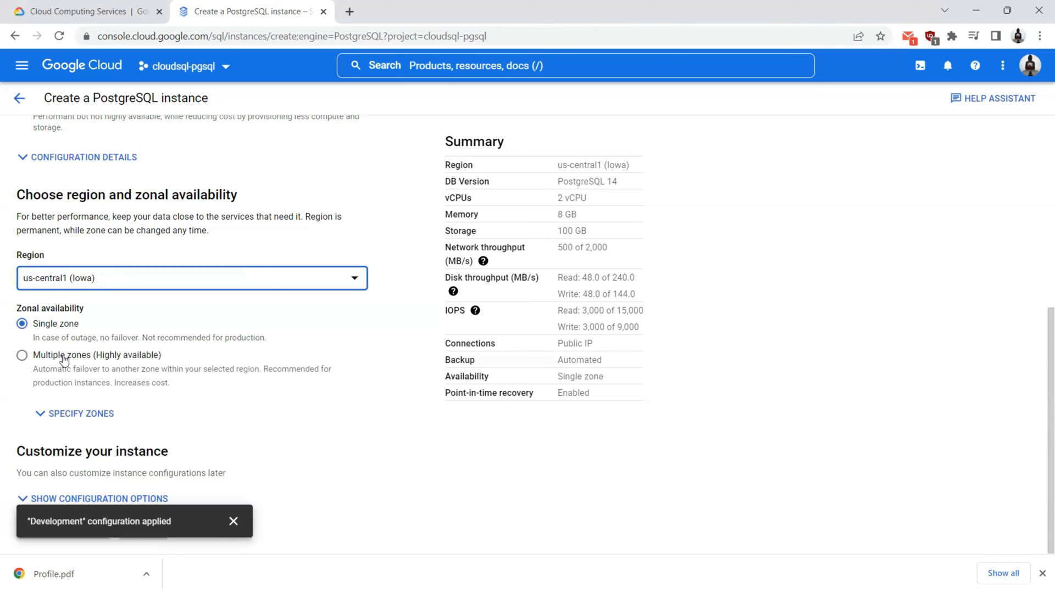
{"action": "mouse_move", "coordinate": [38, 335]}
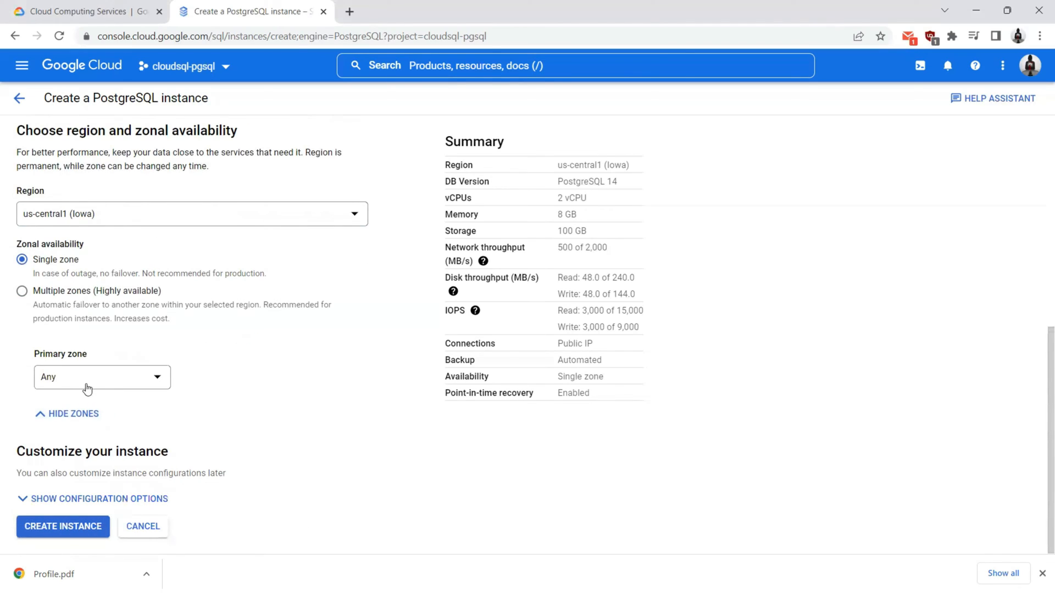
{"action": "mouse_move", "coordinate": [92, 385]}
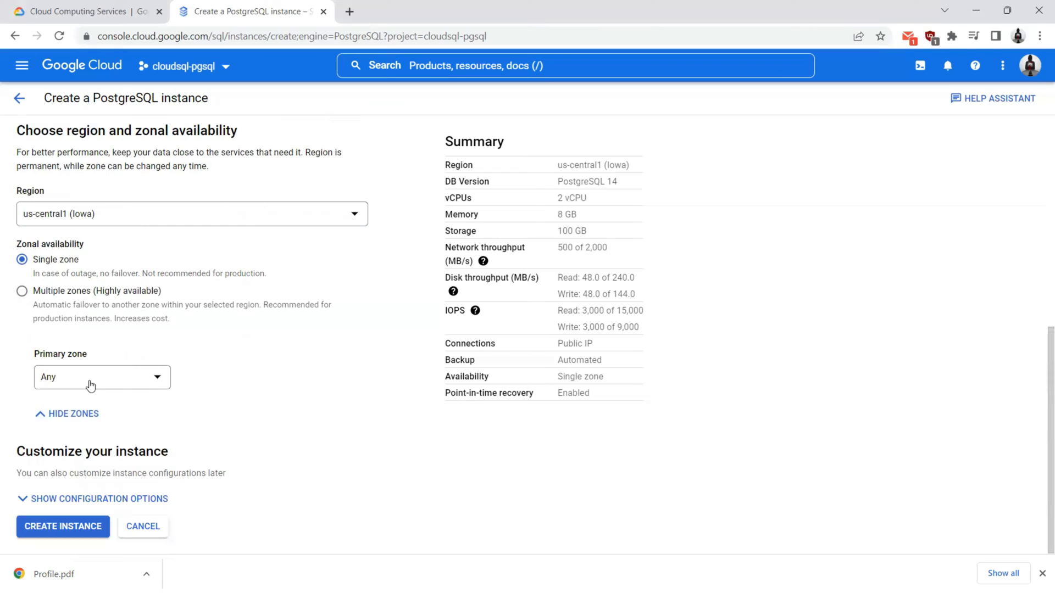
{"action": "left_click", "coordinate": [101, 377]}
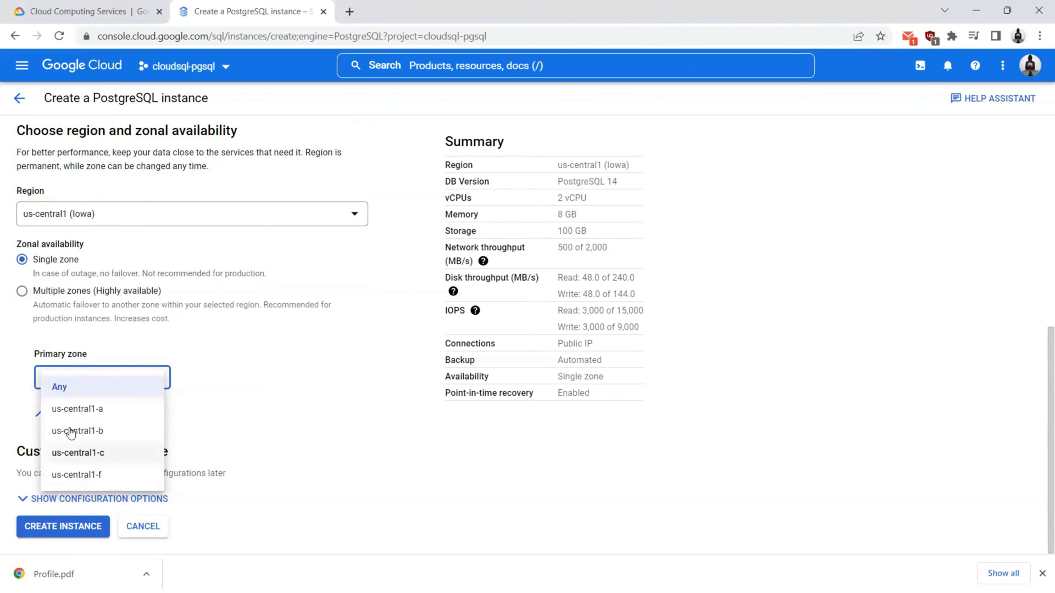
{"action": "left_click", "coordinate": [58, 385]}
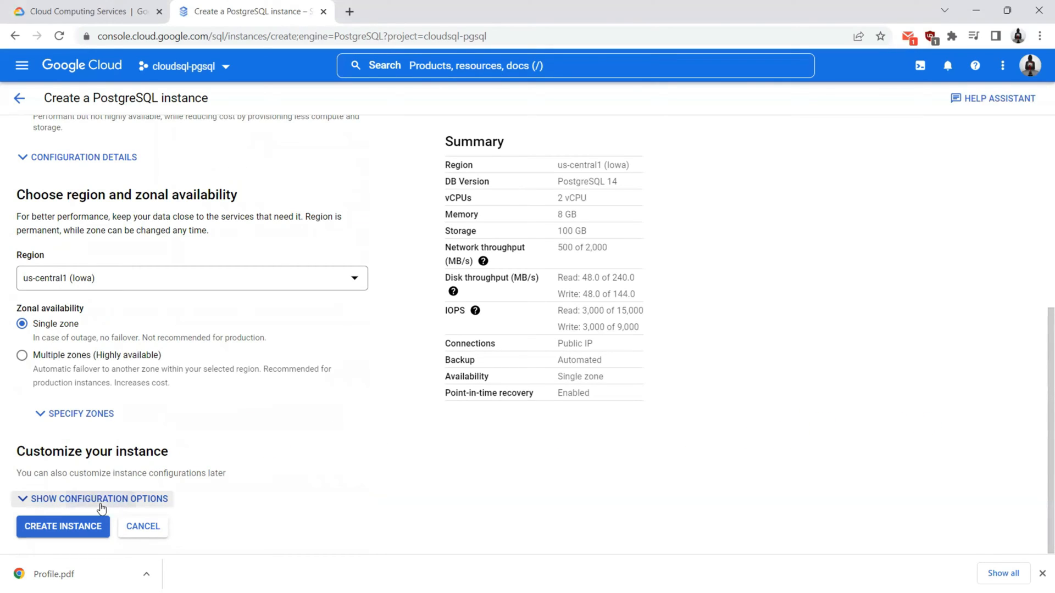
Set machine type to Shared core (1 vCPU, 0.614 GB) after trying Lightweight and Standard.
{"action": "left_click", "coordinate": [98, 499]}
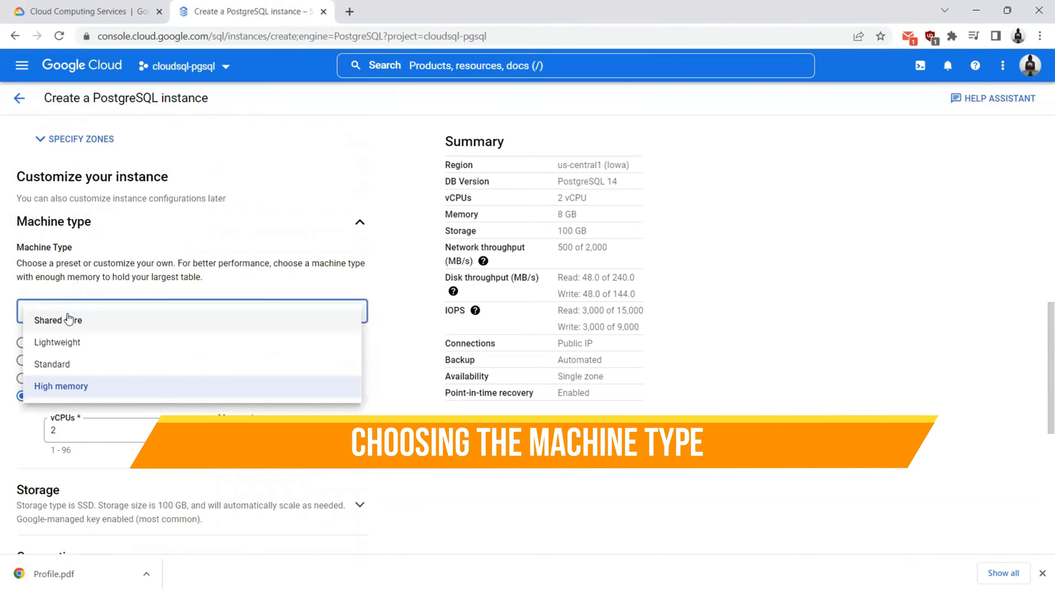
{"action": "left_click", "coordinate": [57, 320]}
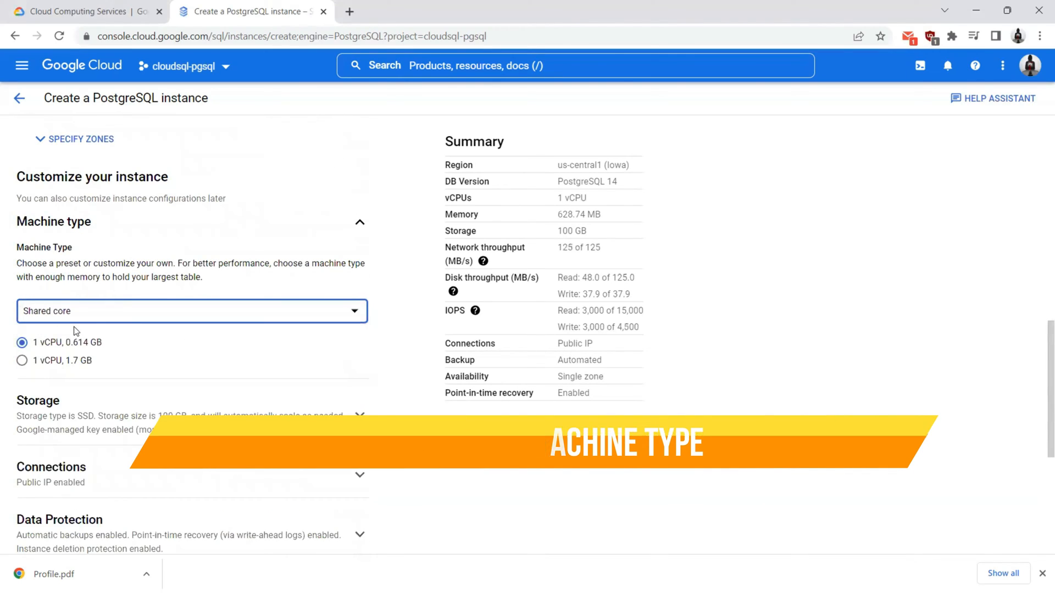
{"action": "left_click", "coordinate": [191, 311]}
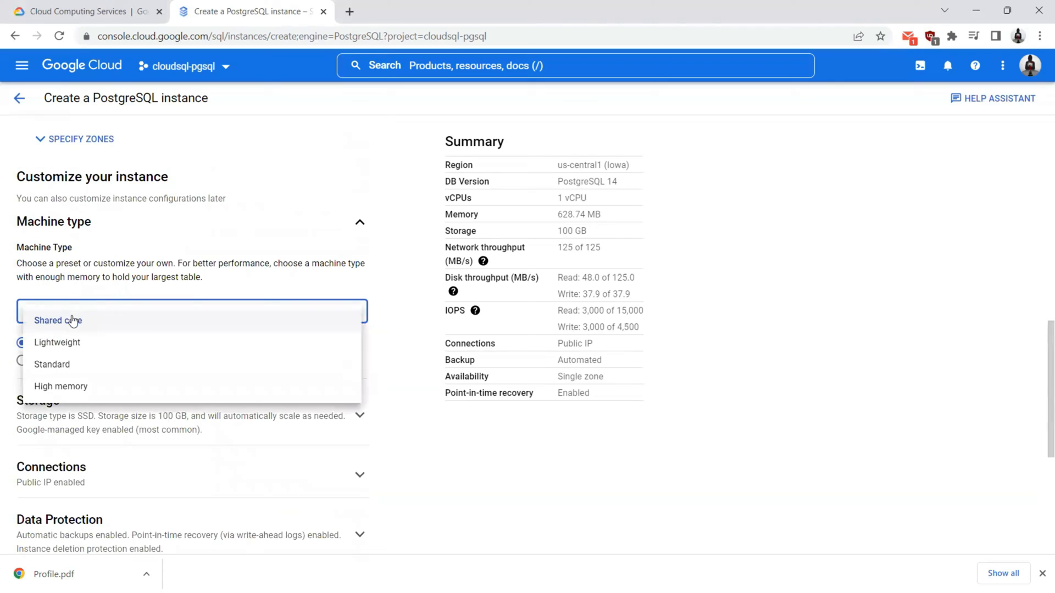
{"action": "left_click", "coordinate": [57, 342]}
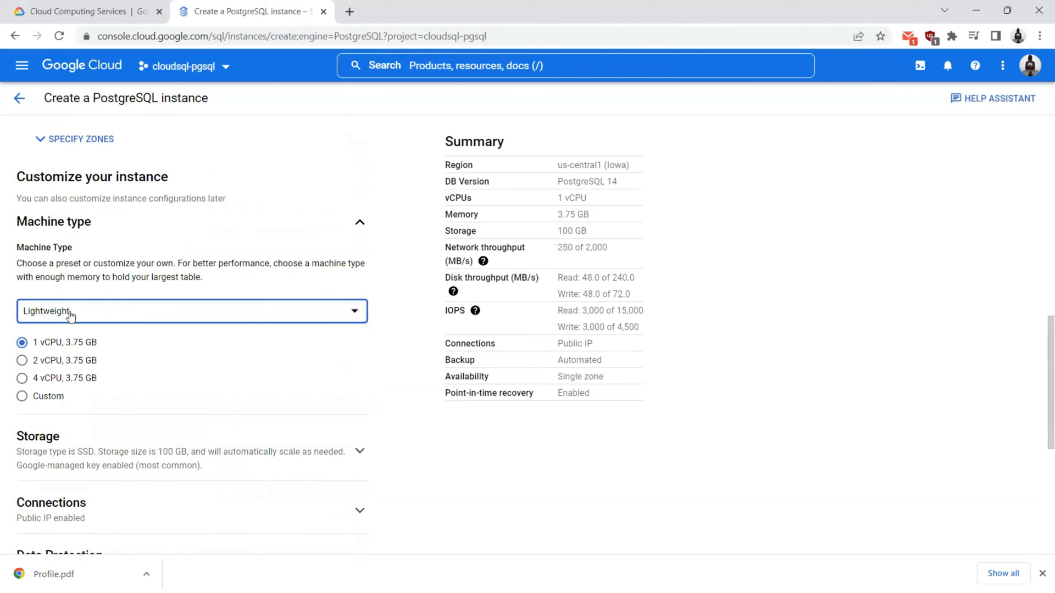
{"action": "left_click", "coordinate": [191, 311]}
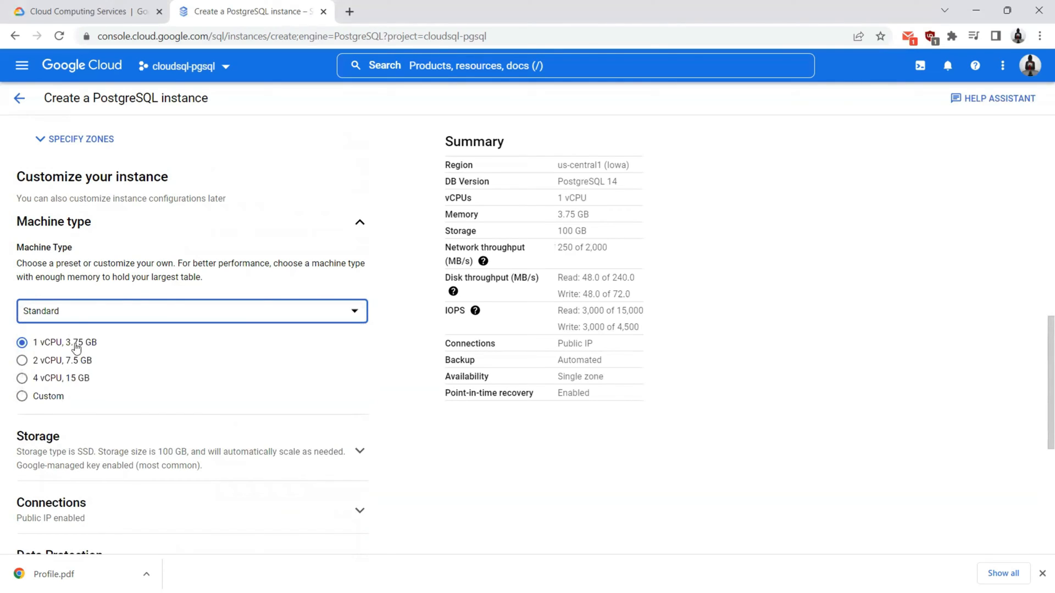
{"action": "left_click", "coordinate": [192, 311]}
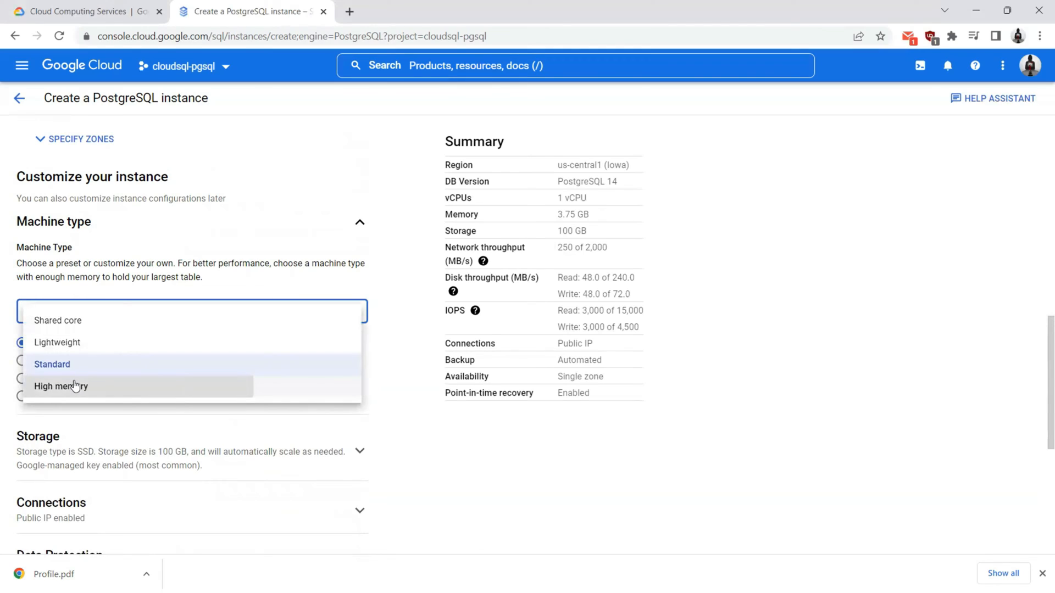
{"action": "mouse_move", "coordinate": [60, 386]}
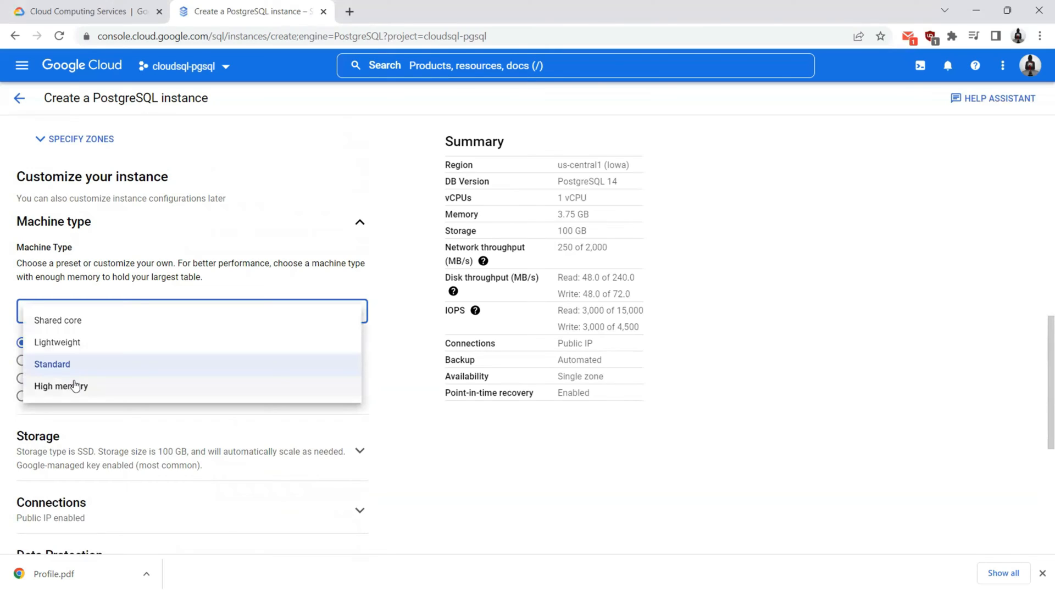
{"action": "left_click", "coordinate": [58, 320]}
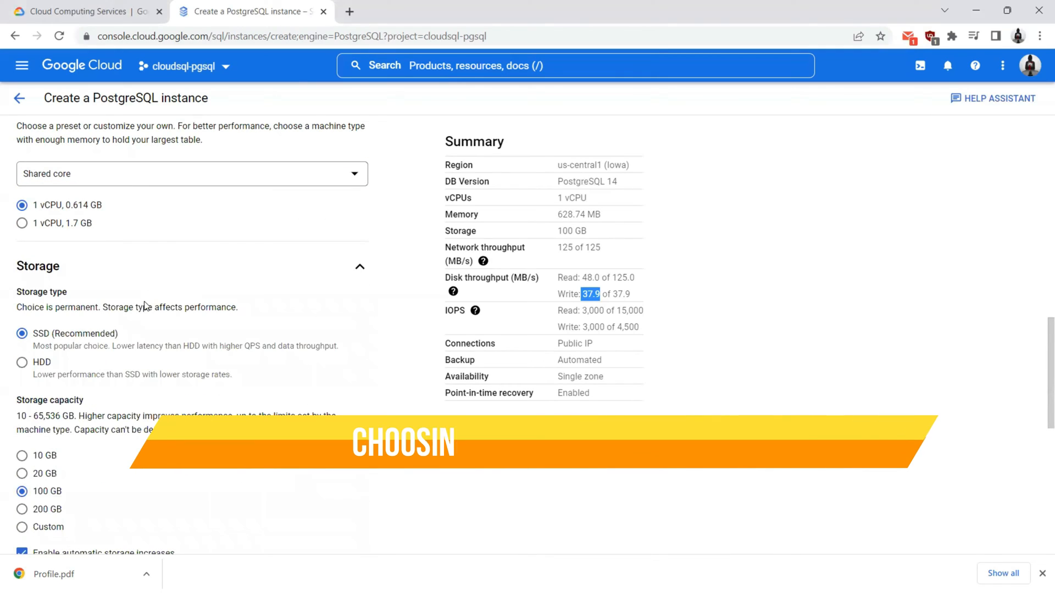
Set storage to SSD with 10 GB capacity, automatic increases enabled.
{"action": "scroll", "scroll_direction": "down", "scroll_amount": 3}
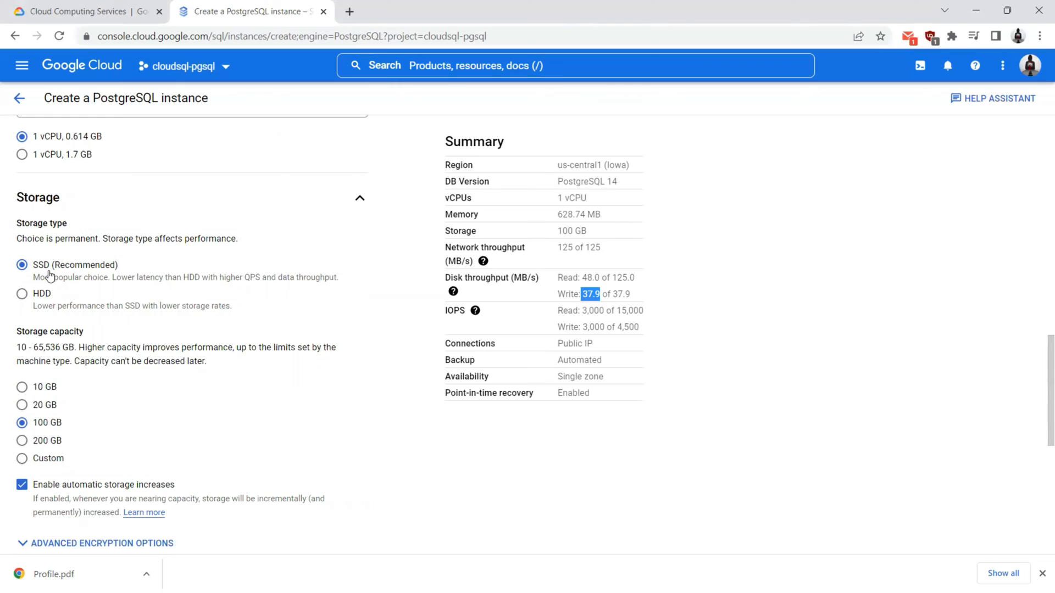
{"action": "mouse_move", "coordinate": [54, 325]}
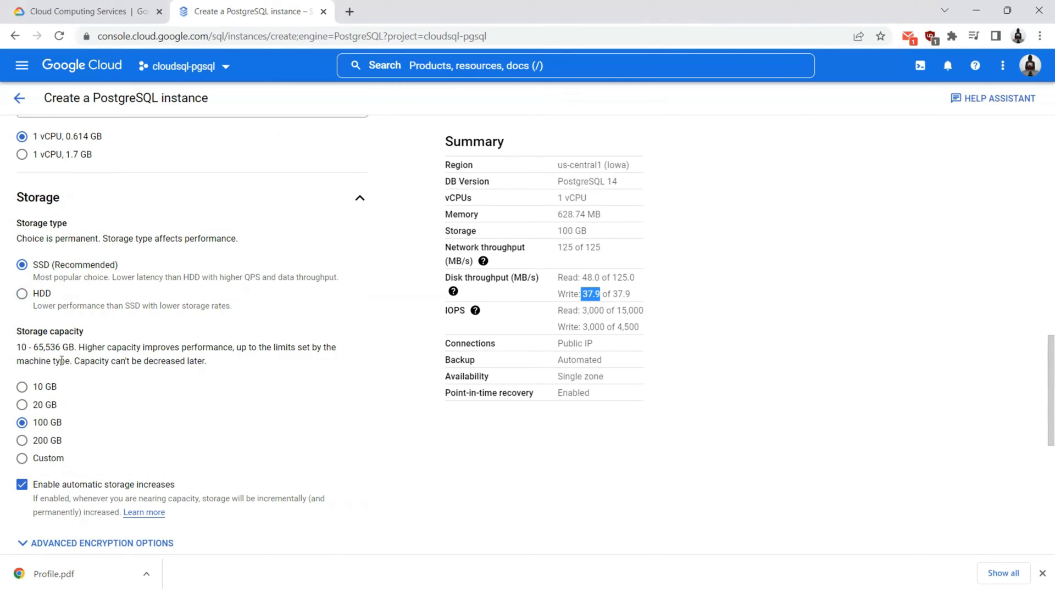
{"action": "scroll", "scroll_direction": "down", "scroll_amount": 3}
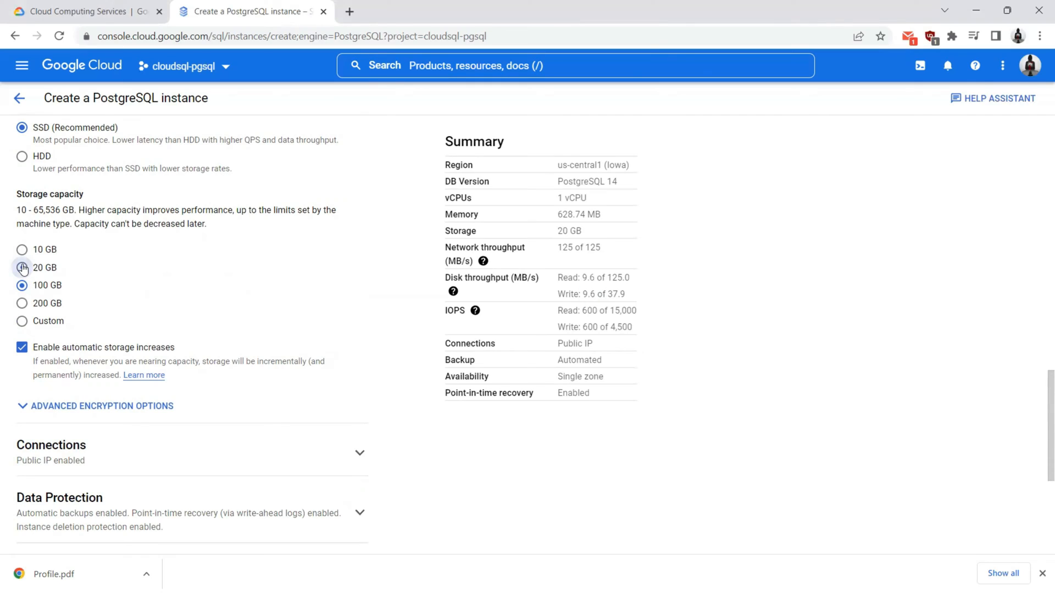
{"action": "left_click", "coordinate": [22, 249]}
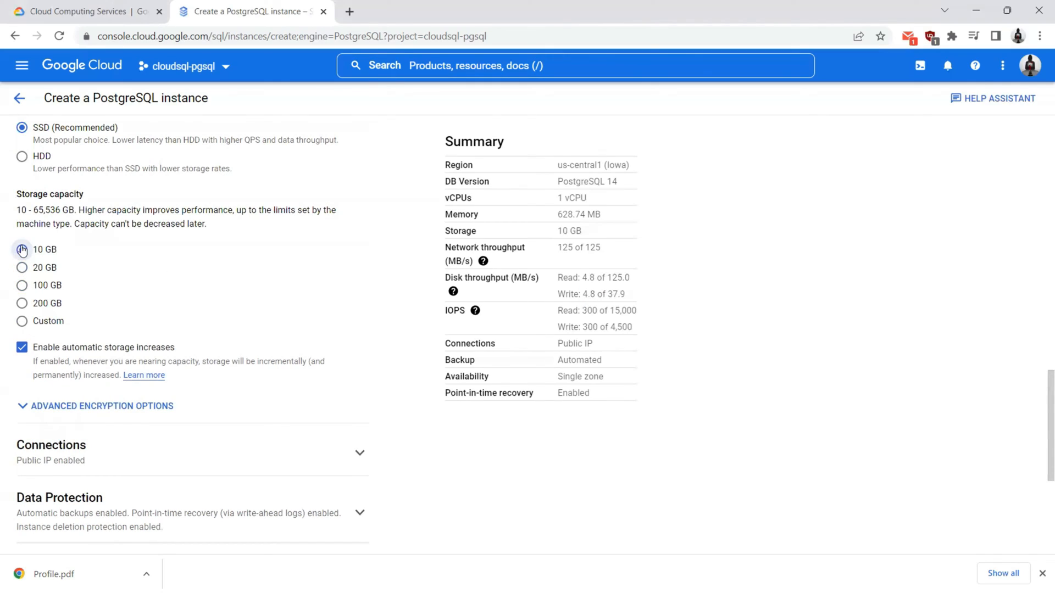
{"action": "left_click", "coordinate": [22, 249]}
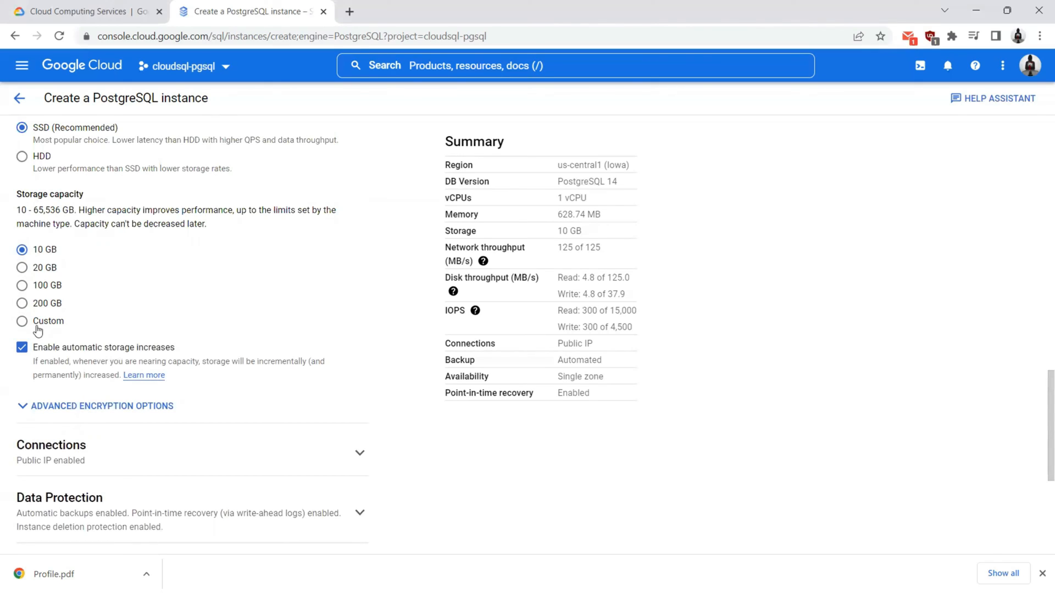
{"action": "left_click", "coordinate": [22, 321]}
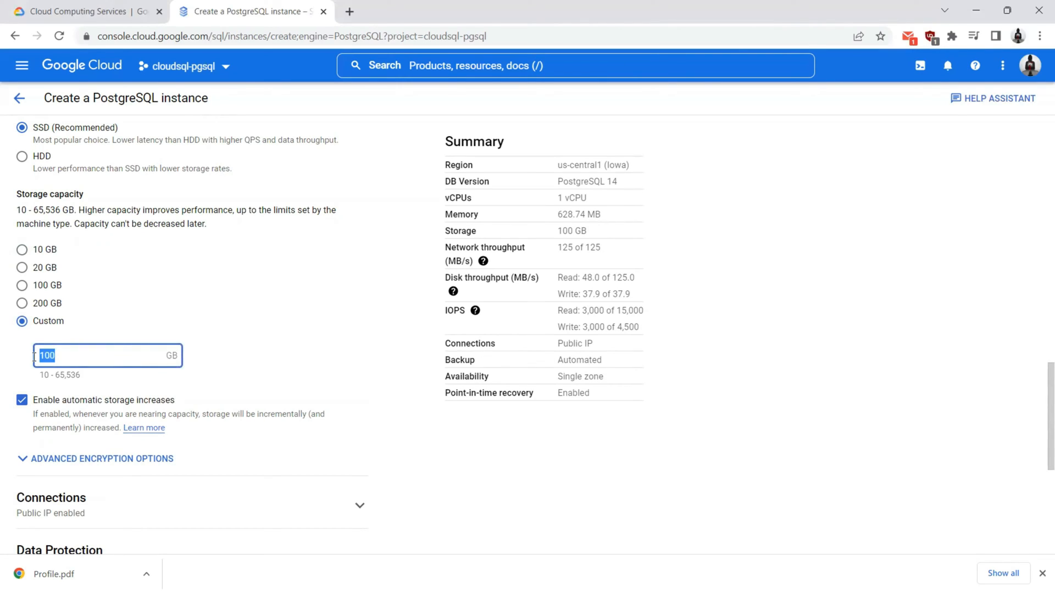
{"action": "left_click", "coordinate": [22, 250]}
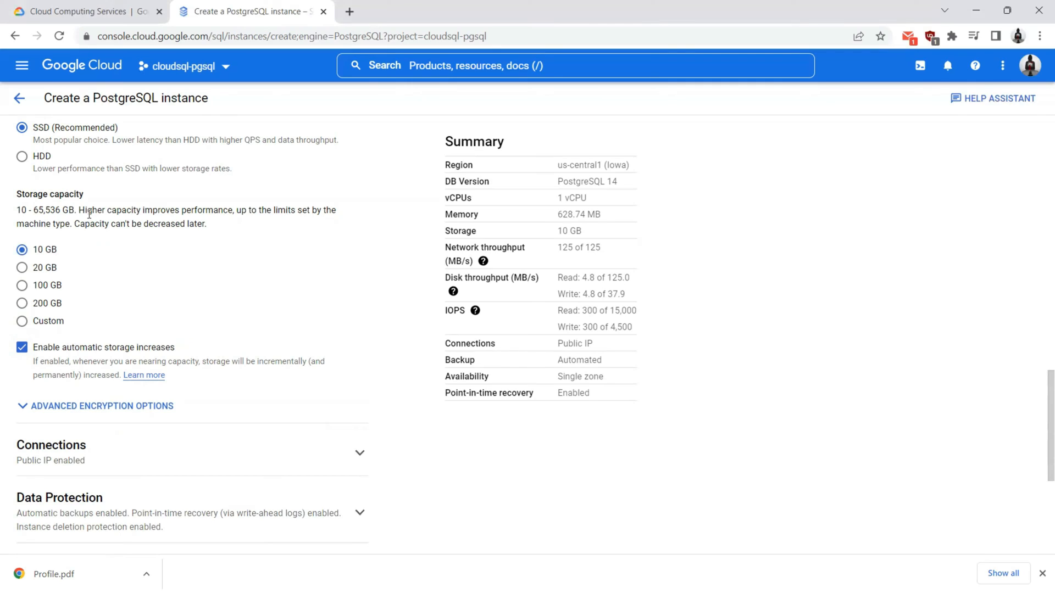
{"action": "mouse_move", "coordinate": [94, 368]}
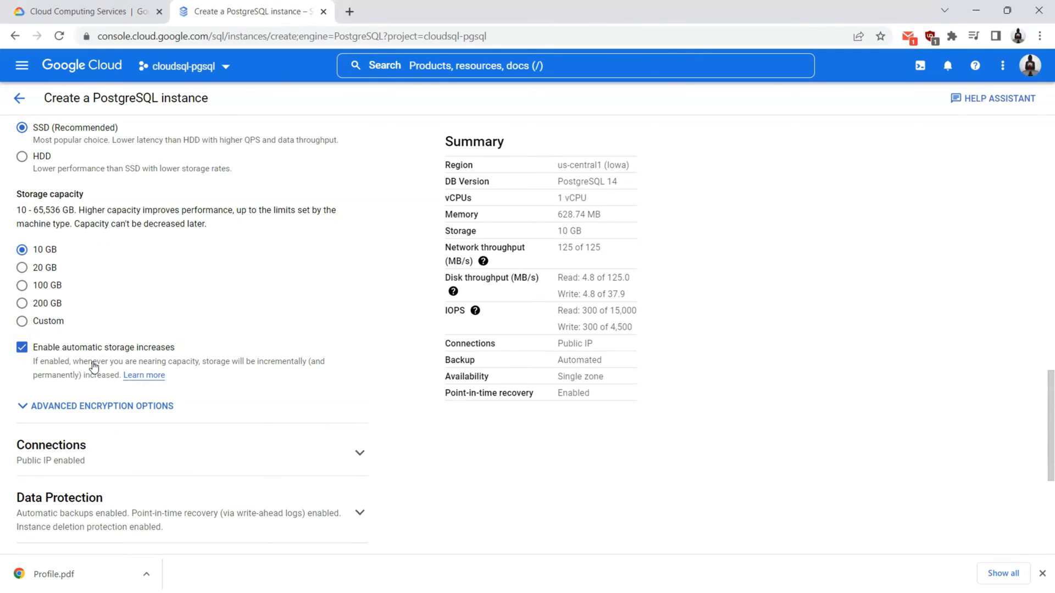
{"action": "scroll", "scroll_direction": "down", "scroll_amount": 3}
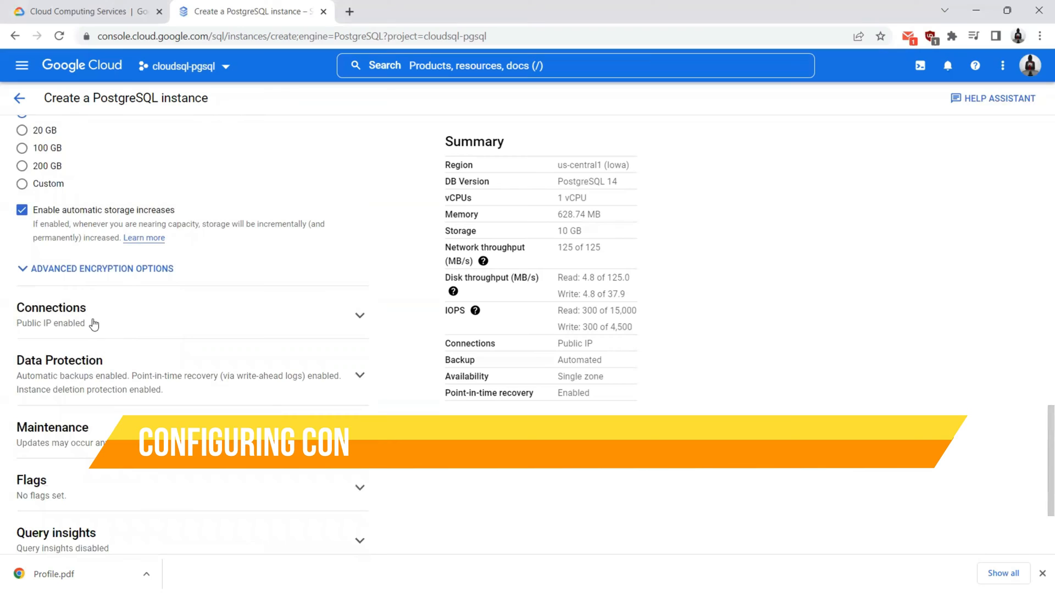
{"action": "left_click", "coordinate": [52, 310]}
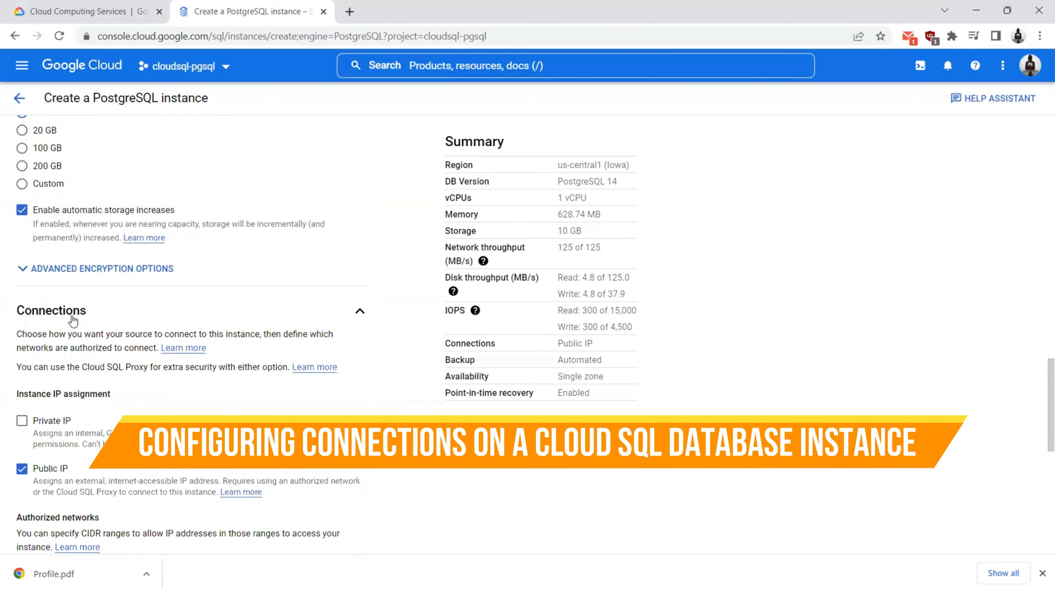
{"action": "scroll", "scroll_direction": "down", "scroll_amount": 3}
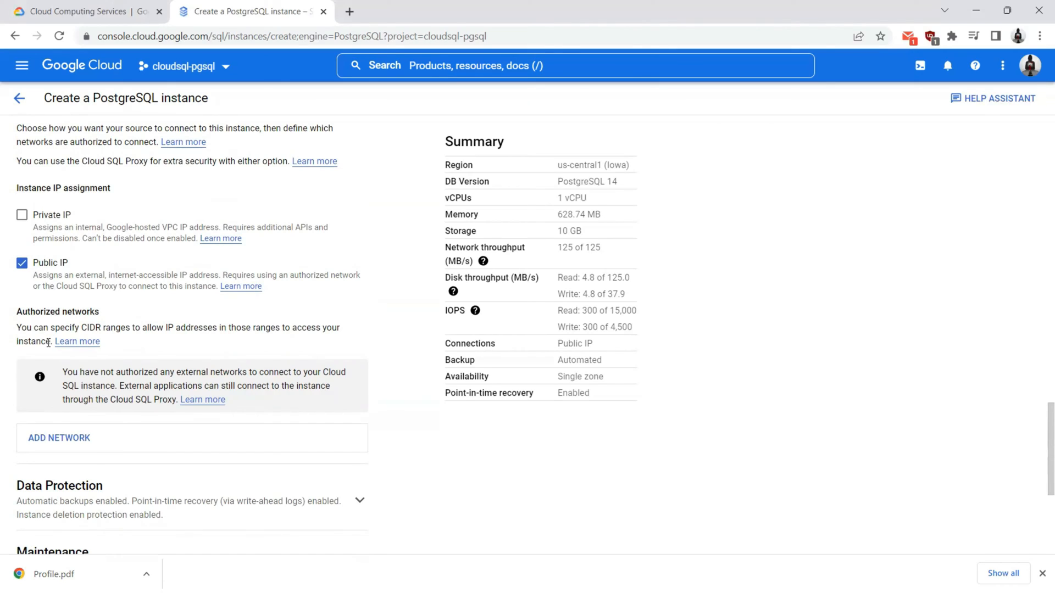
{"action": "scroll", "scroll_direction": "down", "scroll_amount": 3}
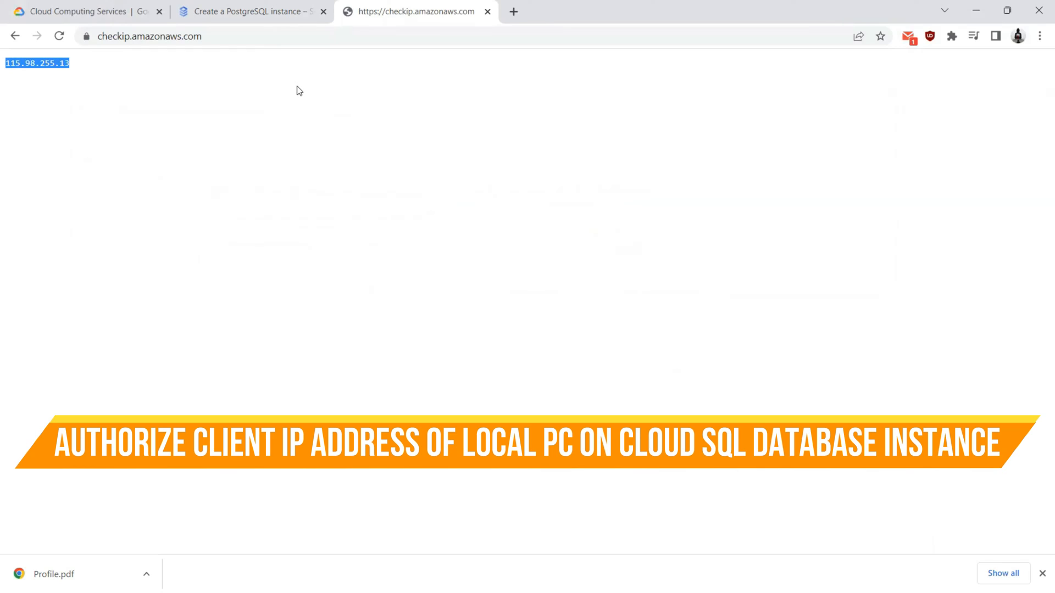
{"action": "left_click", "coordinate": [250, 11]}
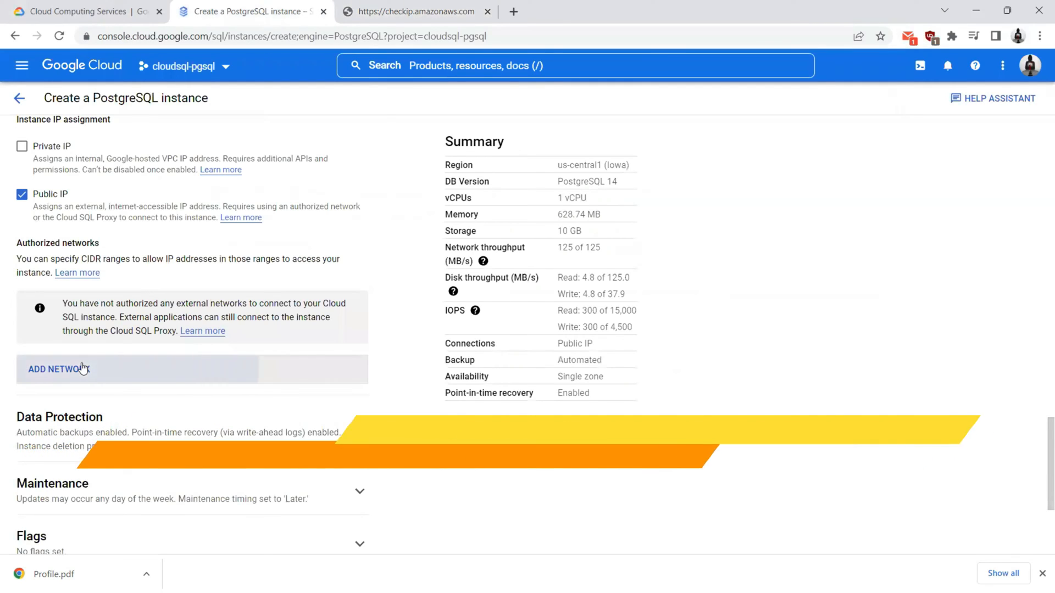
{"action": "type", "text": "myp"}
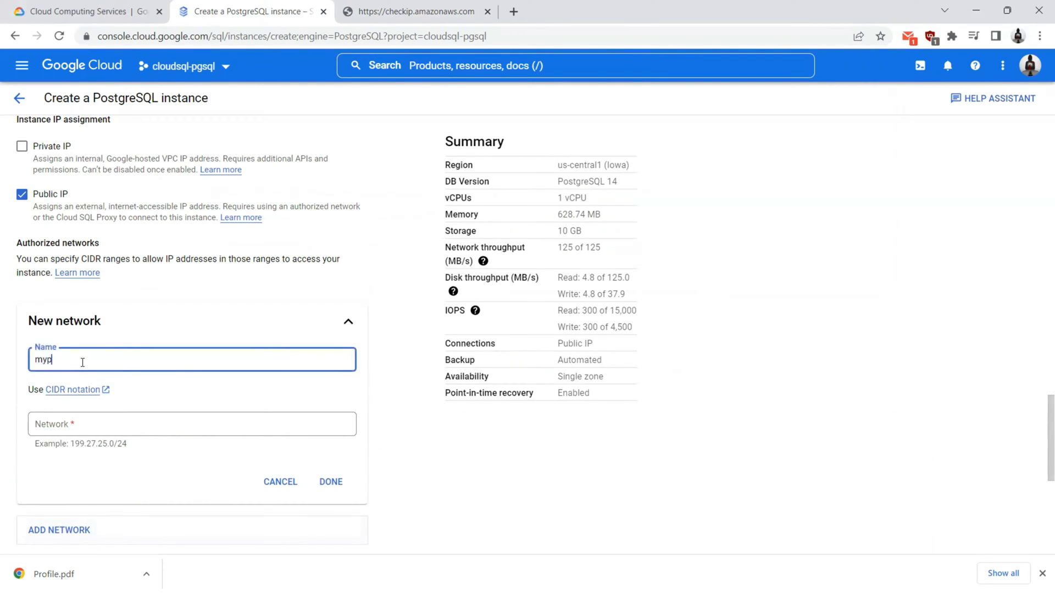
{"action": "type", "text": "115.98.255.13"}
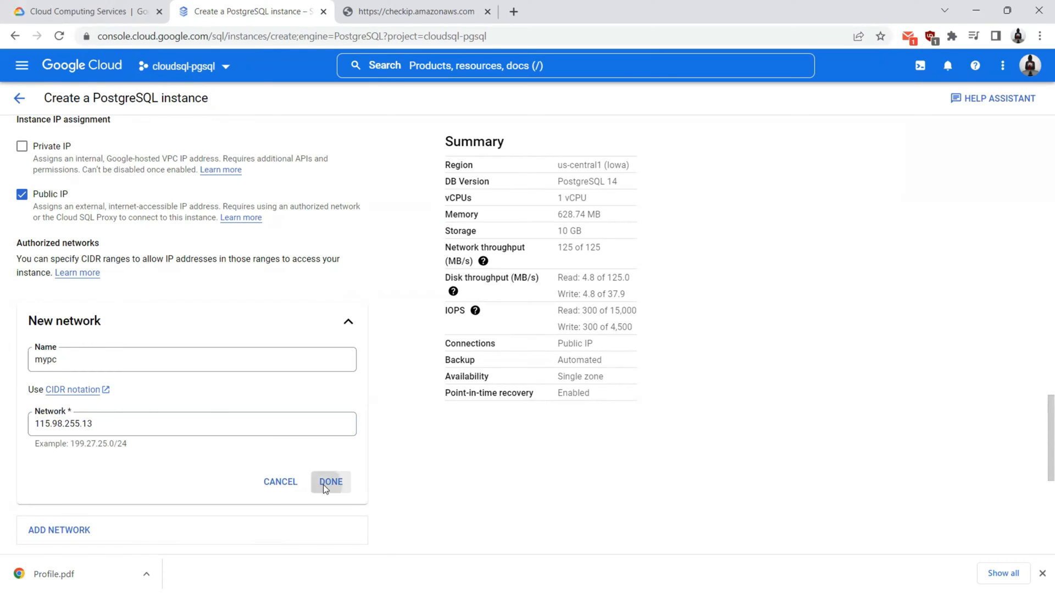
{"action": "left_click", "coordinate": [331, 481]}
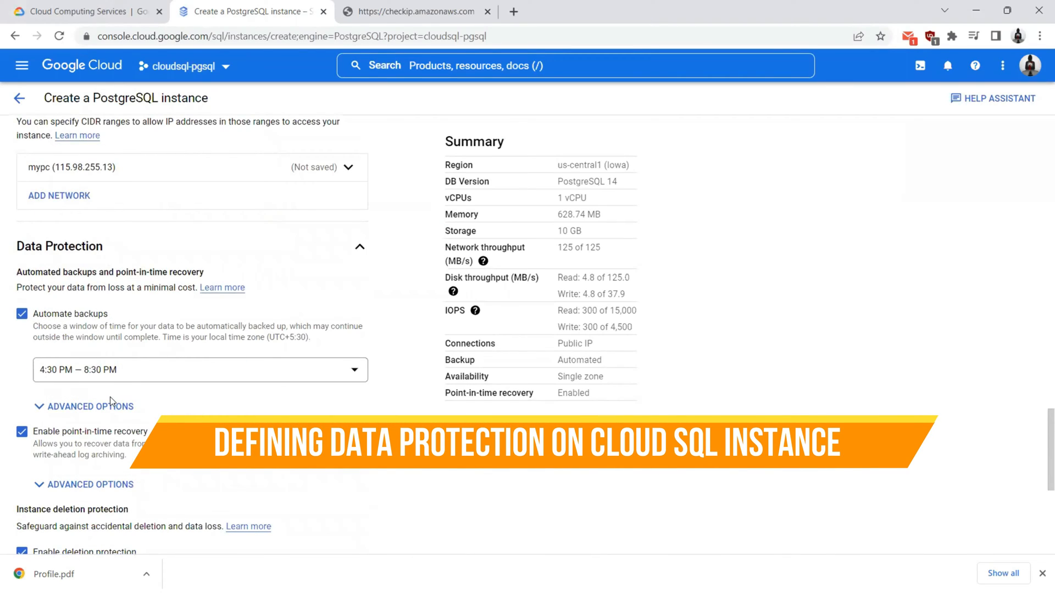
Review backup Advanced Options (multi-region, 7 backups) and scroll down to Maintenance.
{"action": "scroll", "scroll_direction": "down", "scroll_amount": 3}
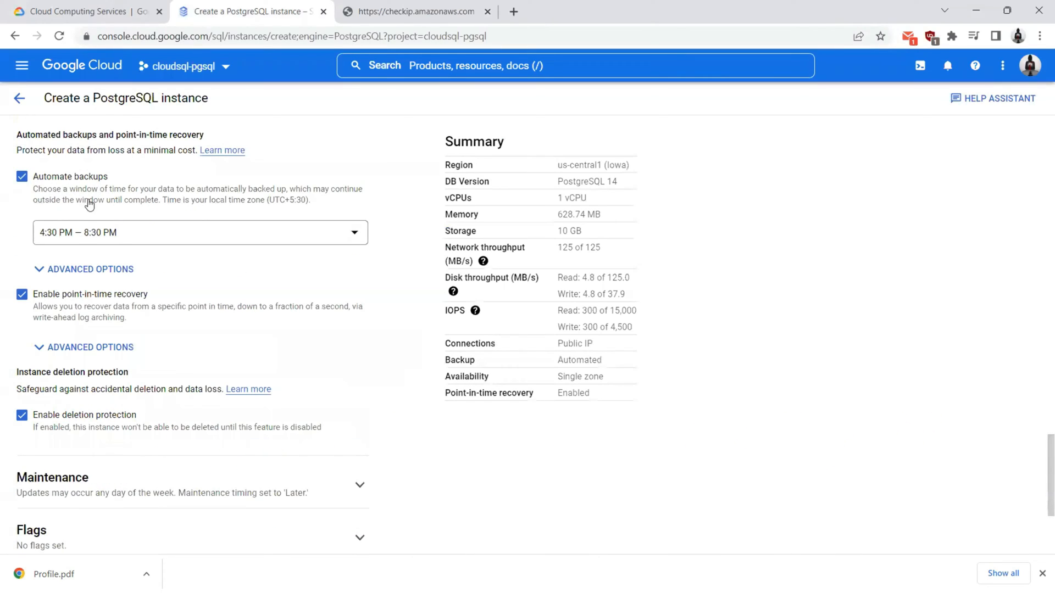
{"action": "mouse_move", "coordinate": [100, 240]}
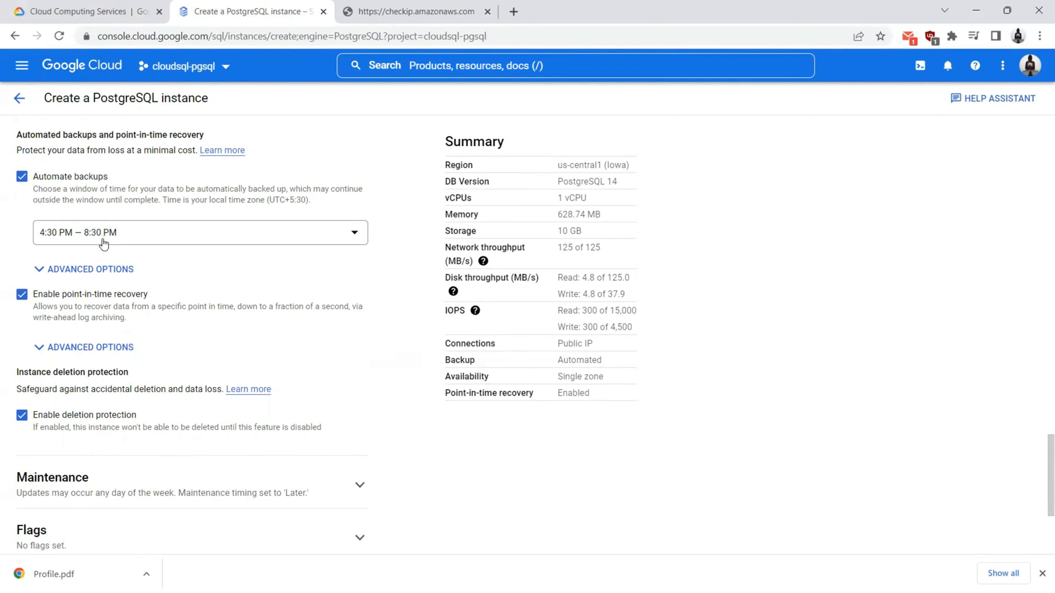
{"action": "left_click", "coordinate": [89, 270]}
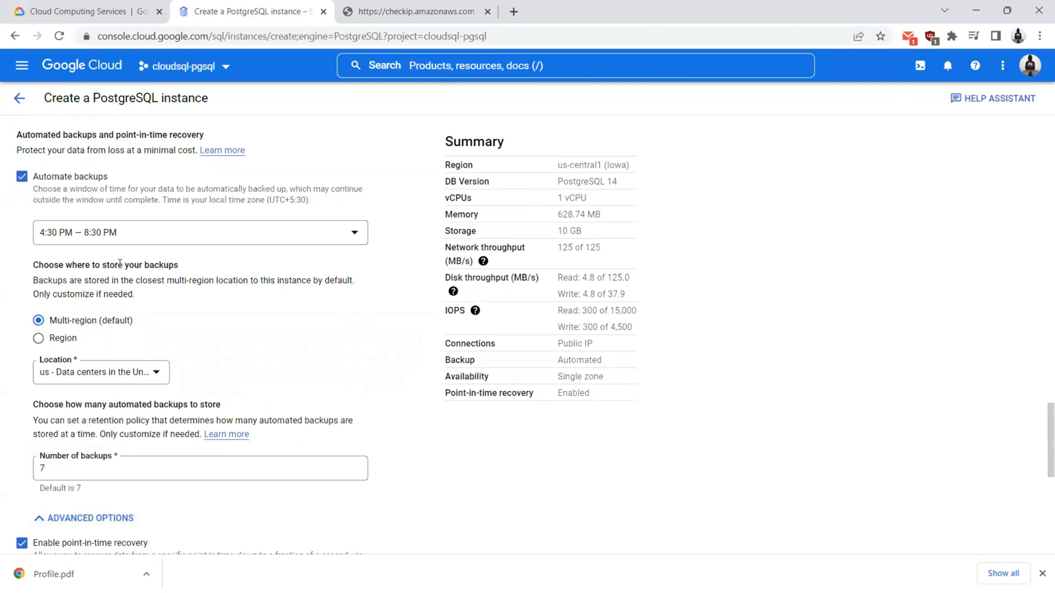
{"action": "scroll", "scroll_direction": "down", "scroll_amount": 3}
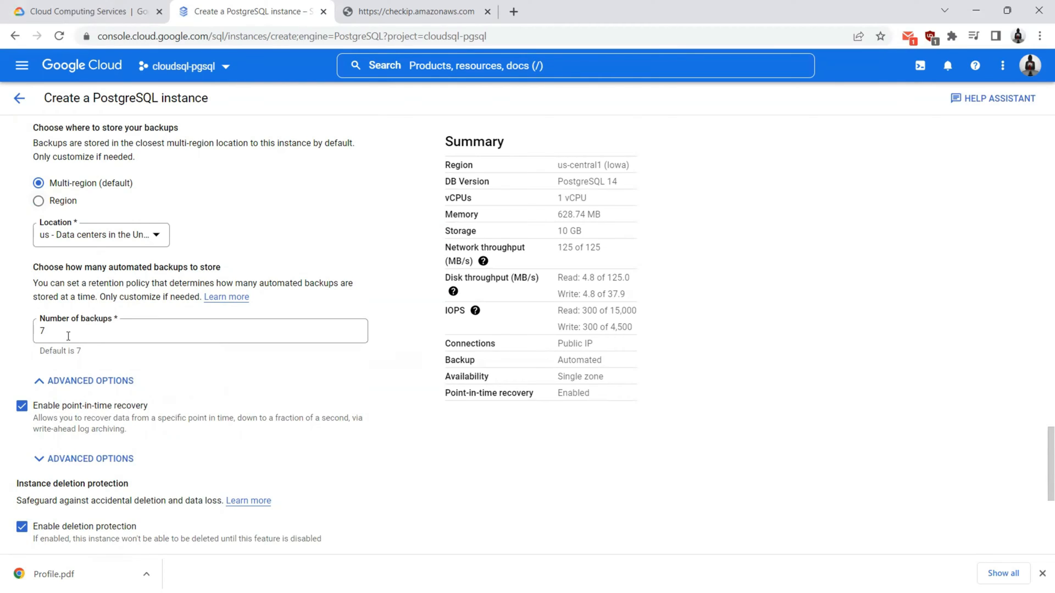
{"action": "scroll", "scroll_direction": "down", "scroll_amount": 3}
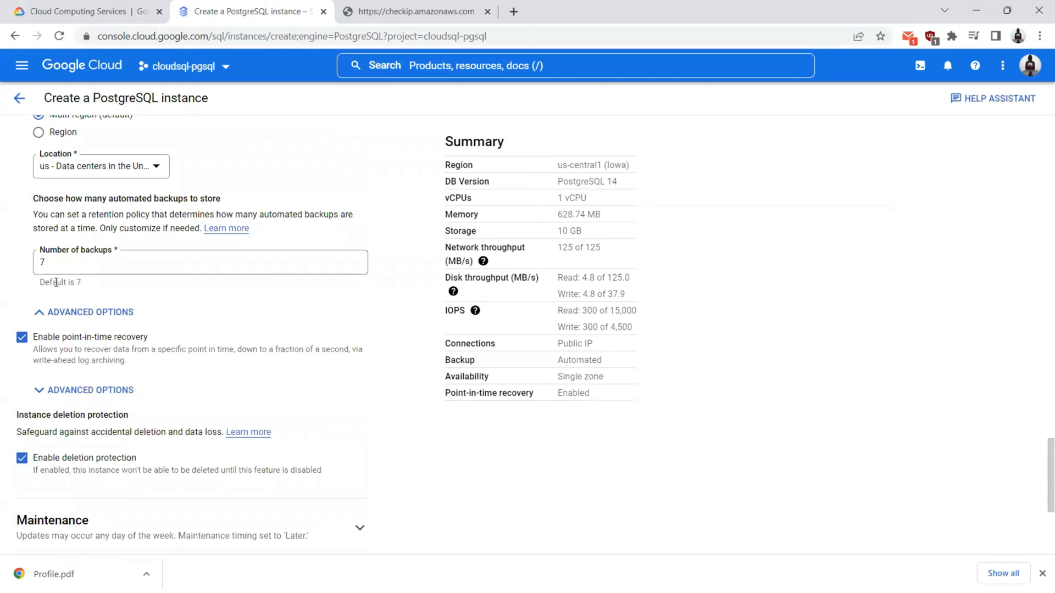
{"action": "scroll", "scroll_direction": "down", "scroll_amount": 3}
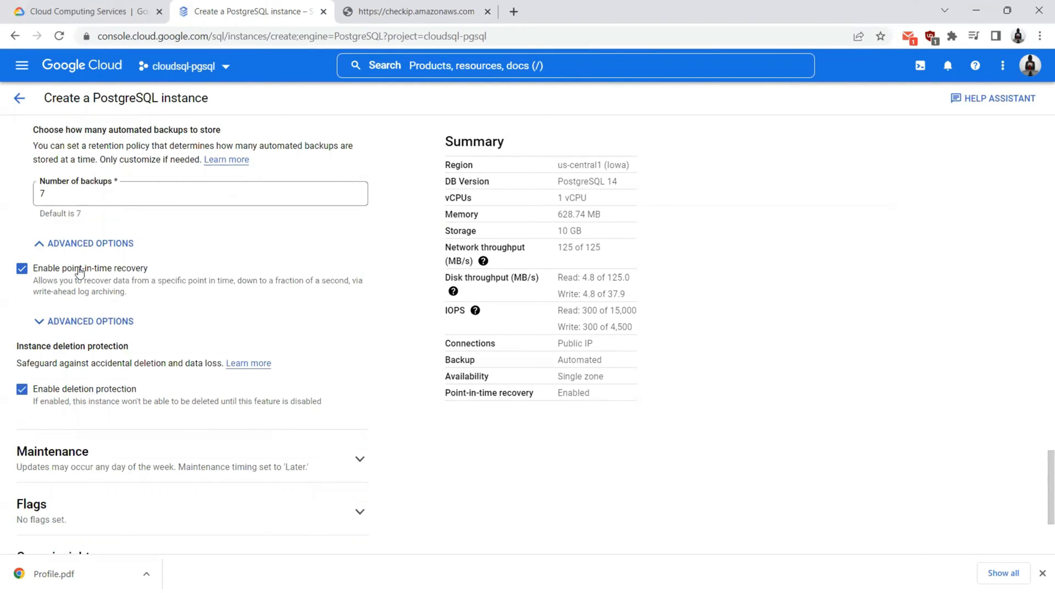
{"action": "mouse_move", "coordinate": [149, 311]}
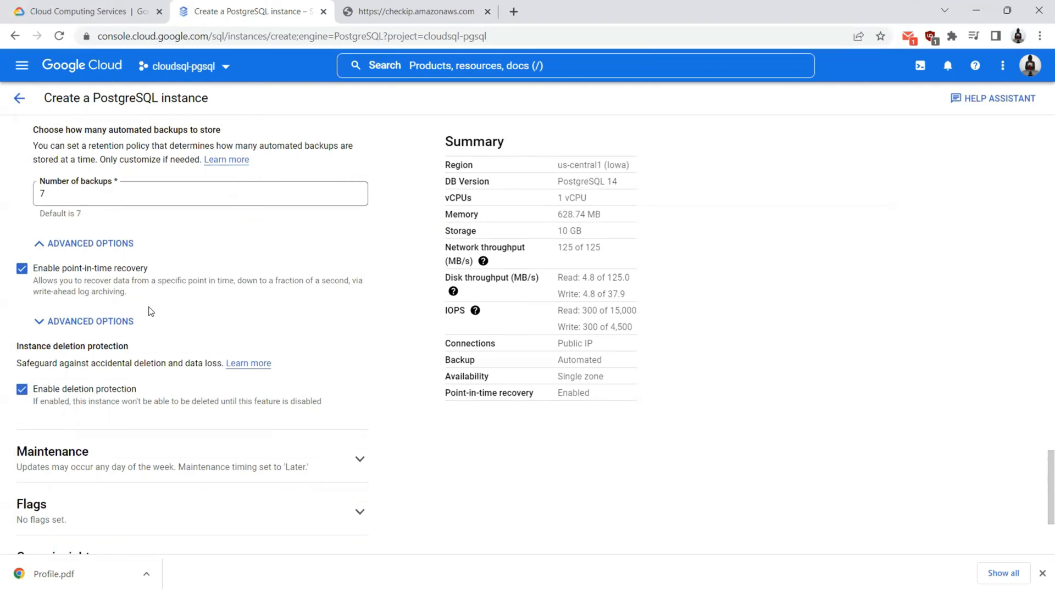
{"action": "scroll", "scroll_direction": "down", "scroll_amount": 3}
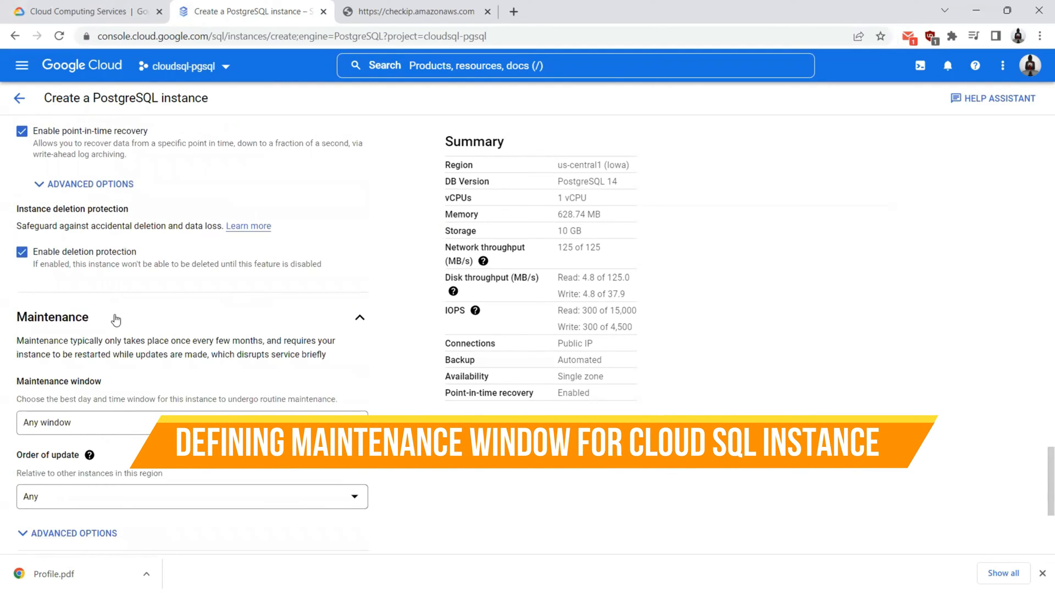
Set maintenance window to Sunday, 2:00 AM — 3:00 AM, leaving order of update at Any.
{"action": "scroll", "scroll_direction": "down", "scroll_amount": 3}
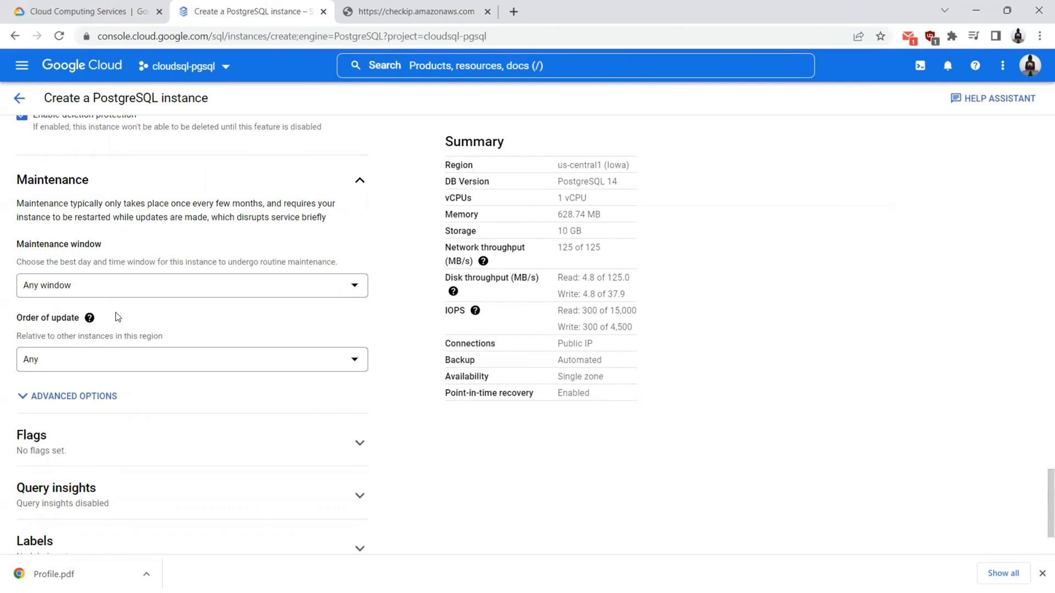
{"action": "mouse_move", "coordinate": [101, 305]}
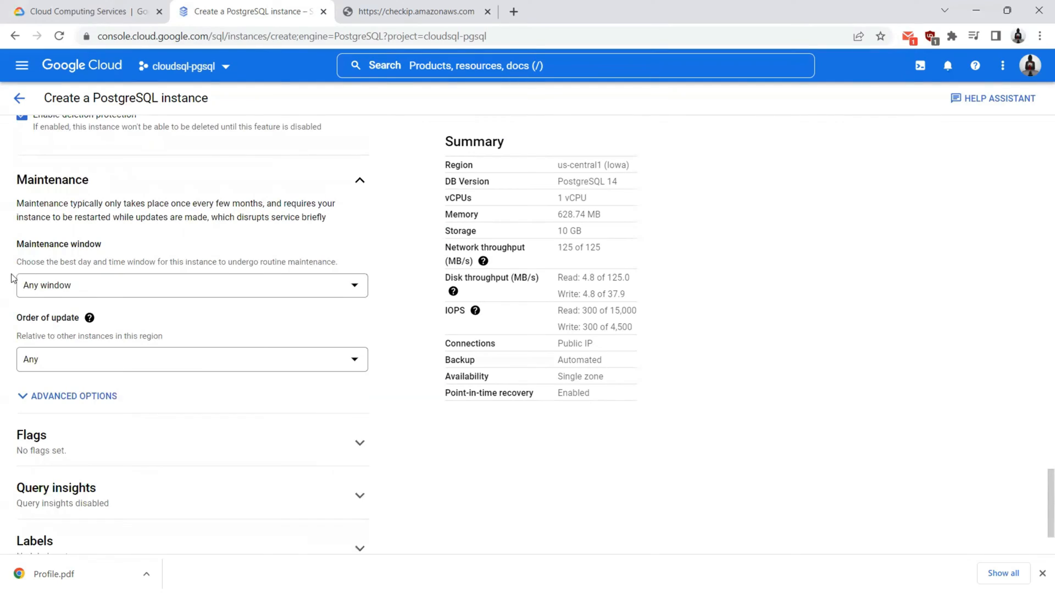
{"action": "left_click", "coordinate": [191, 286]}
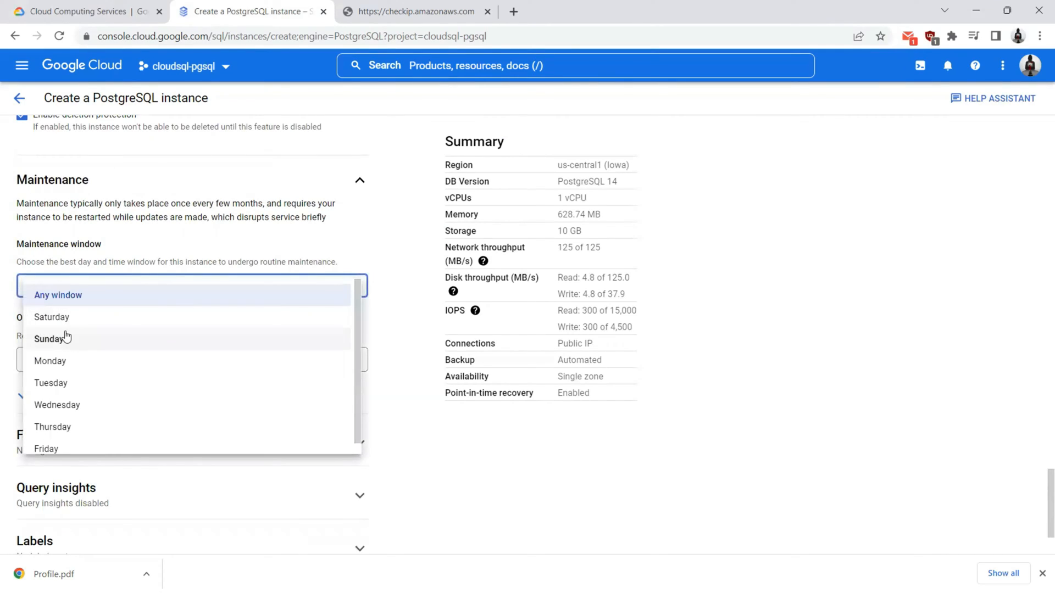
{"action": "left_click", "coordinate": [52, 338]}
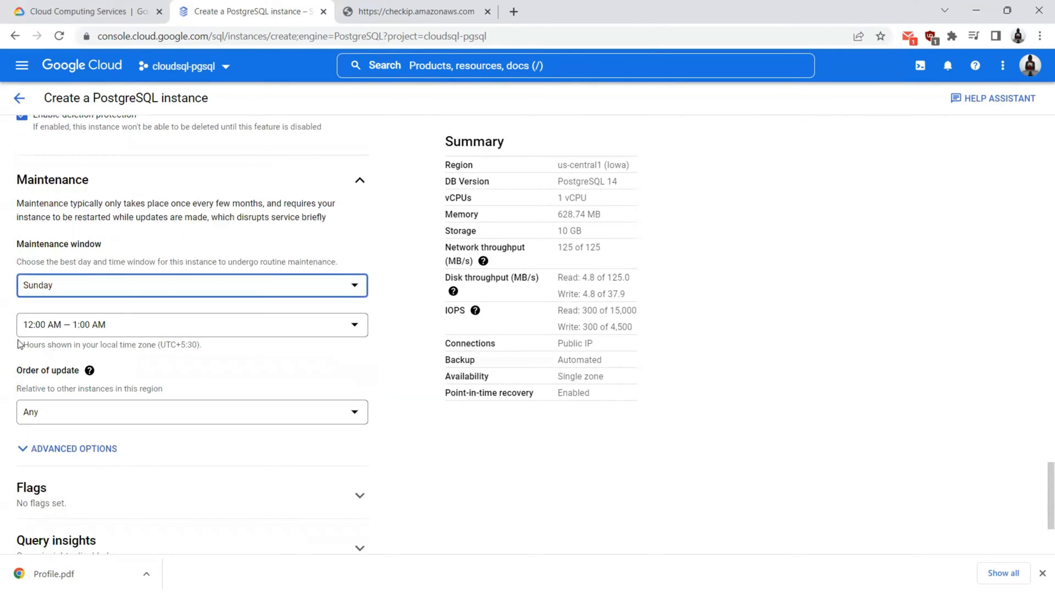
{"action": "left_click", "coordinate": [191, 324]}
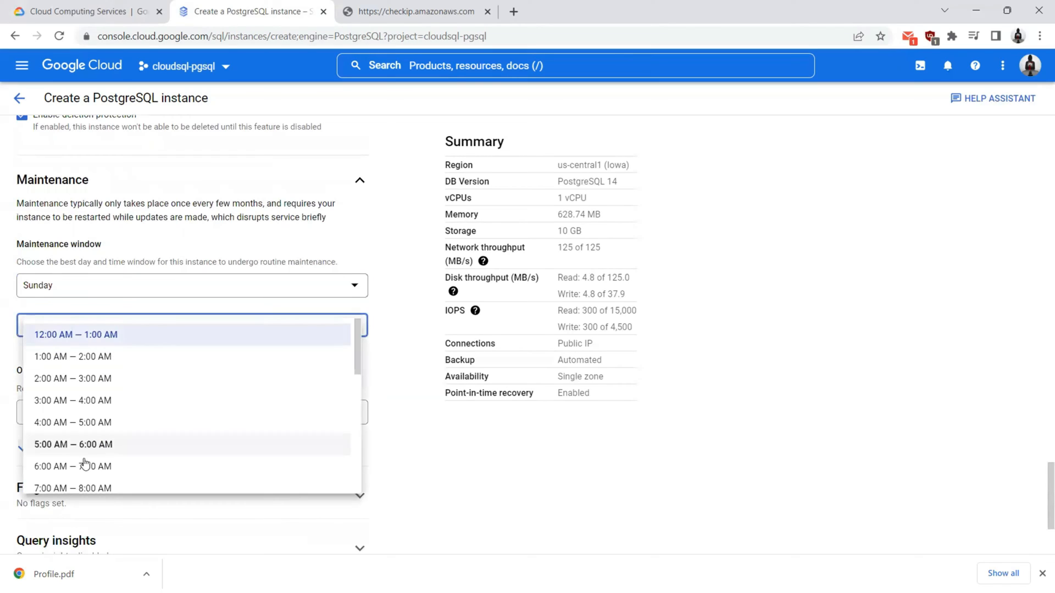
{"action": "left_click", "coordinate": [72, 378]}
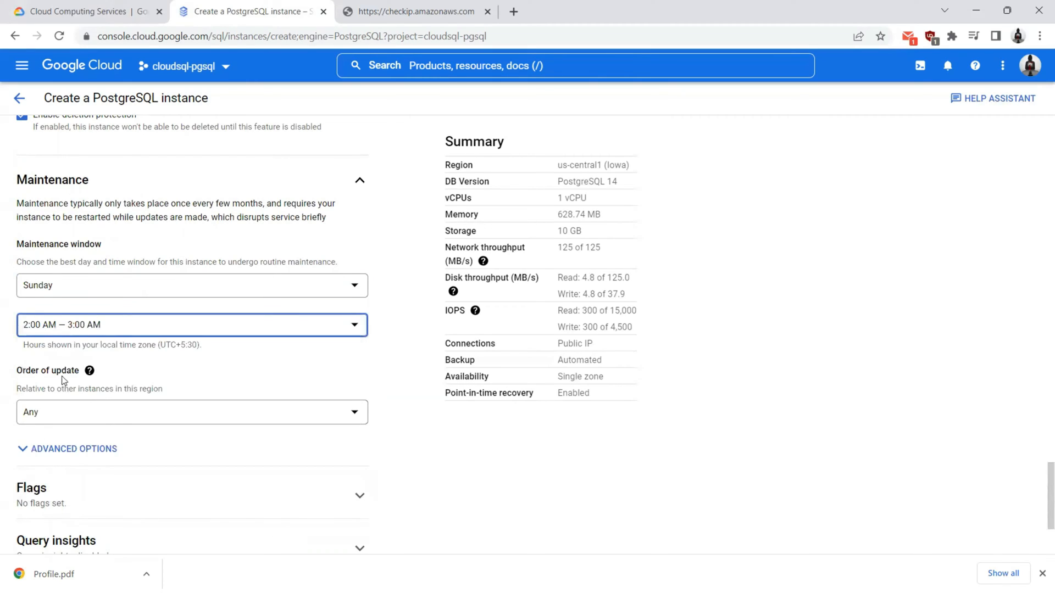
{"action": "scroll", "scroll_direction": "down", "scroll_amount": 3}
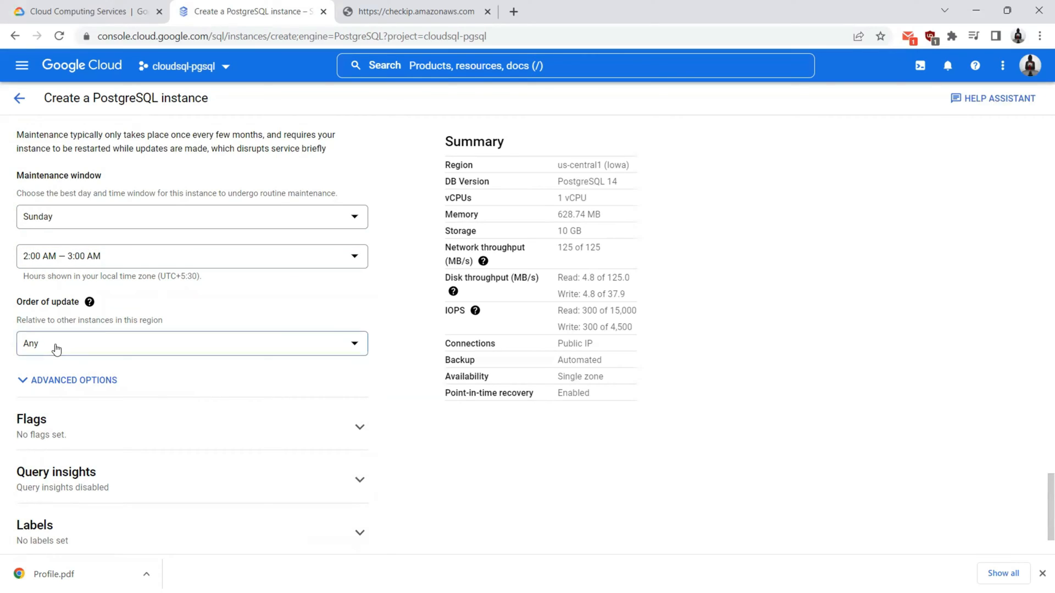
{"action": "left_click", "coordinate": [191, 343]}
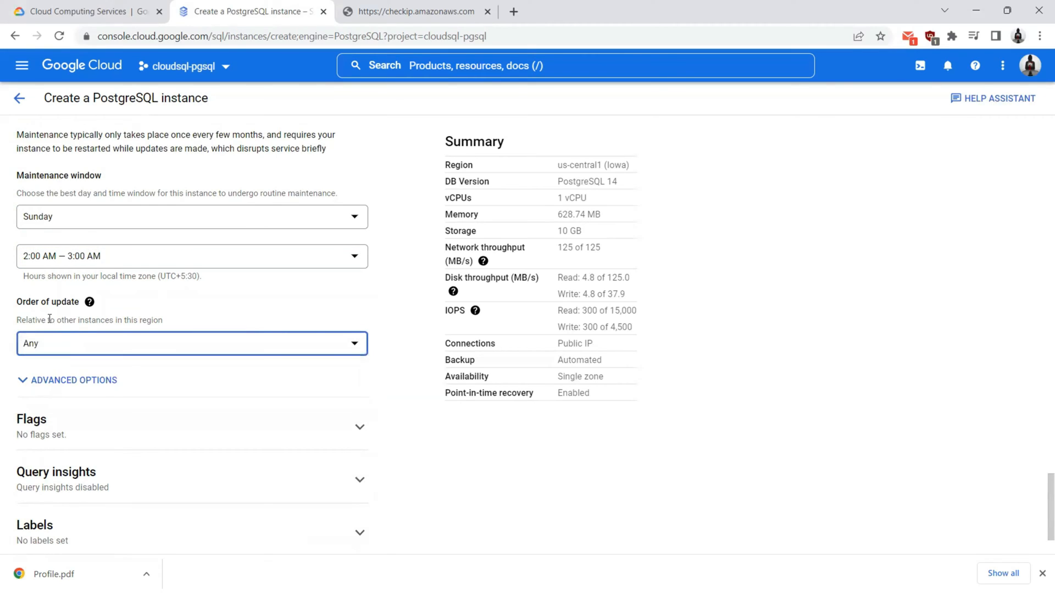
{"action": "scroll", "scroll_direction": "down", "scroll_amount": 3}
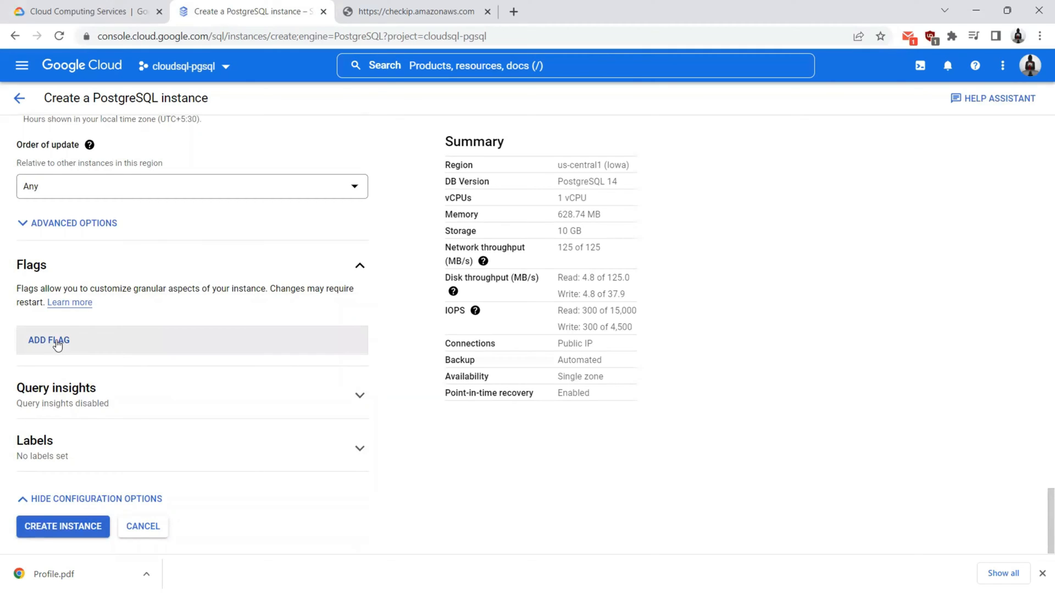
Start adding a database flag and cancel it, leaving no flags added.
{"action": "left_click", "coordinate": [48, 339]}
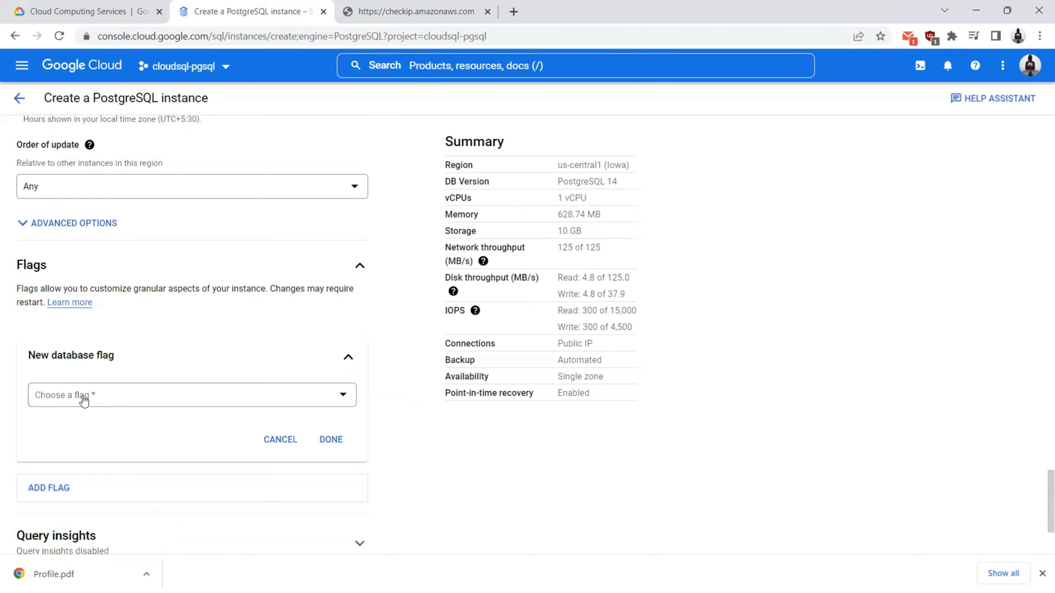
{"action": "left_click", "coordinate": [280, 439]}
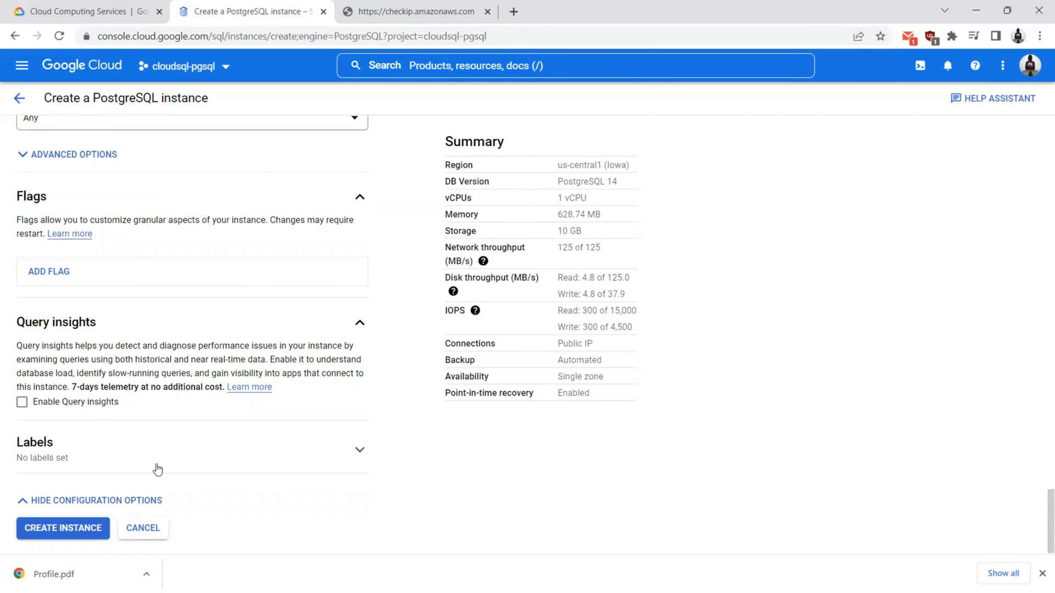
{"action": "mouse_move", "coordinate": [158, 455]}
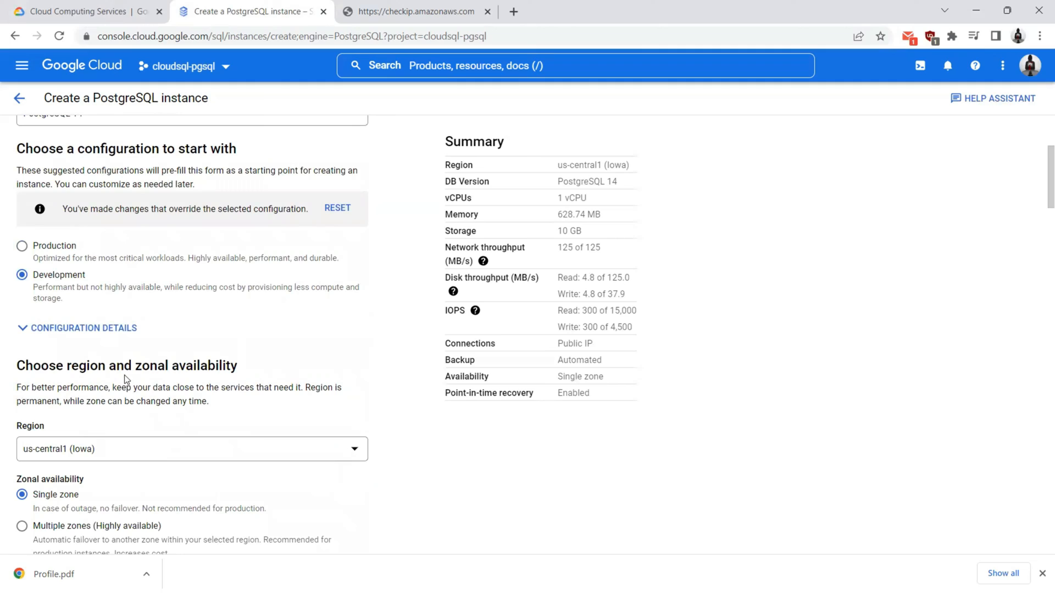
{"action": "mouse_move", "coordinate": [114, 380]}
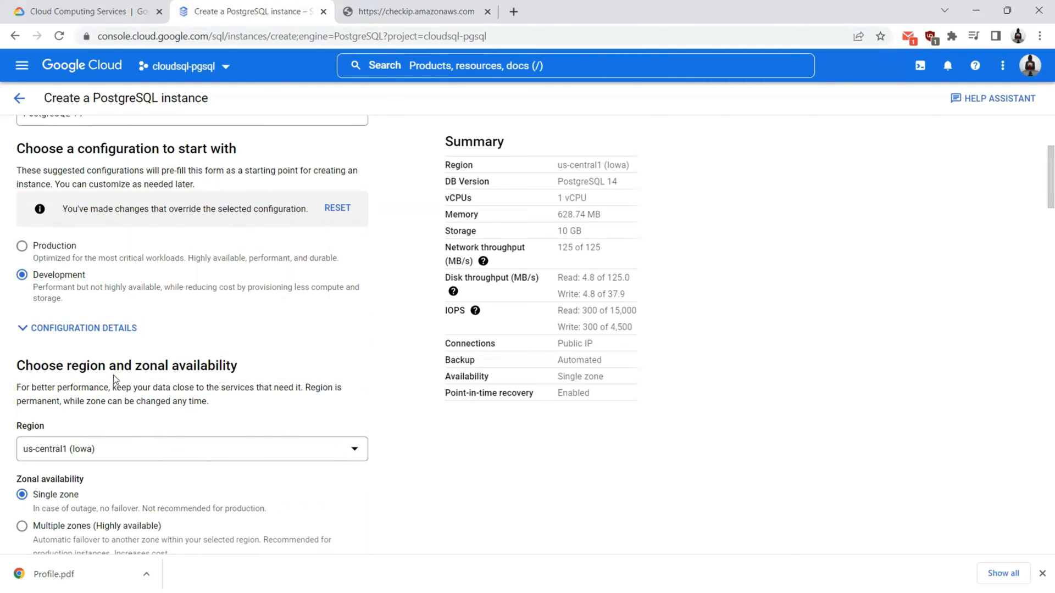
{"action": "scroll", "scroll_direction": "down", "scroll_amount": 3}
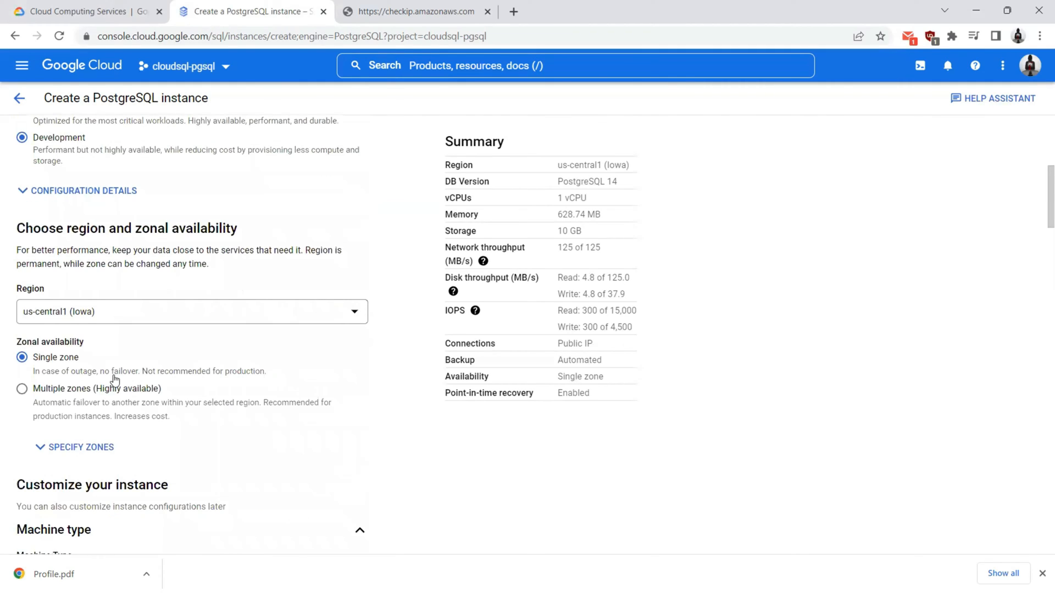
{"action": "scroll", "scroll_direction": "down", "scroll_amount": 3}
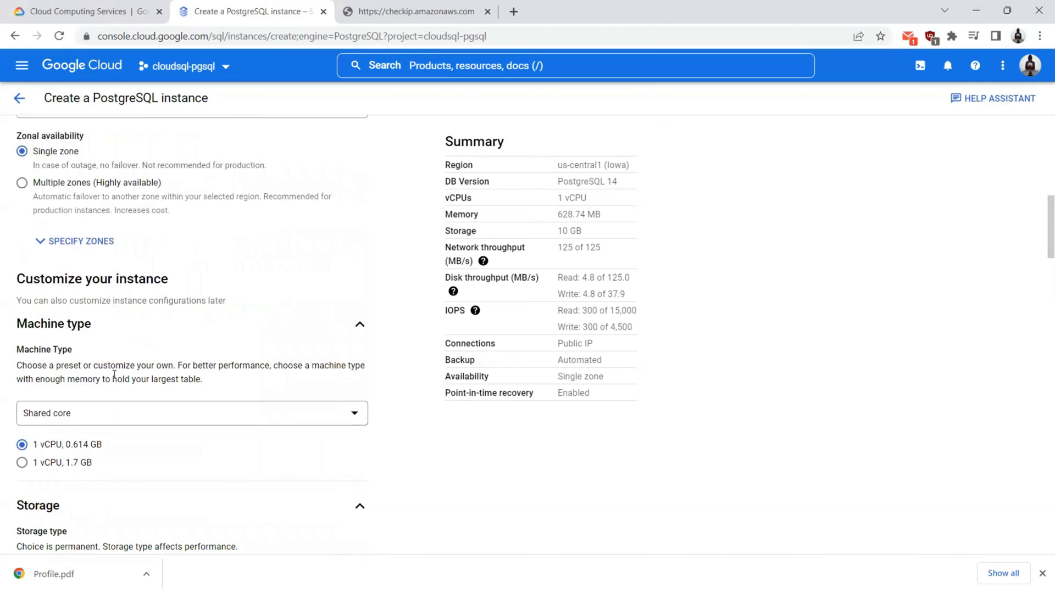
{"action": "left_click", "coordinate": [360, 323]}
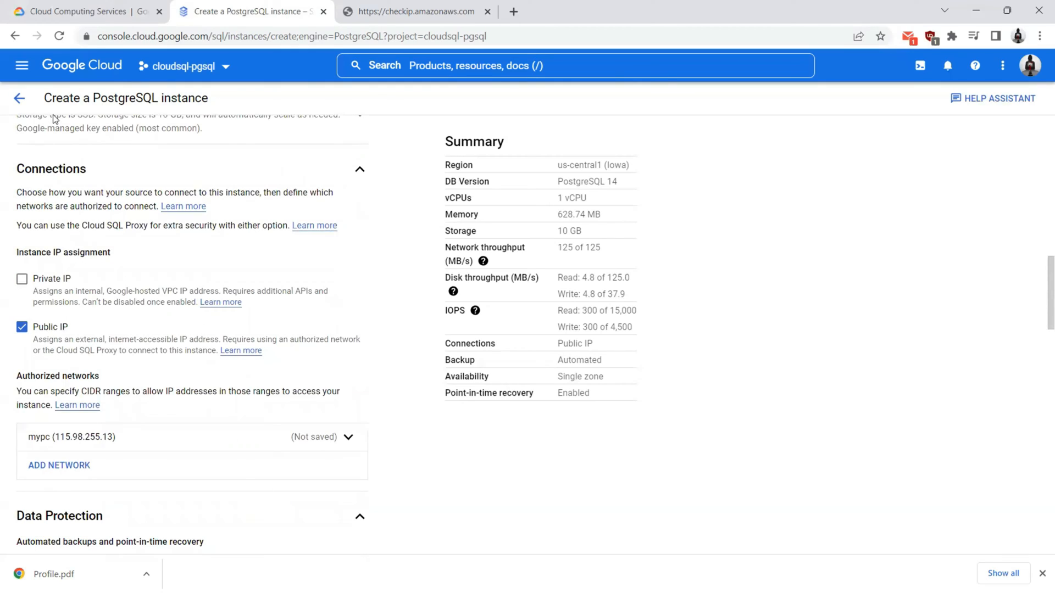
{"action": "mouse_move", "coordinate": [63, 333]}
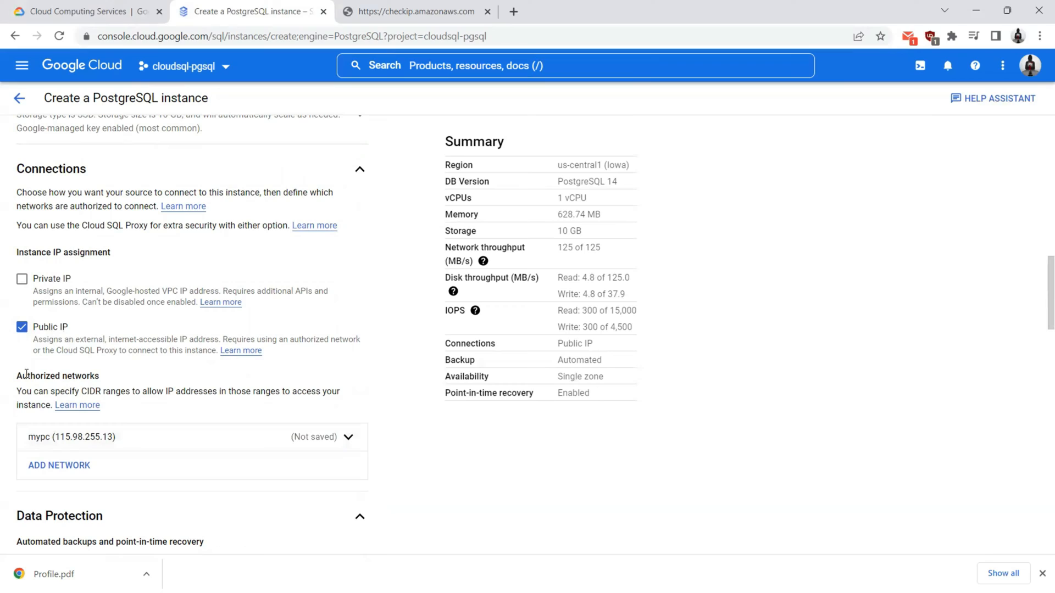
{"action": "double_click", "coordinate": [57, 376]}
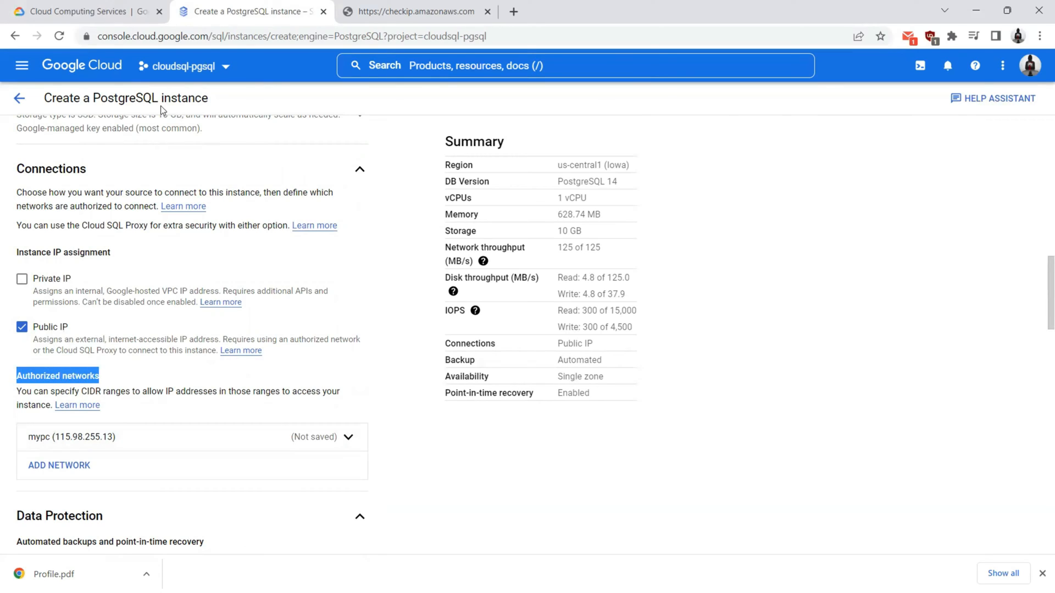
{"action": "mouse_move", "coordinate": [63, 408]}
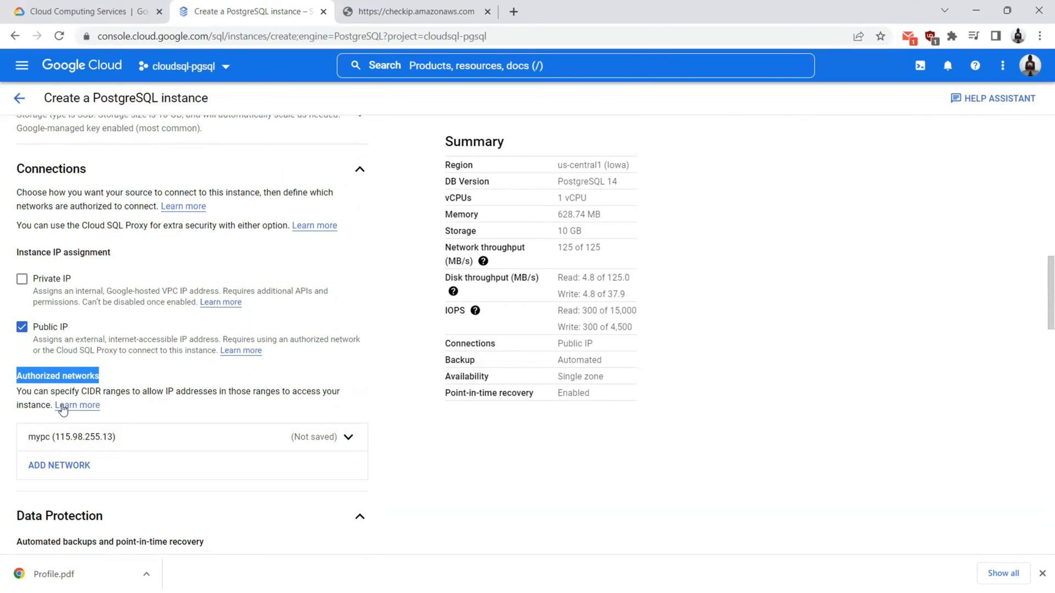
{"action": "mouse_move", "coordinate": [104, 443]}
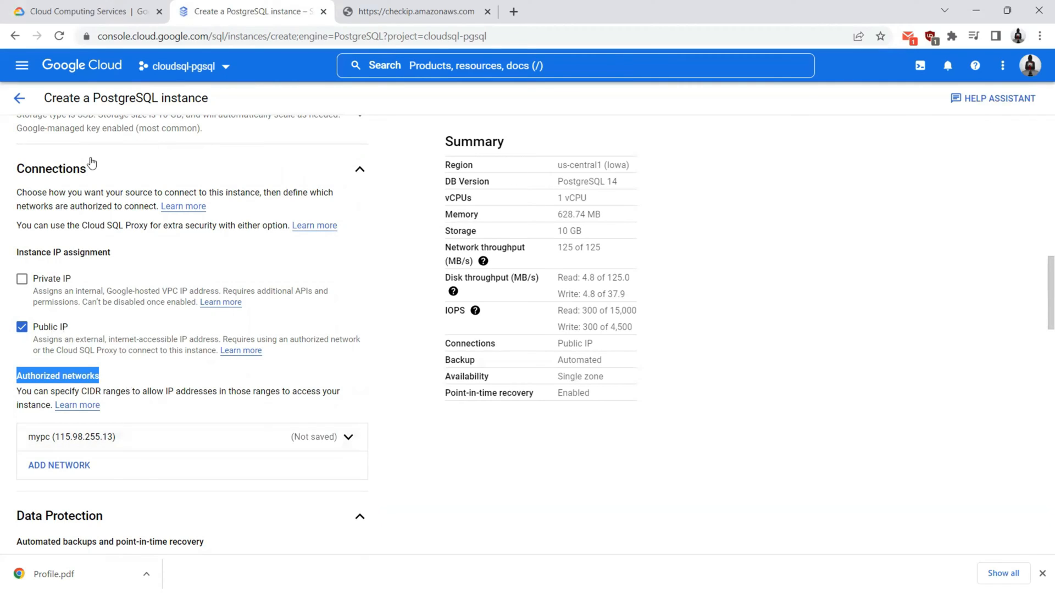
{"action": "scroll", "scroll_direction": "down", "scroll_amount": 3}
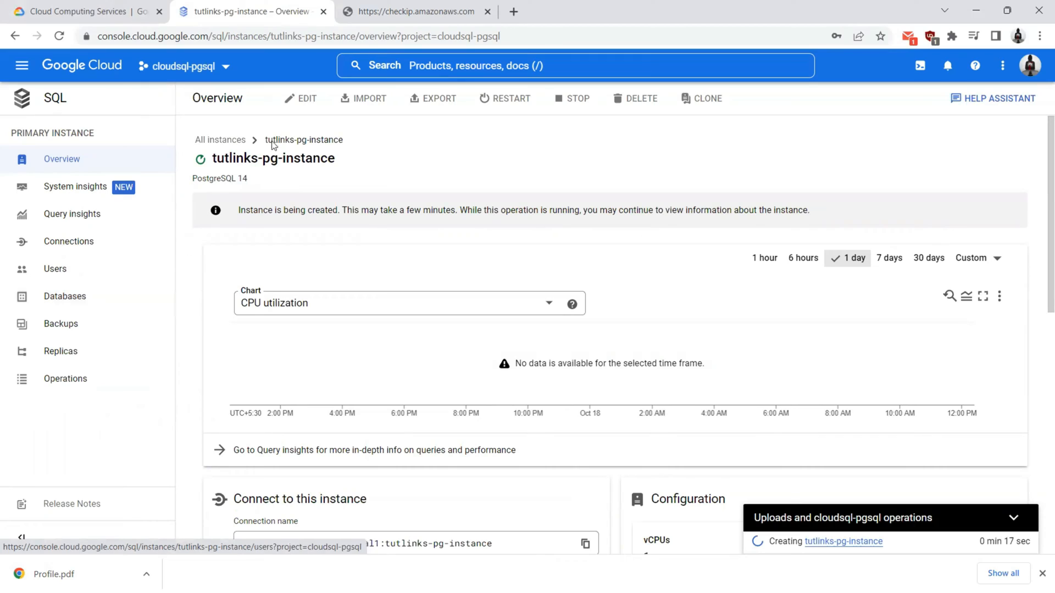
Try editing the still-creating tutlinks-pg-instance, then go to its Connections page.
{"action": "left_click", "coordinate": [707, 98]}
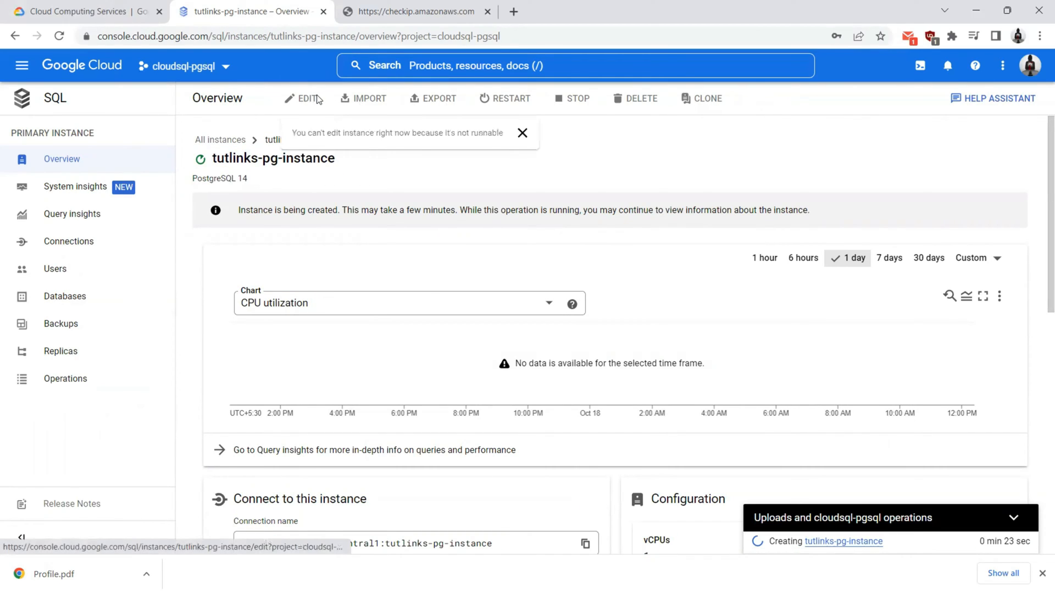
{"action": "left_click", "coordinate": [522, 133]}
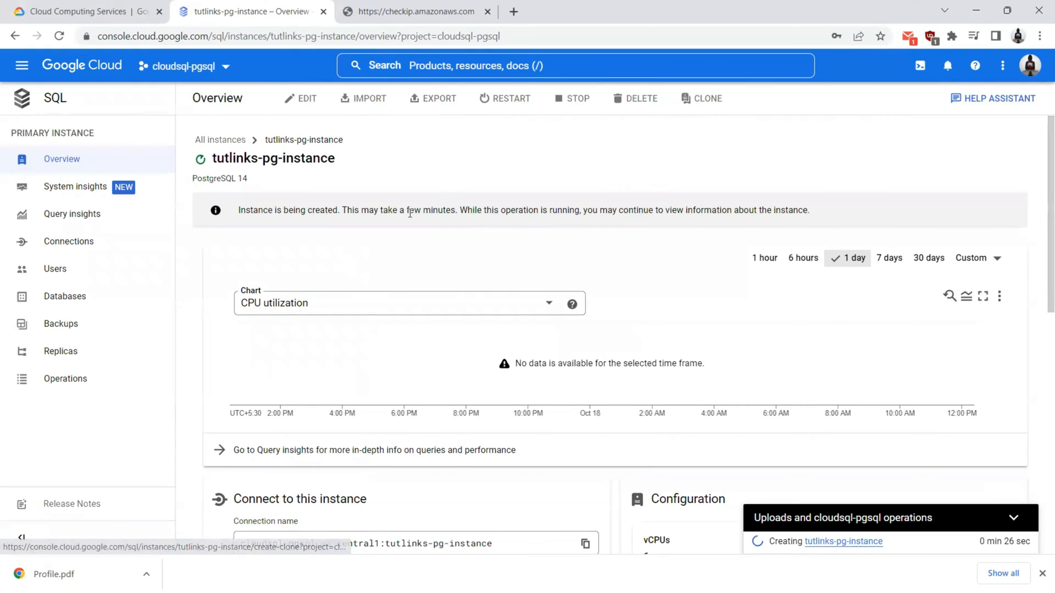
{"action": "left_click", "coordinate": [68, 240]}
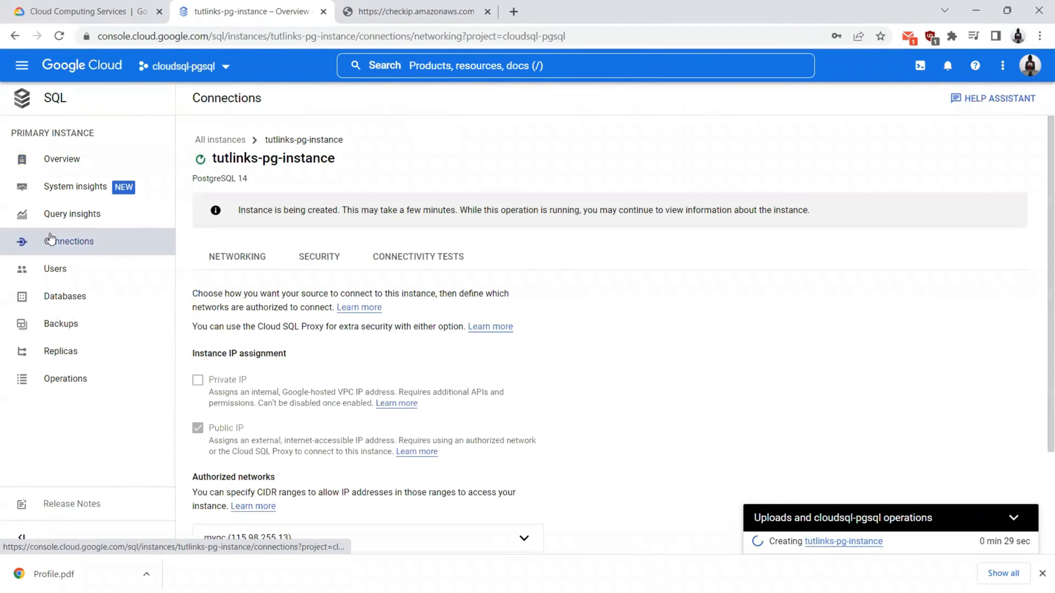
{"action": "scroll", "scroll_direction": "down", "scroll_amount": 3}
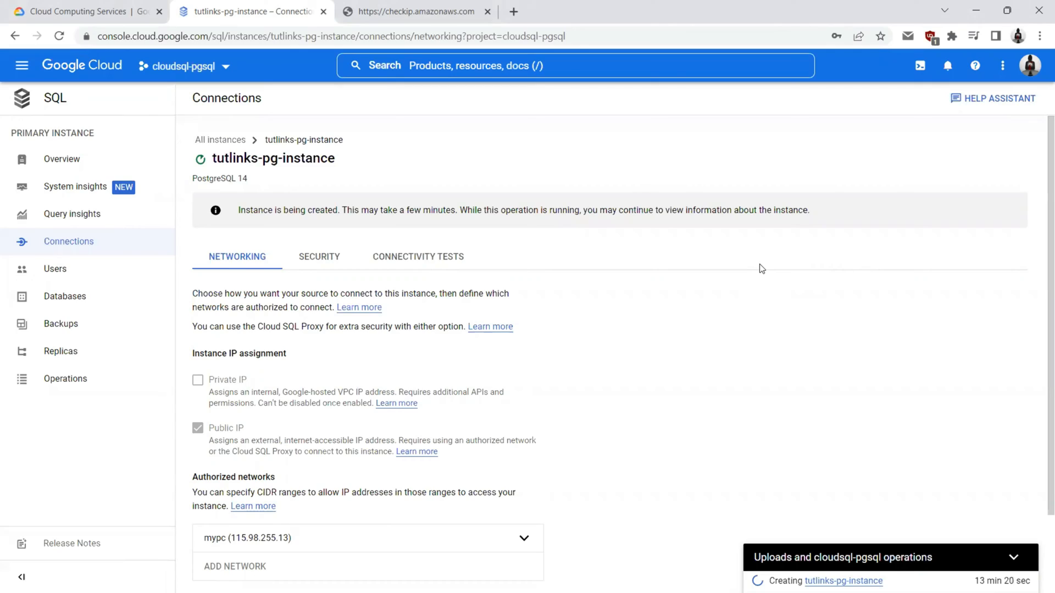
{"action": "mouse_move", "coordinate": [488, 241]}
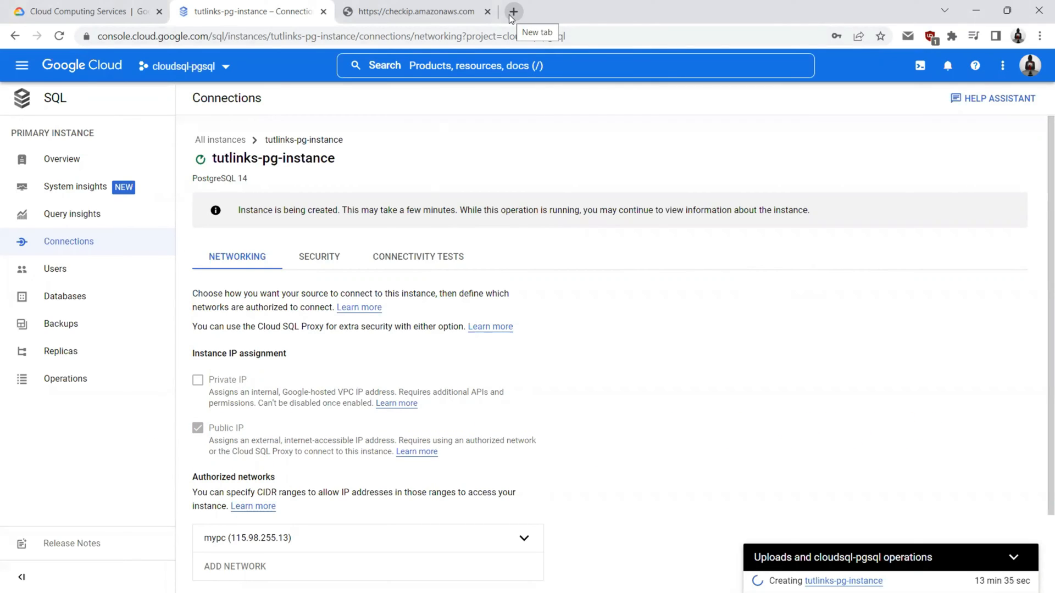
{"action": "left_click", "coordinate": [513, 11]}
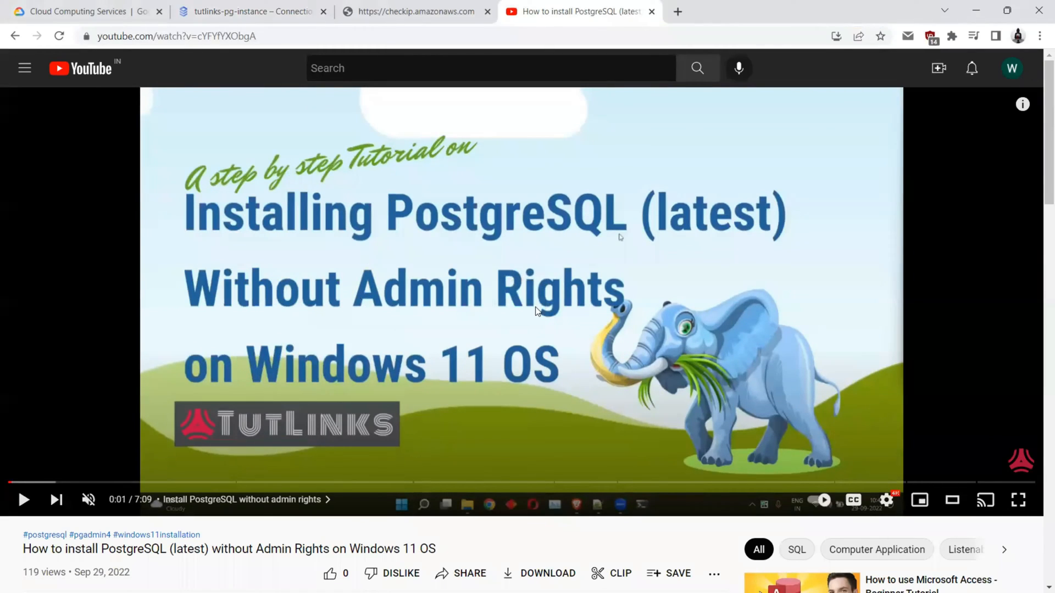
Scroll the YouTube PostgreSQL tutorial, then return to the cloud console tab.
{"action": "scroll", "scroll_direction": "down", "scroll_amount": 3}
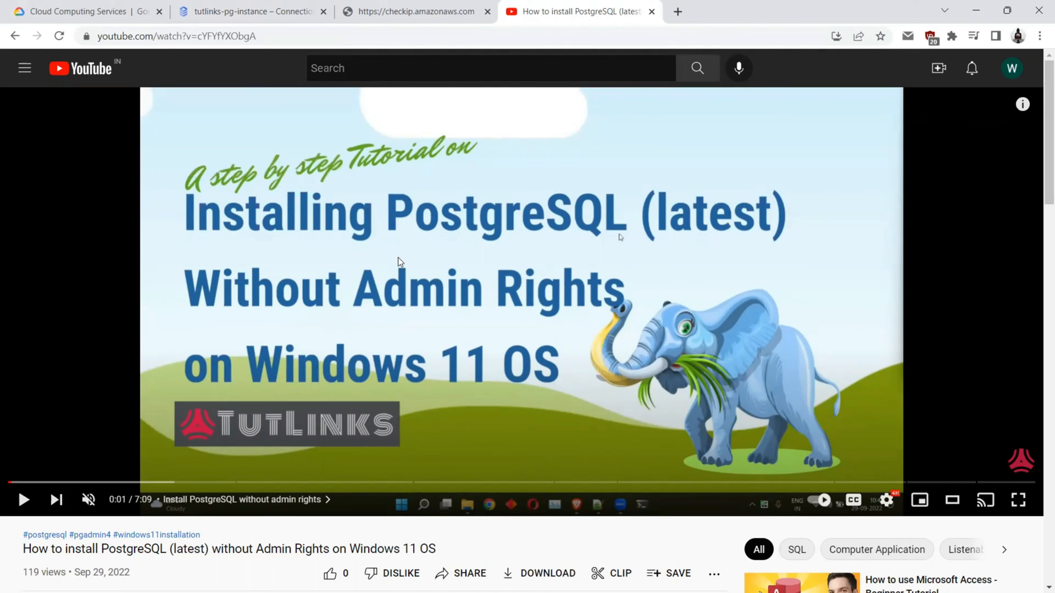
{"action": "left_click", "coordinate": [250, 11]}
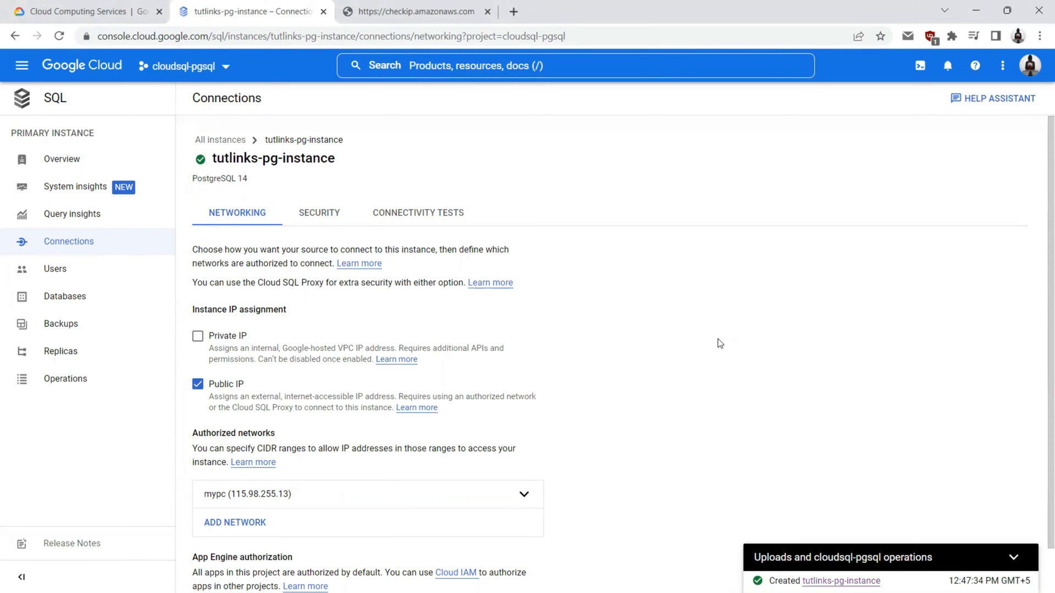
{"action": "mouse_move", "coordinate": [356, 351]}
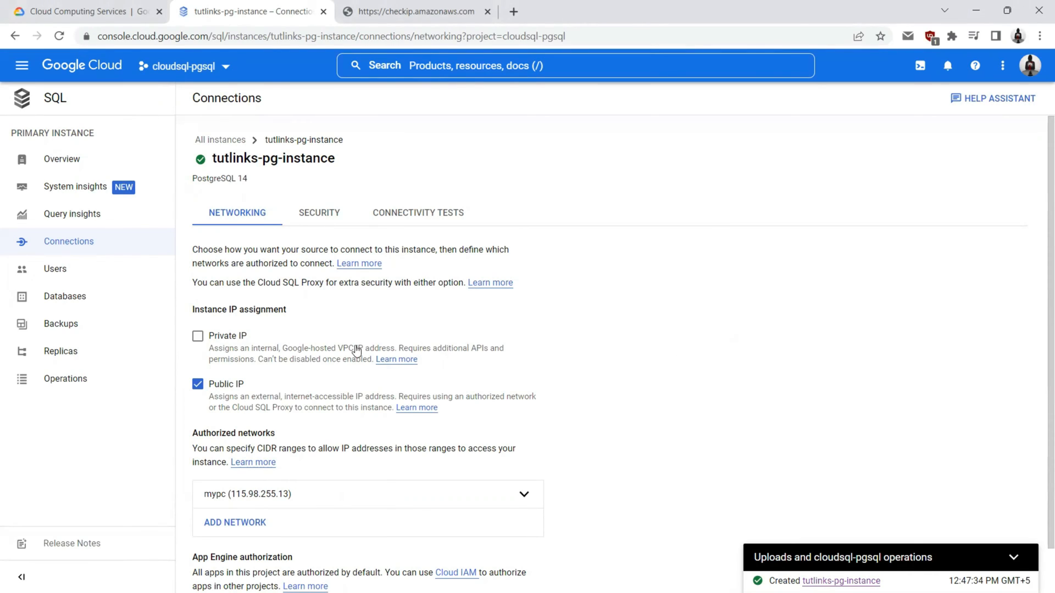
{"action": "mouse_move", "coordinate": [200, 158]}
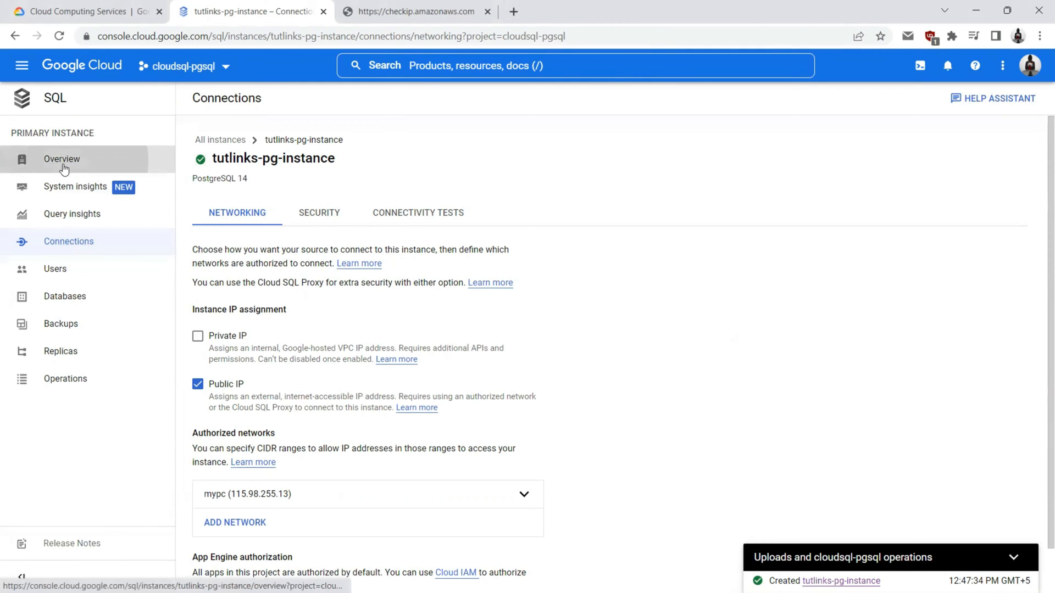
Go from the instance Overview to the Cloud SQL Instances list via the navigation menu.
{"action": "left_click", "coordinate": [62, 158]}
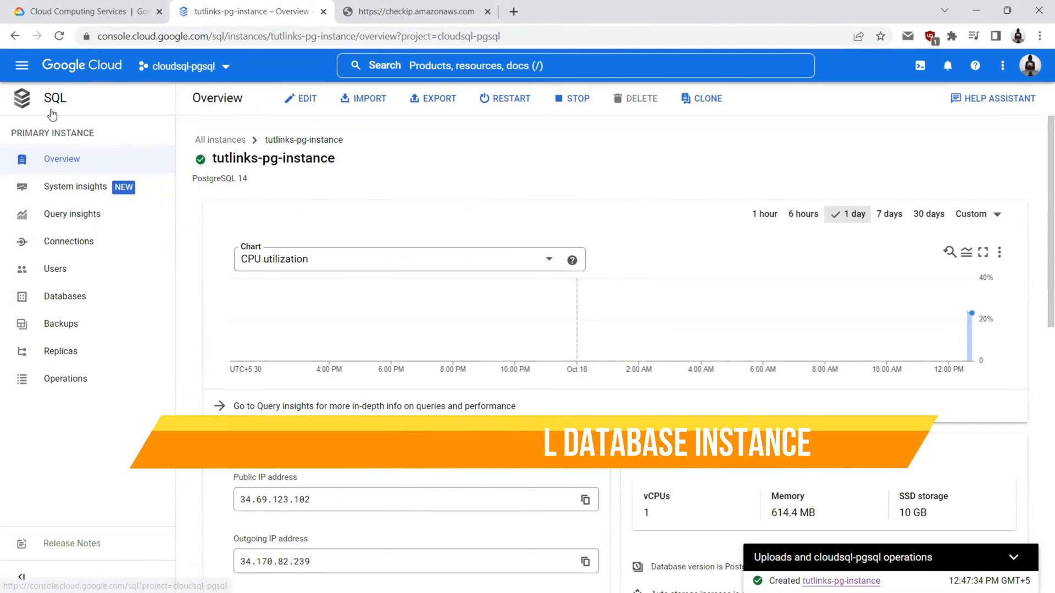
{"action": "left_click", "coordinate": [22, 64]}
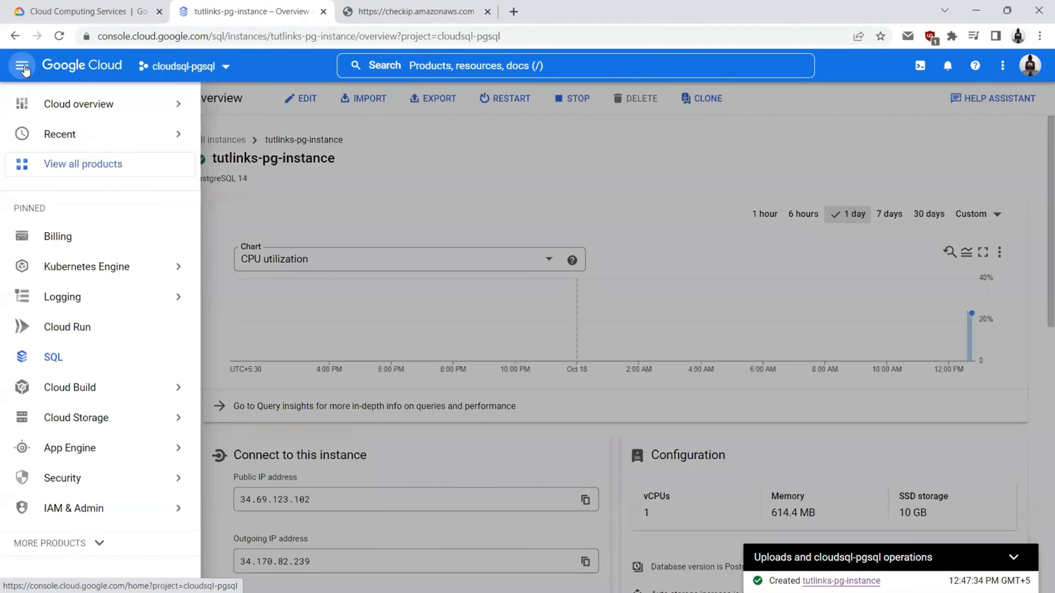
{"action": "mouse_move", "coordinate": [32, 357]}
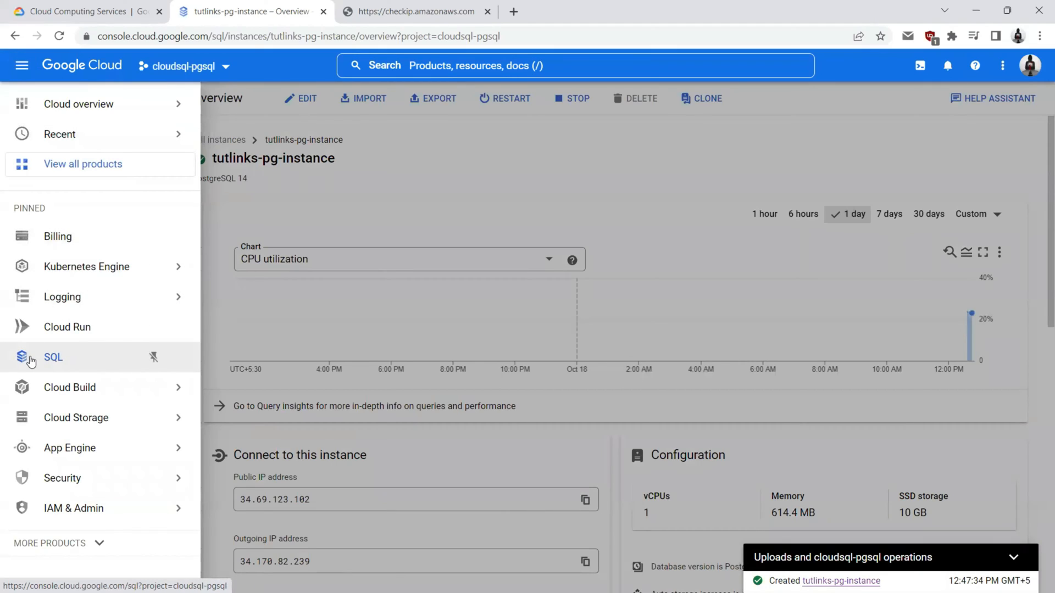
{"action": "left_click", "coordinate": [53, 357]}
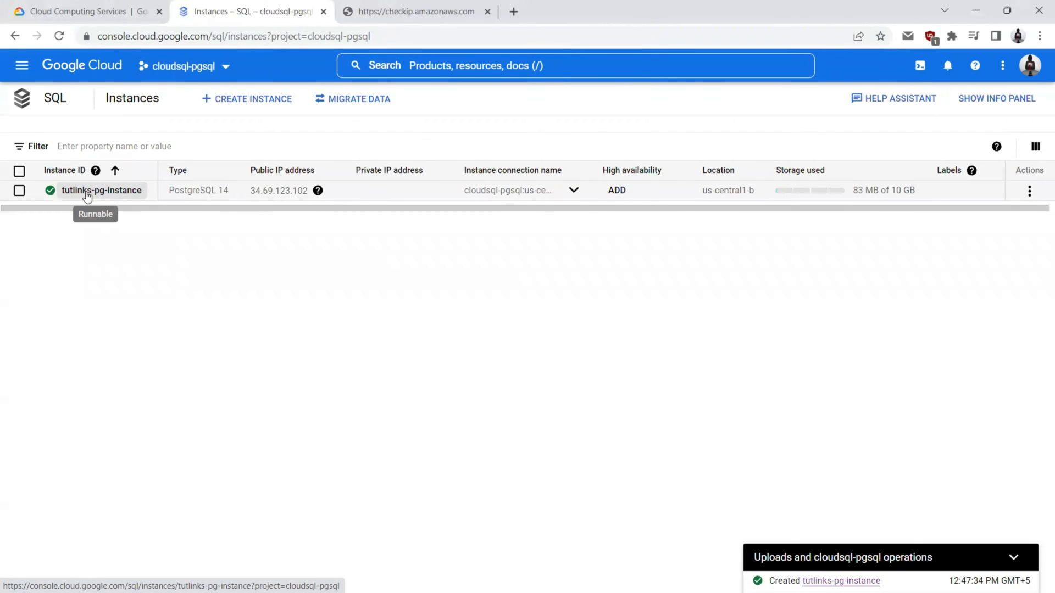
Review tutlinks-pg-instance's Overview details, then bring up its Connections page.
{"action": "left_click", "coordinate": [102, 191]}
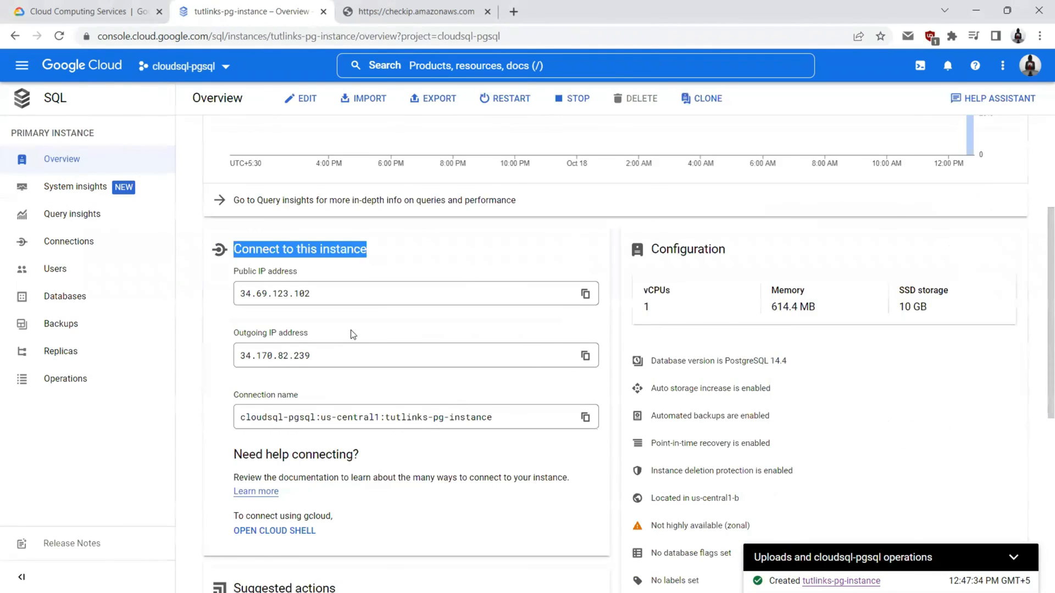
{"action": "scroll", "scroll_direction": "down", "scroll_amount": 3}
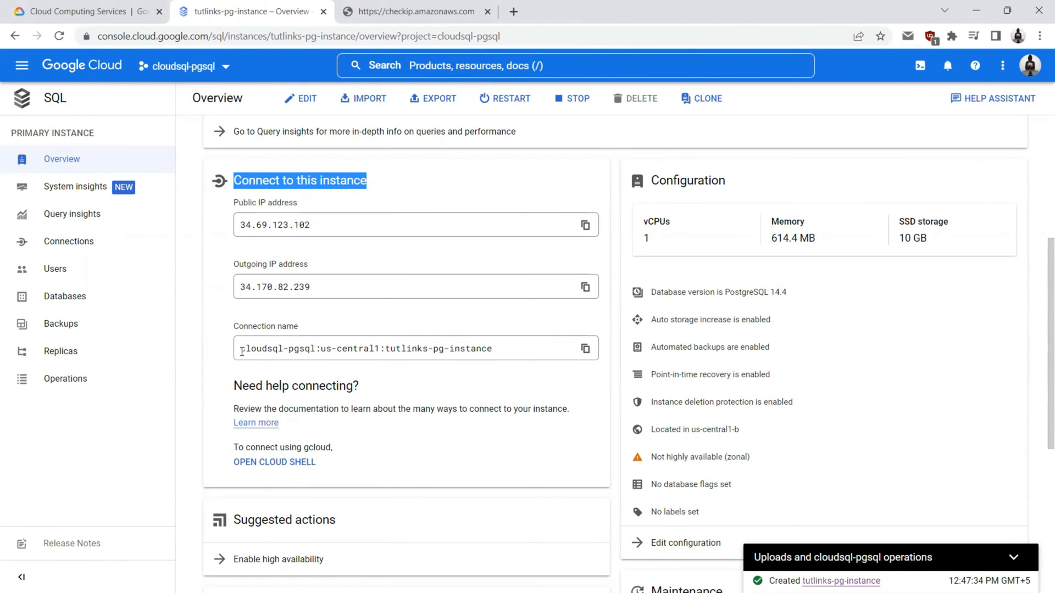
{"action": "scroll", "scroll_direction": "down", "scroll_amount": 3}
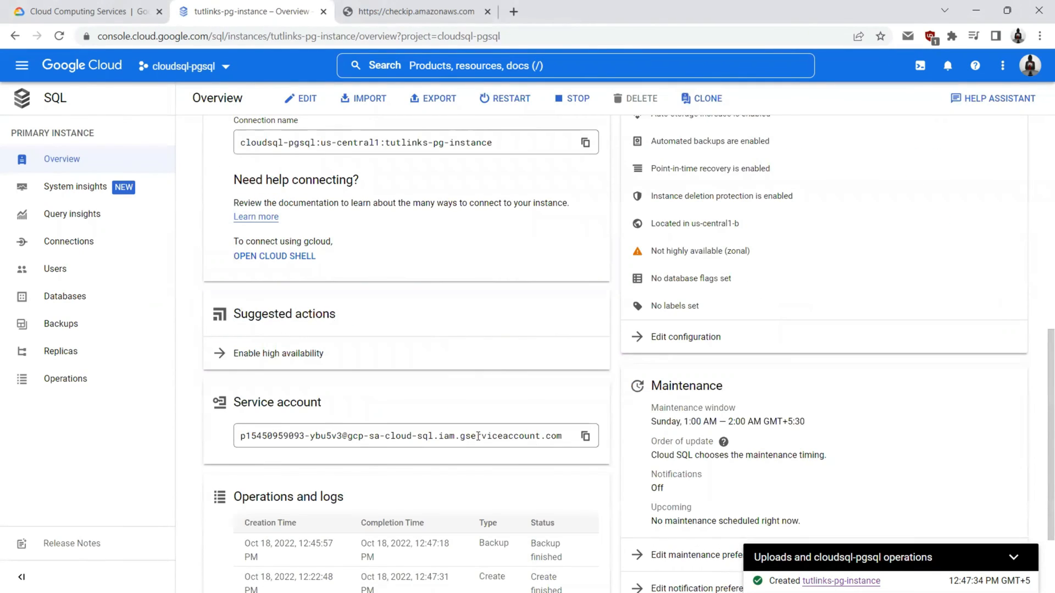
{"action": "scroll", "scroll_direction": "up", "scroll_amount": 3}
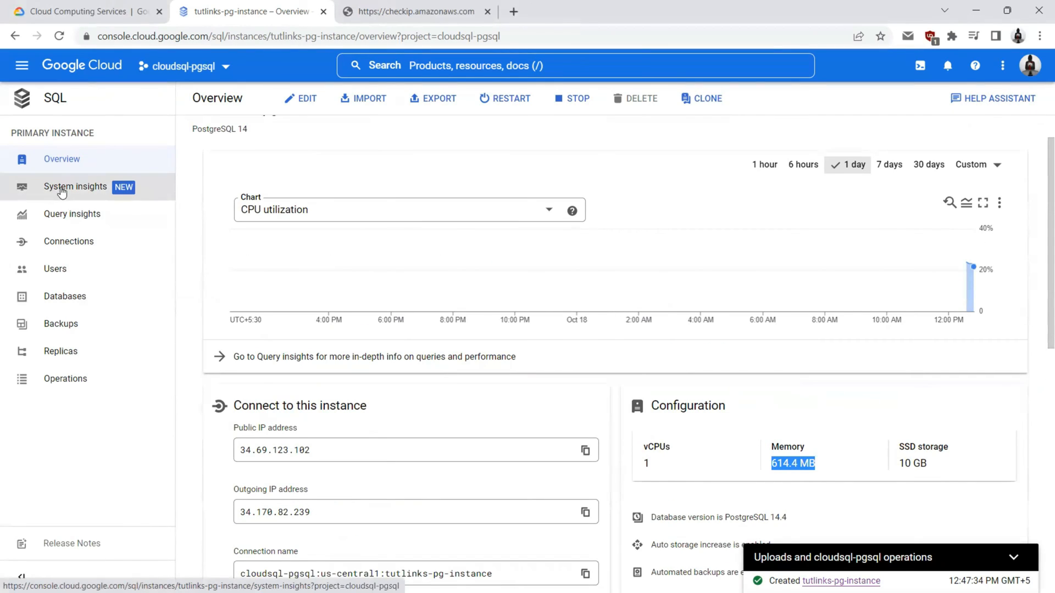
{"action": "left_click", "coordinate": [68, 240]}
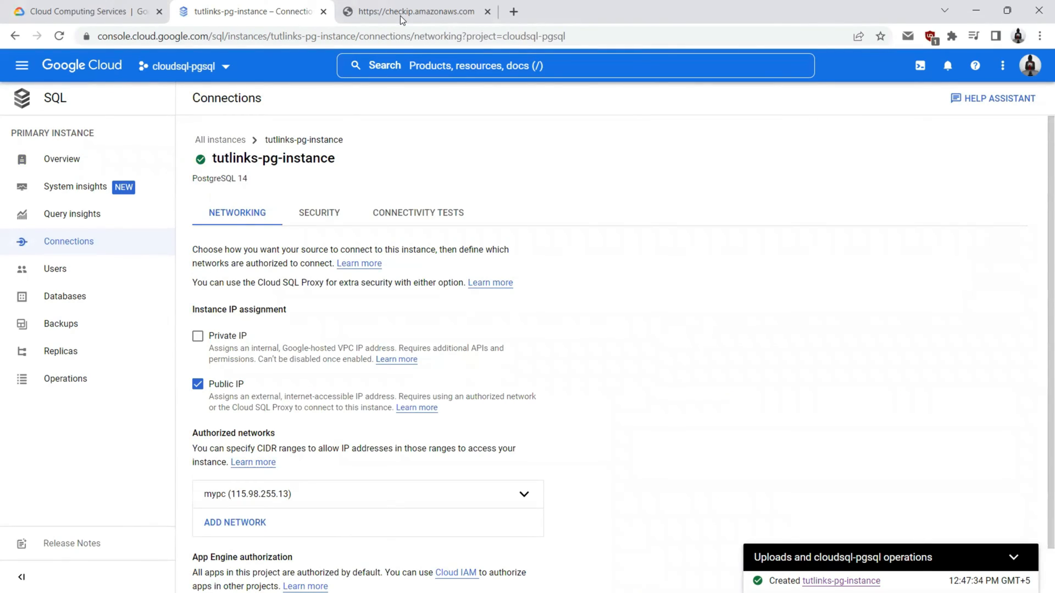
{"action": "right_click", "coordinate": [36, 63]}
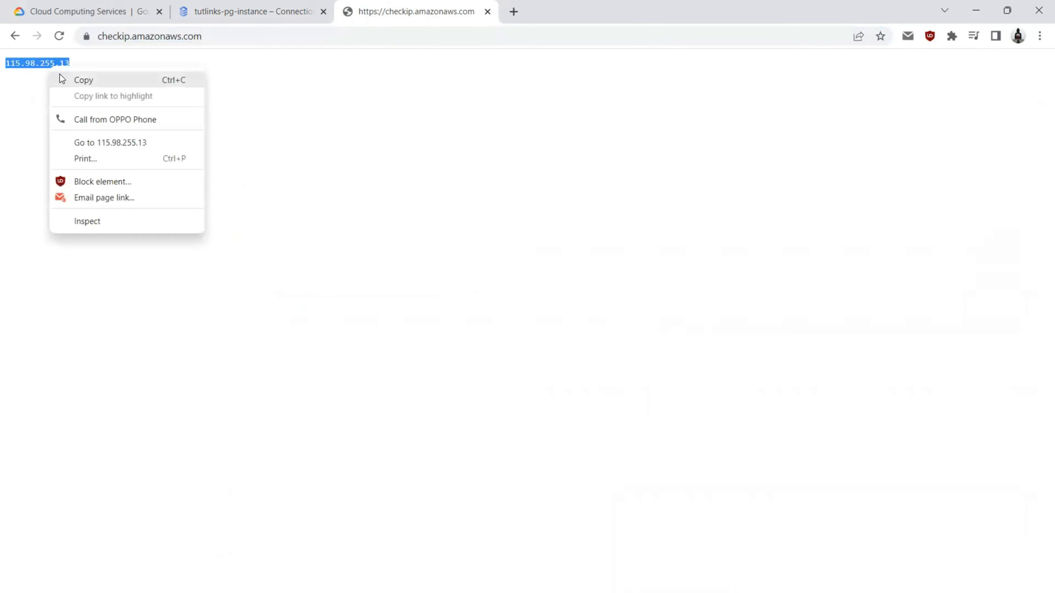
{"action": "left_click", "coordinate": [250, 11]}
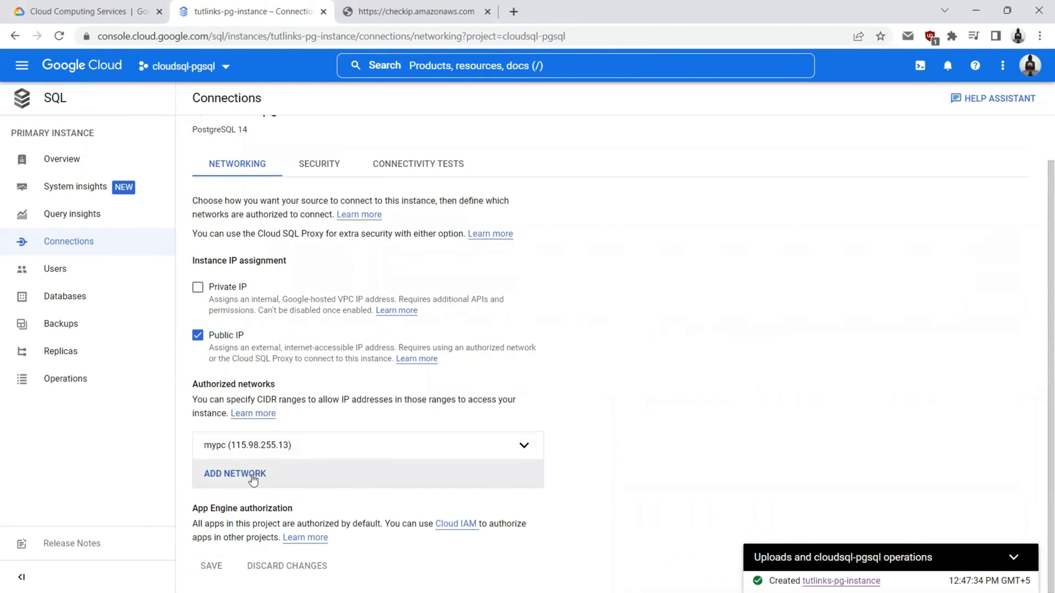
{"action": "left_click", "coordinate": [235, 474]}
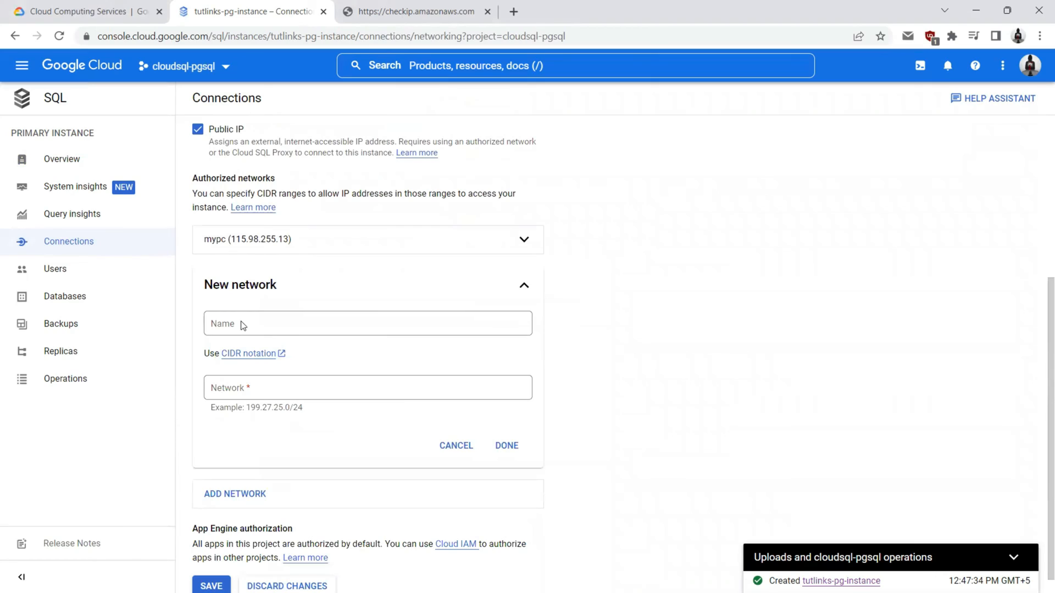
{"action": "left_click", "coordinate": [367, 323]}
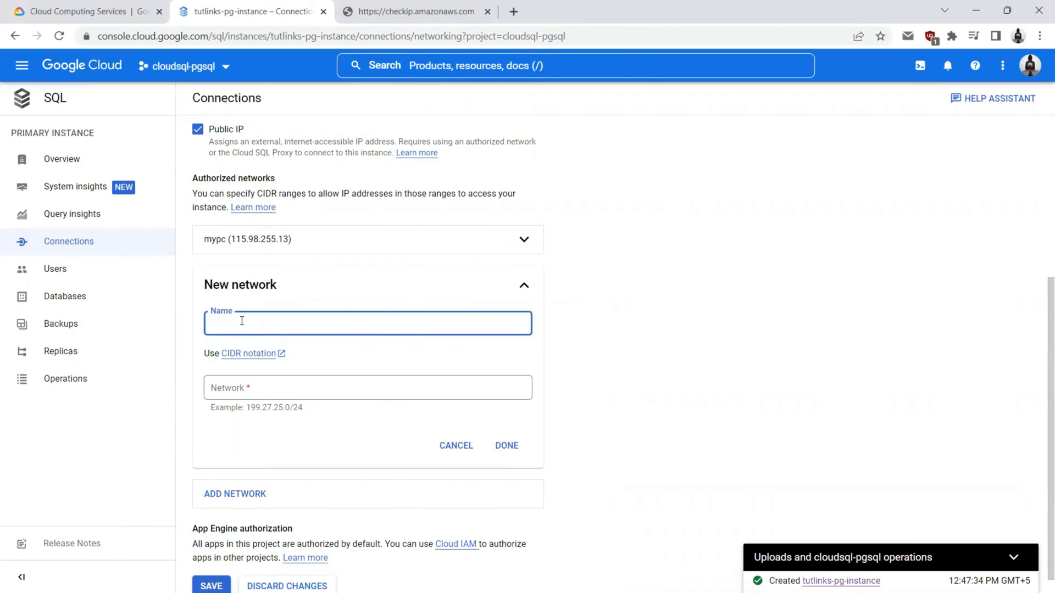
{"action": "type", "text": "mypc"}
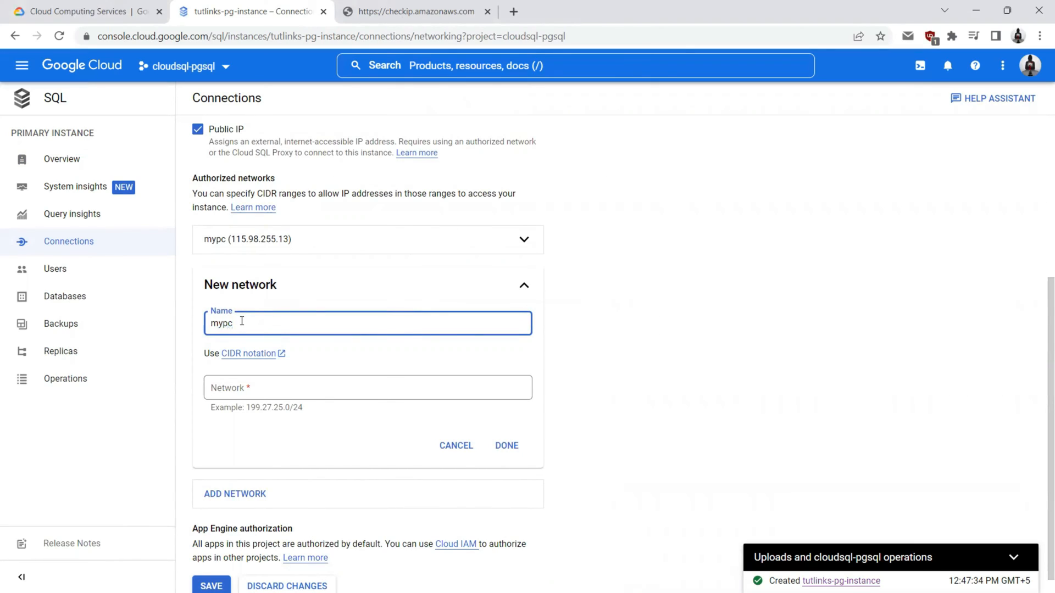
{"action": "type", "text": "115.98.255.13"}
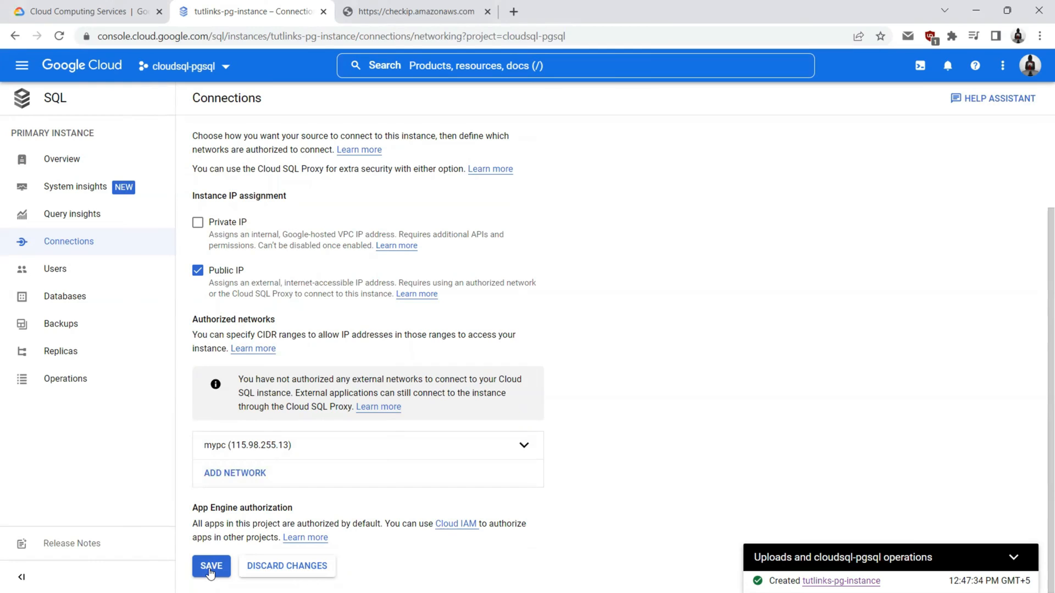
{"action": "left_click", "coordinate": [211, 565]}
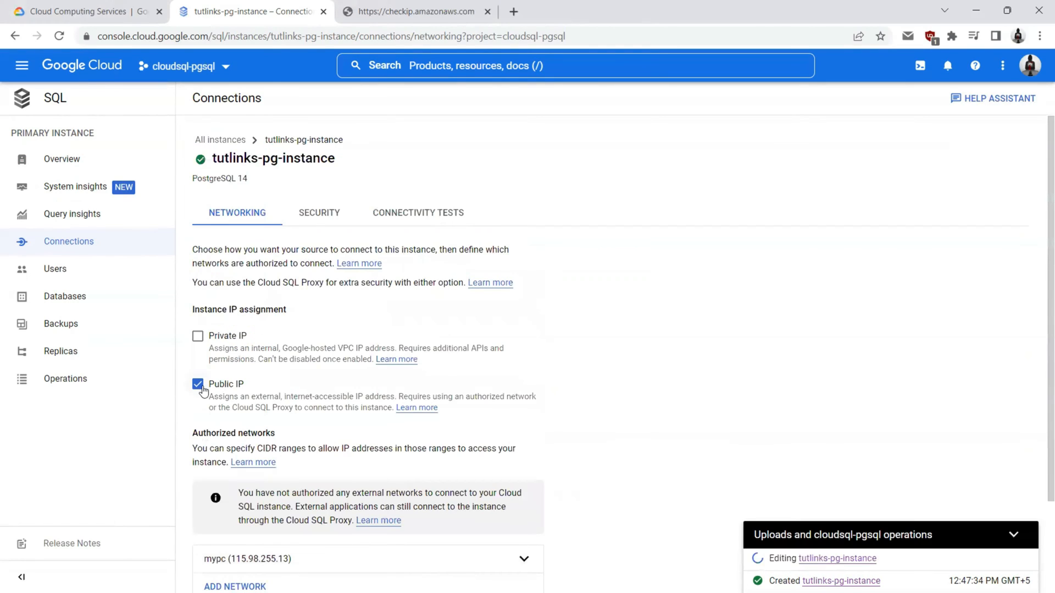
View the instance's SSL security settings, then go to its Users page.
{"action": "left_click", "coordinate": [319, 256]}
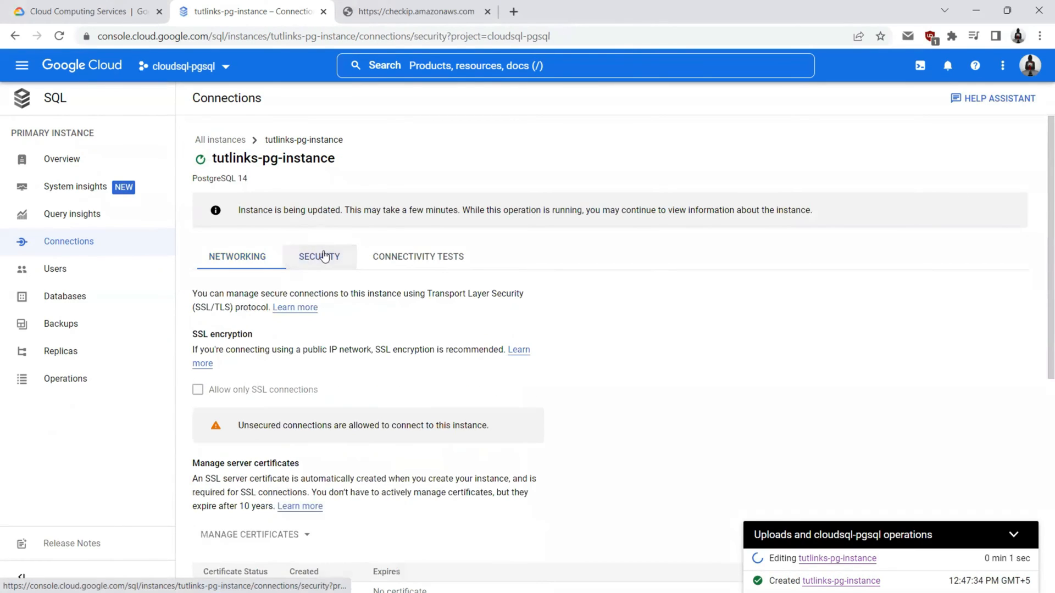
{"action": "left_click", "coordinate": [319, 256]}
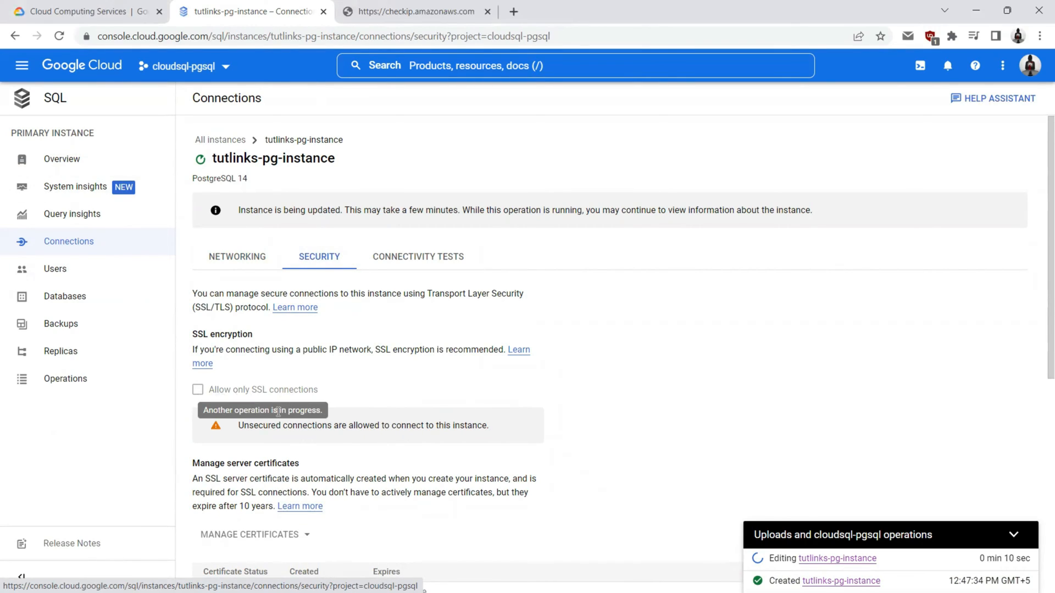
{"action": "left_click", "coordinate": [55, 268]}
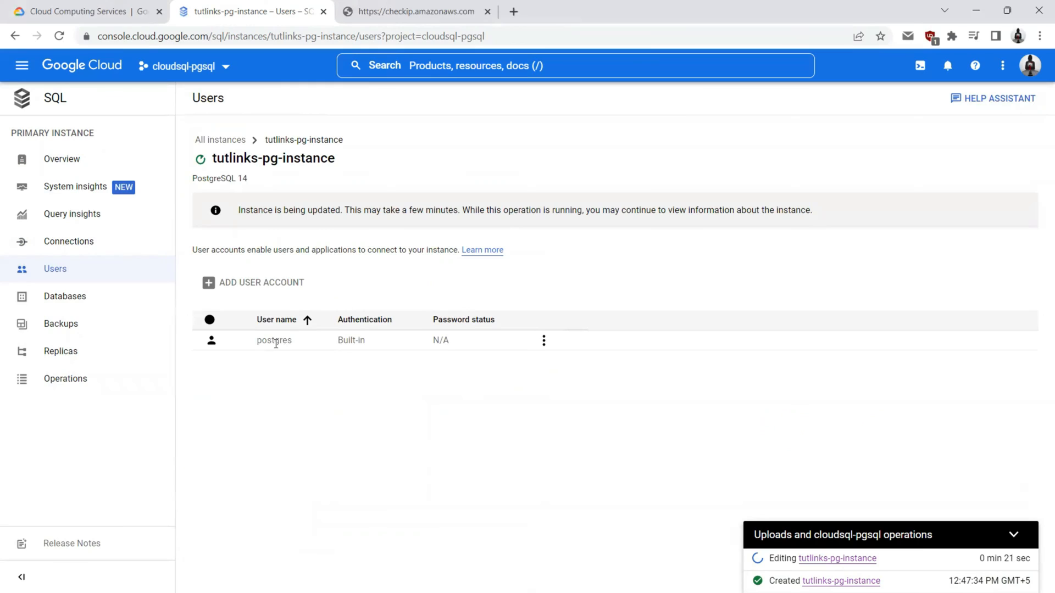
Change the postgres user's password to a new value and confirm it.
{"action": "left_click", "coordinate": [544, 340]}
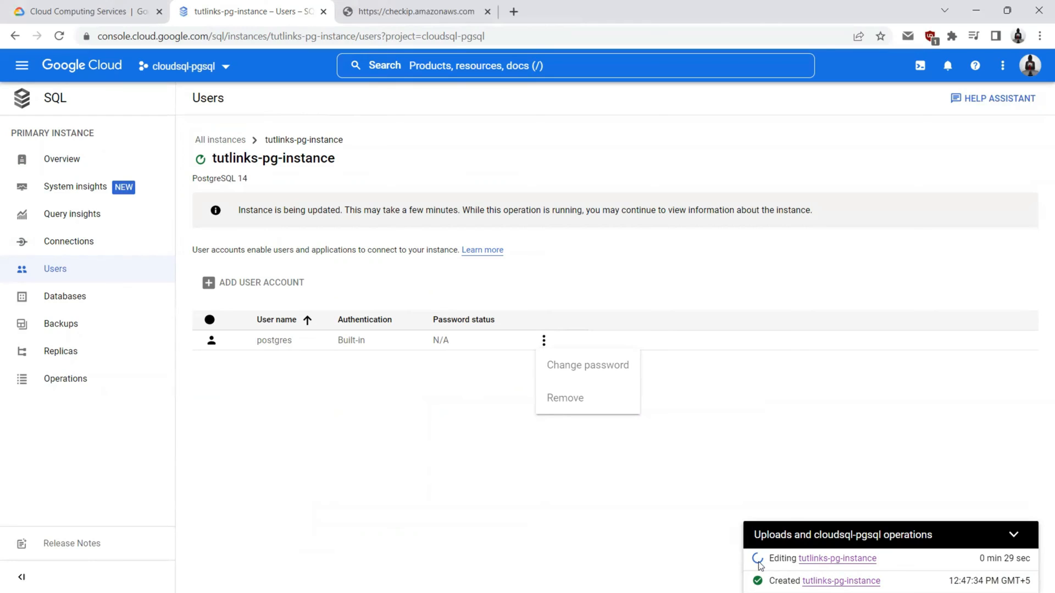
{"action": "mouse_move", "coordinate": [587, 365]}
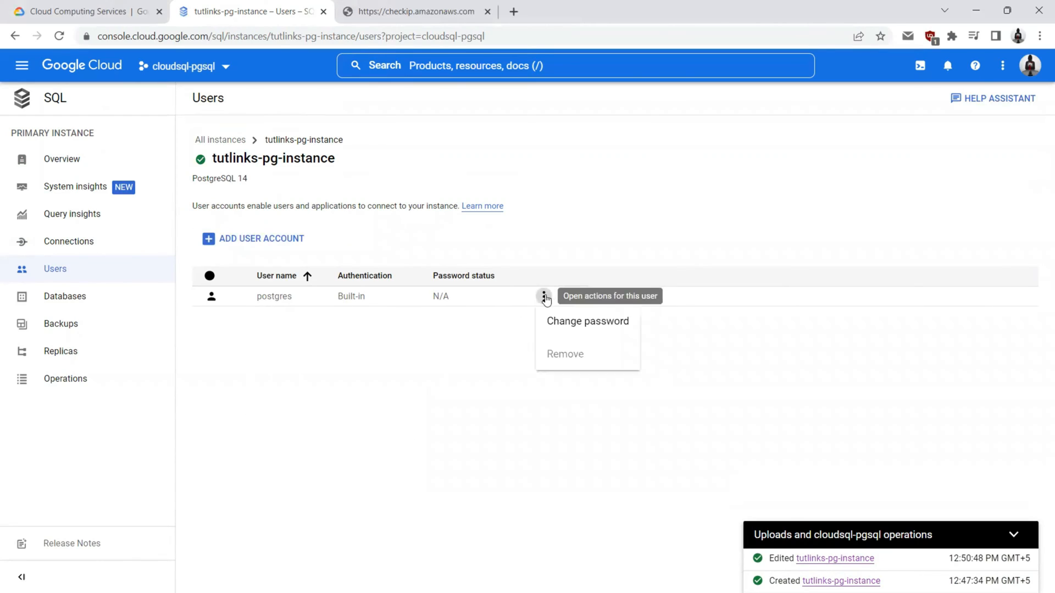
{"action": "left_click", "coordinate": [586, 321]}
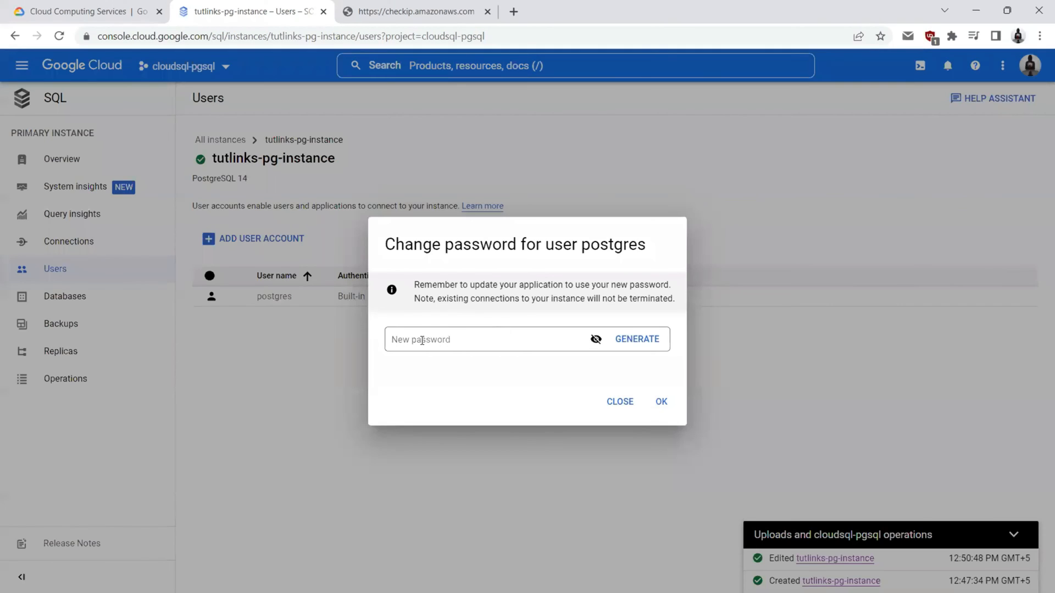
{"action": "left_click", "coordinate": [636, 338]}
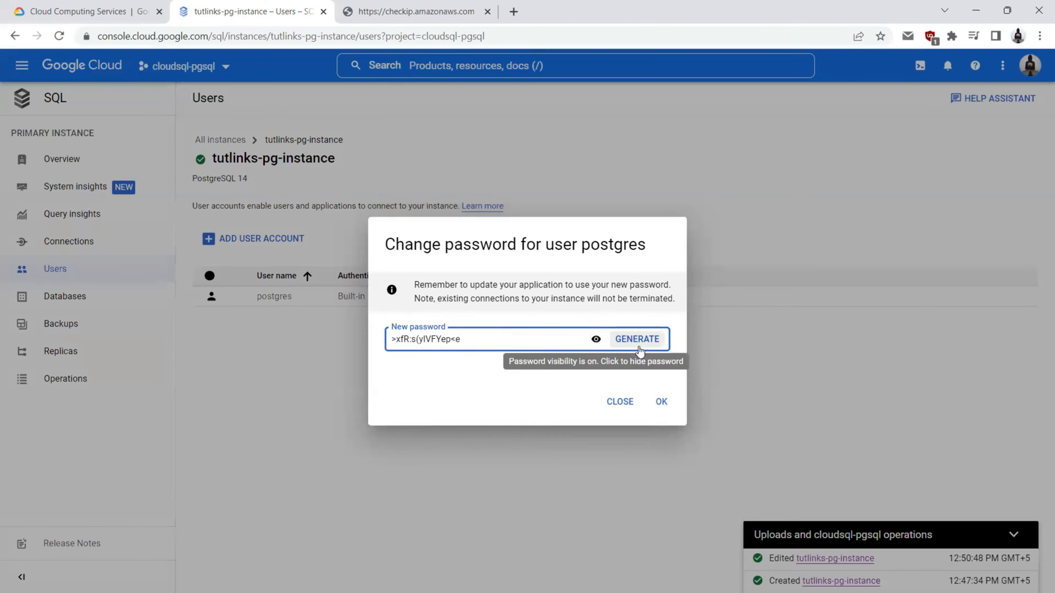
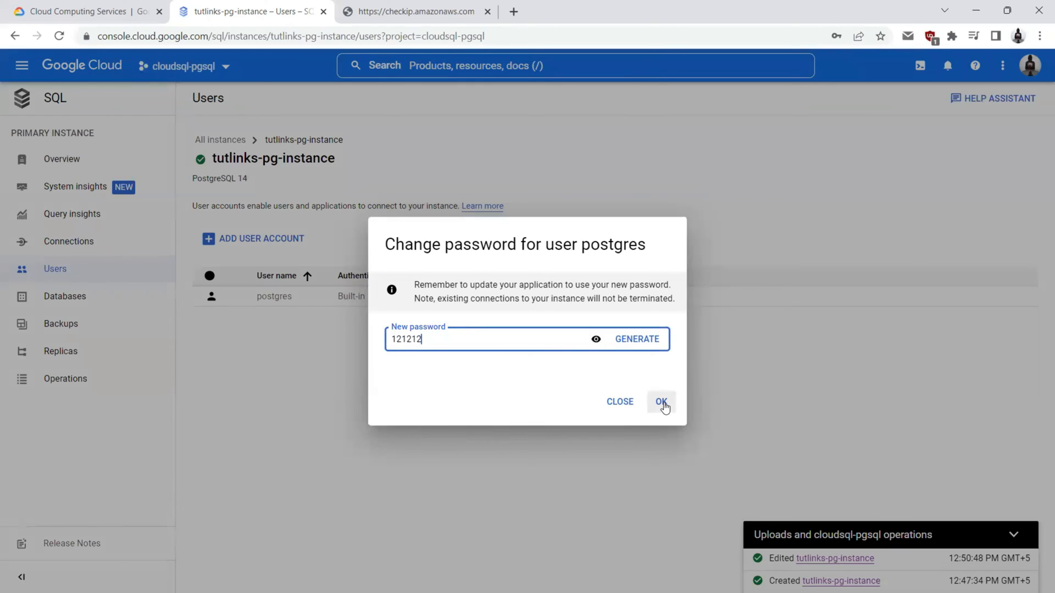
{"action": "left_click", "coordinate": [660, 402]}
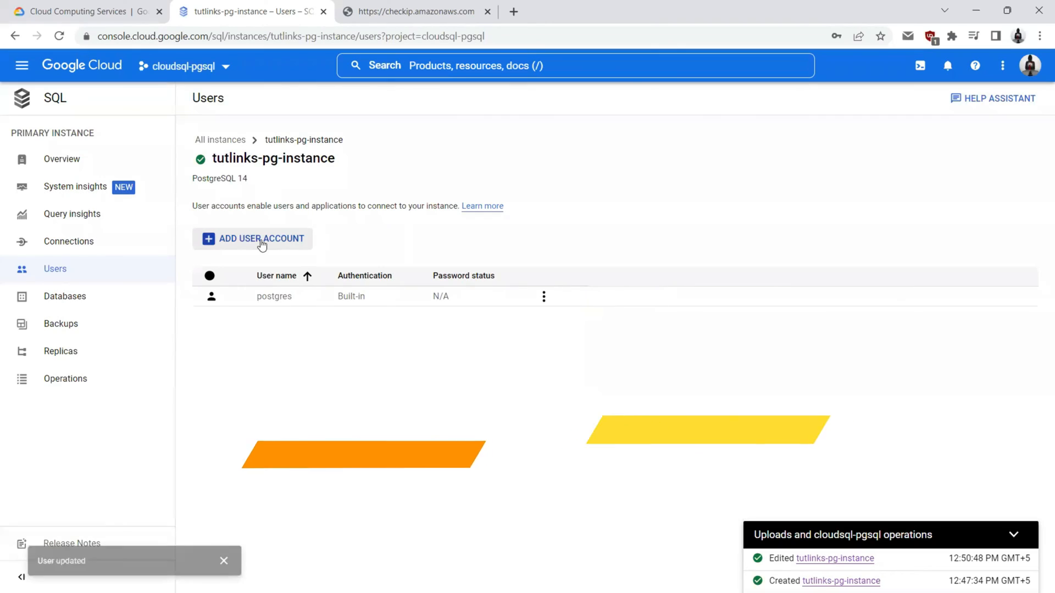
Add built-in user tutlinksuser with a password, listed alongside postgres.
{"action": "left_click", "coordinate": [253, 239]}
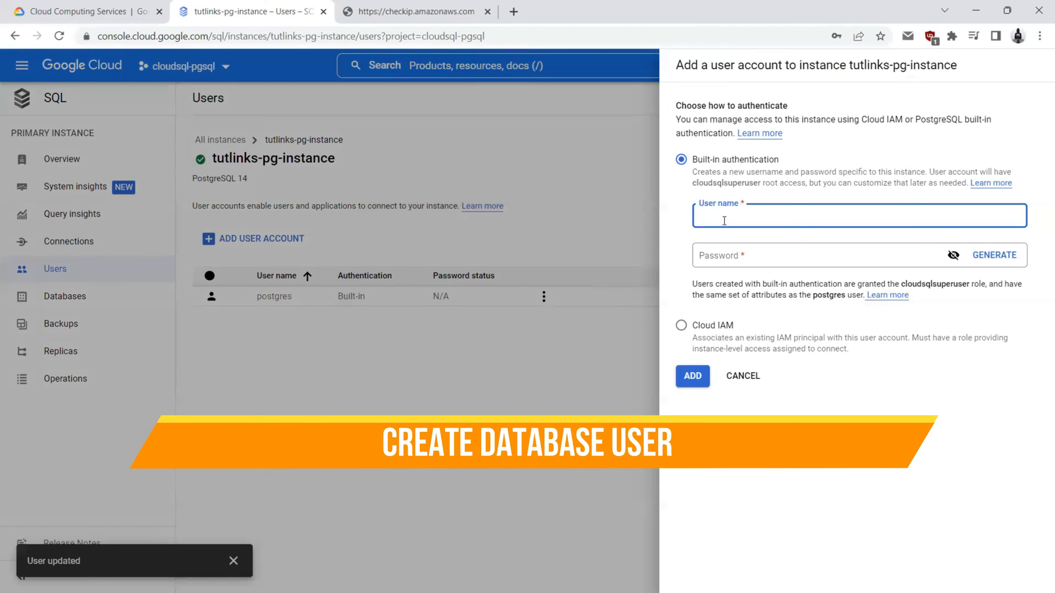
{"action": "type", "text": "tutlinksuser"}
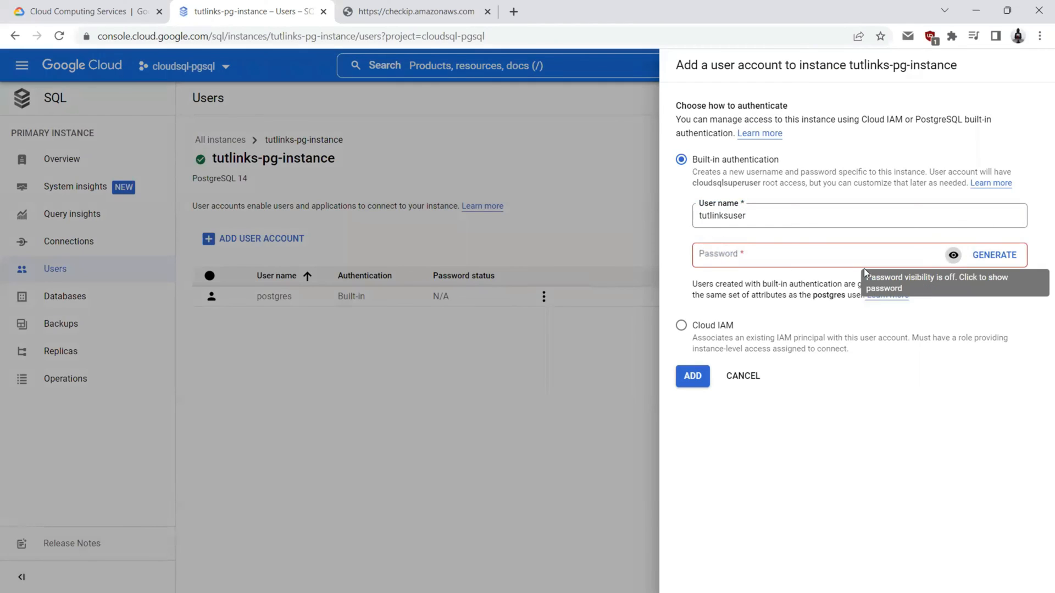
{"action": "left_click", "coordinate": [692, 376]}
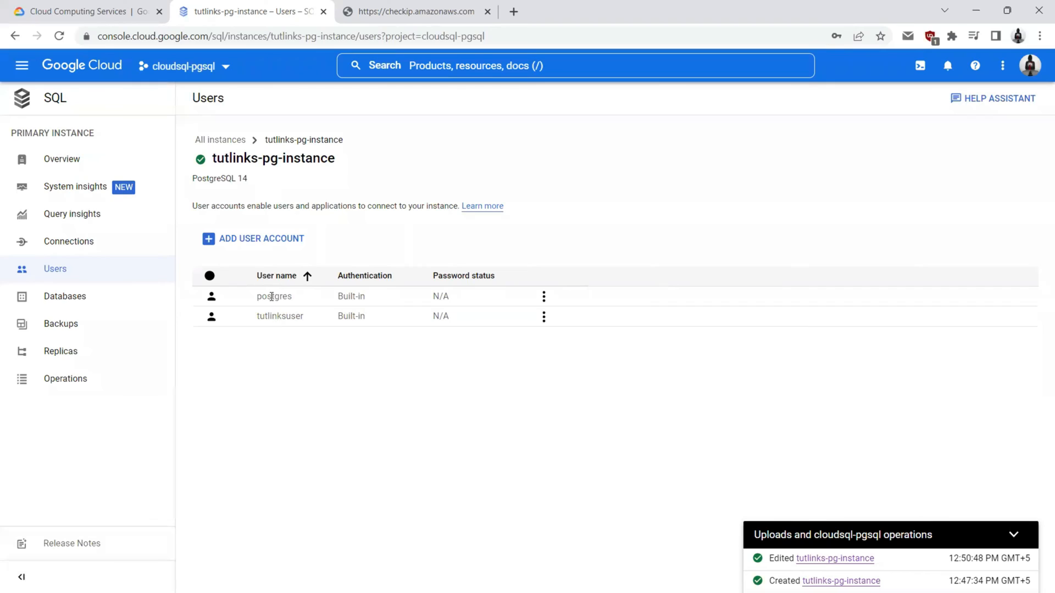
{"action": "double_click", "coordinate": [279, 315]}
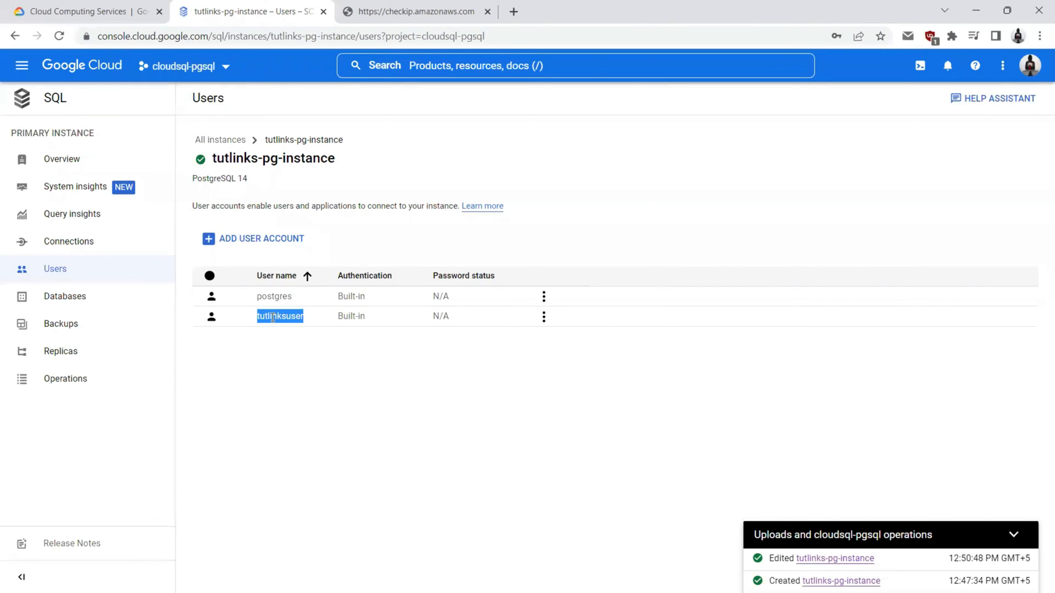
Review Databases and Backups (days of logs retained), then go to Replicas.
{"action": "left_click", "coordinate": [65, 296]}
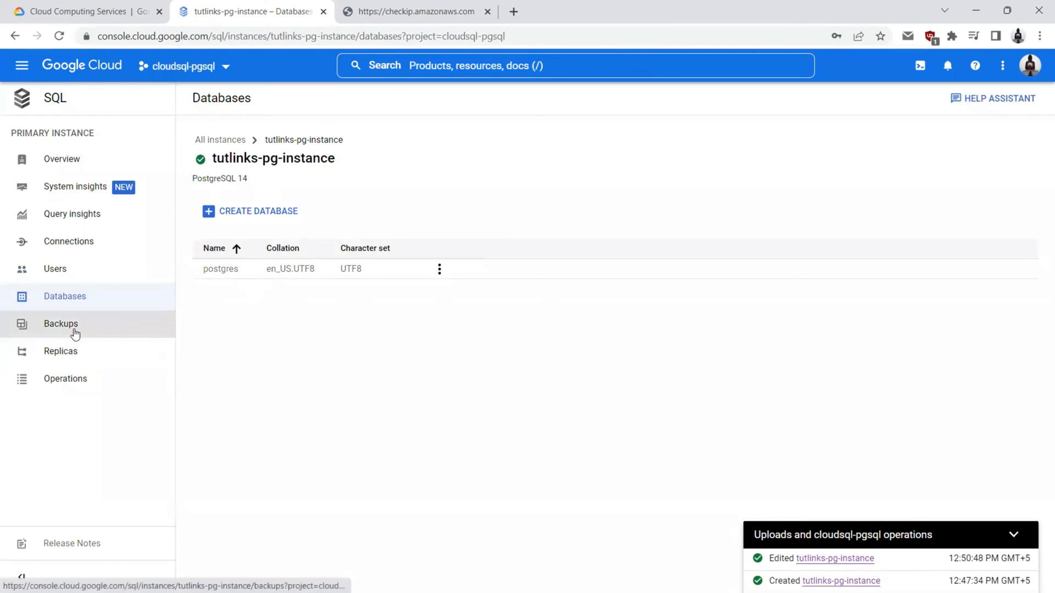
{"action": "left_click", "coordinate": [60, 323]}
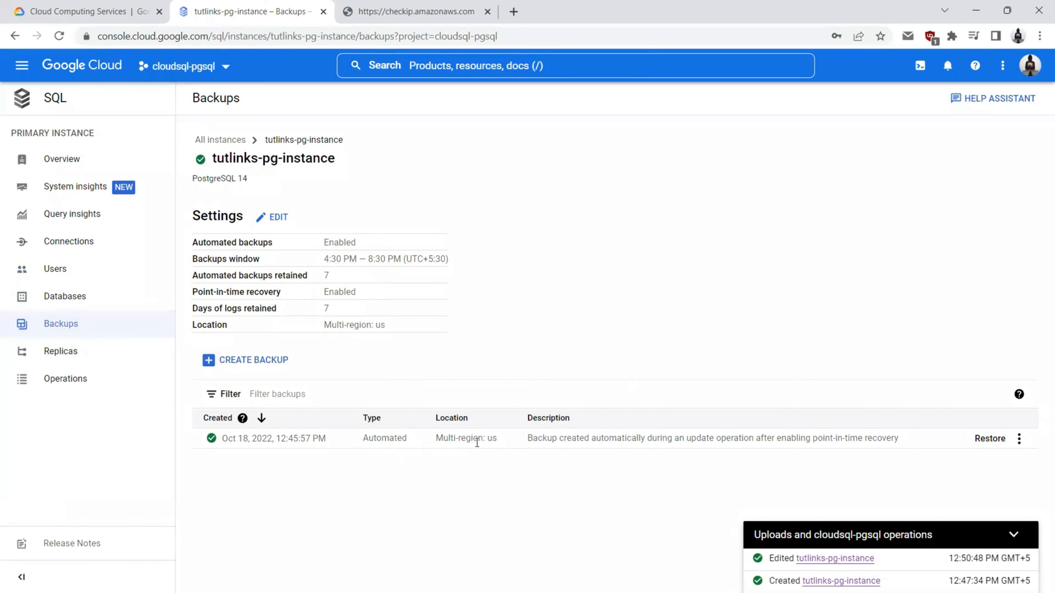
{"action": "double_click", "coordinate": [244, 308]}
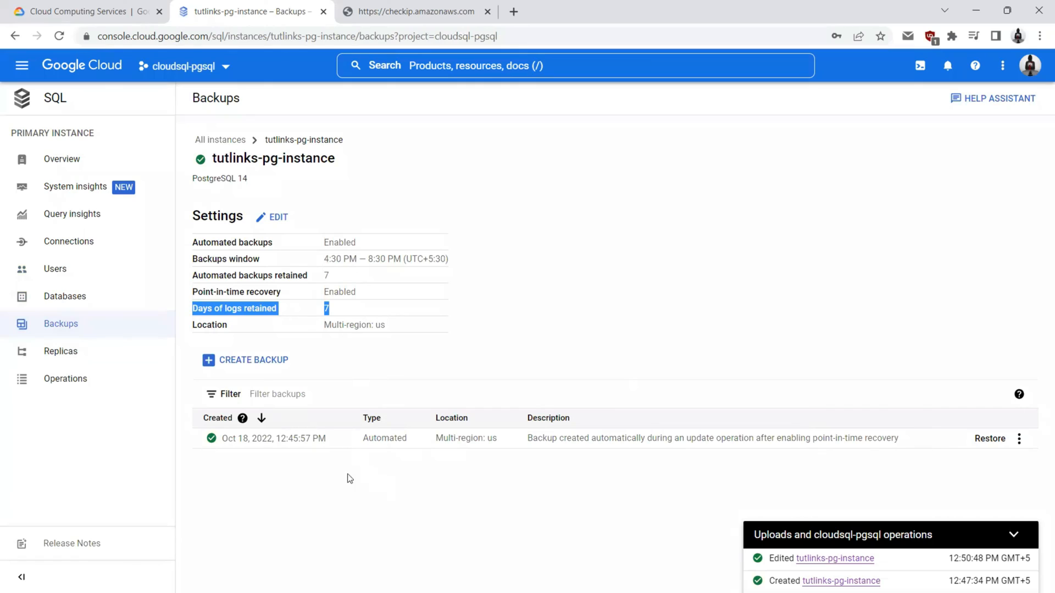
{"action": "mouse_move", "coordinate": [391, 275]}
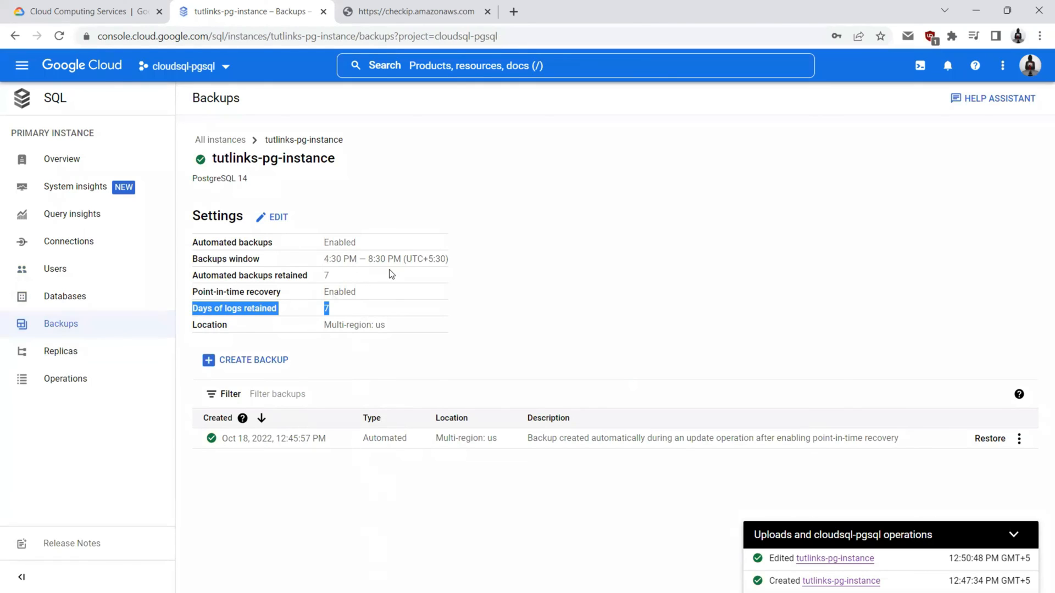
{"action": "mouse_move", "coordinate": [65, 378]}
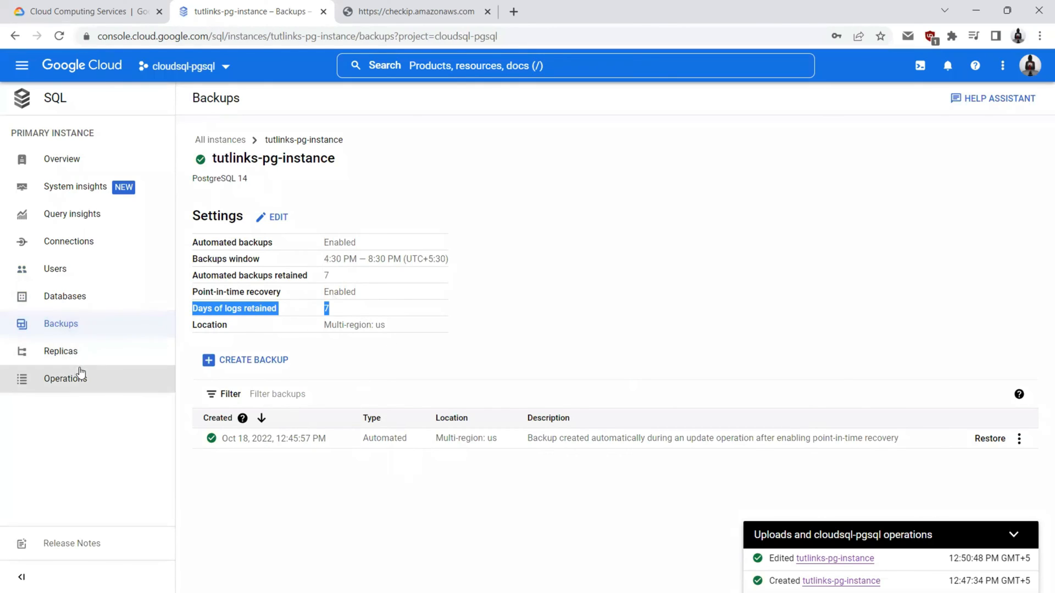
{"action": "left_click", "coordinate": [59, 351]}
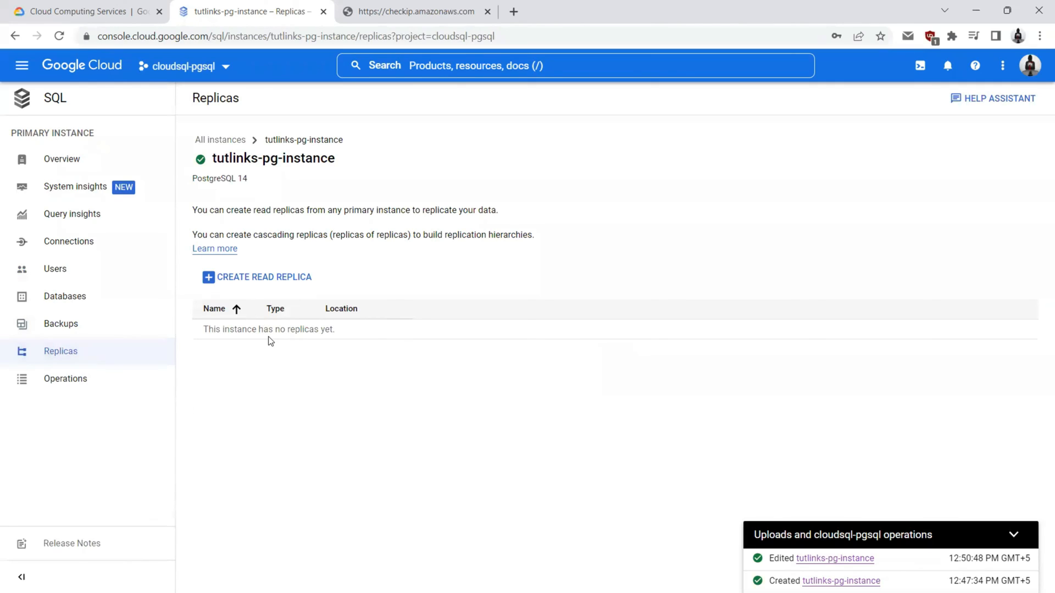
{"action": "mouse_move", "coordinate": [273, 334]}
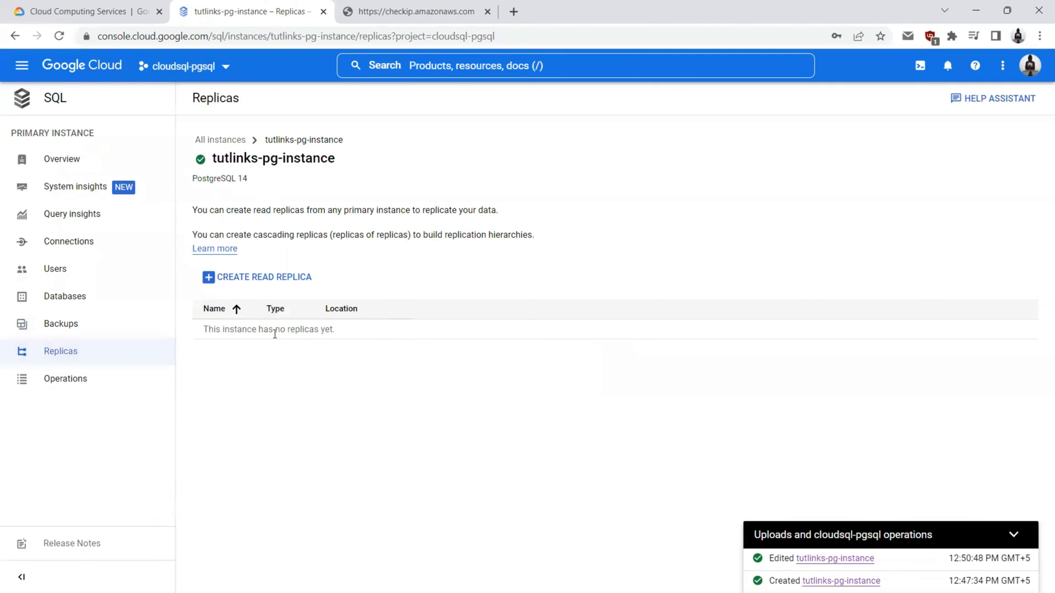
{"action": "mouse_move", "coordinate": [61, 398]}
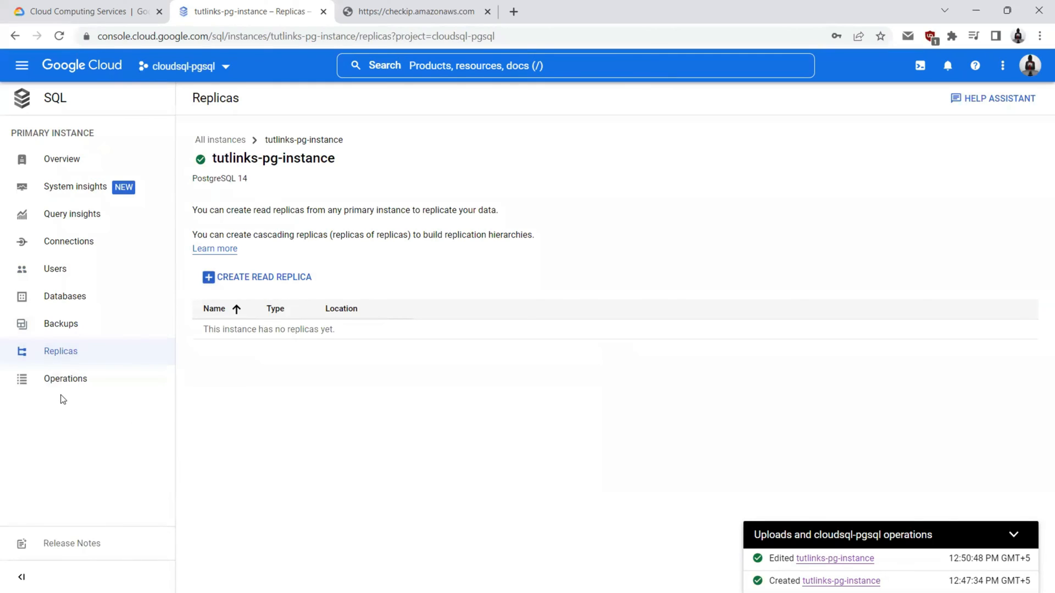
Unlock pgAdmin 4's saved passwords with the master password to reach the Servers tree.
{"action": "left_click", "coordinate": [68, 241]}
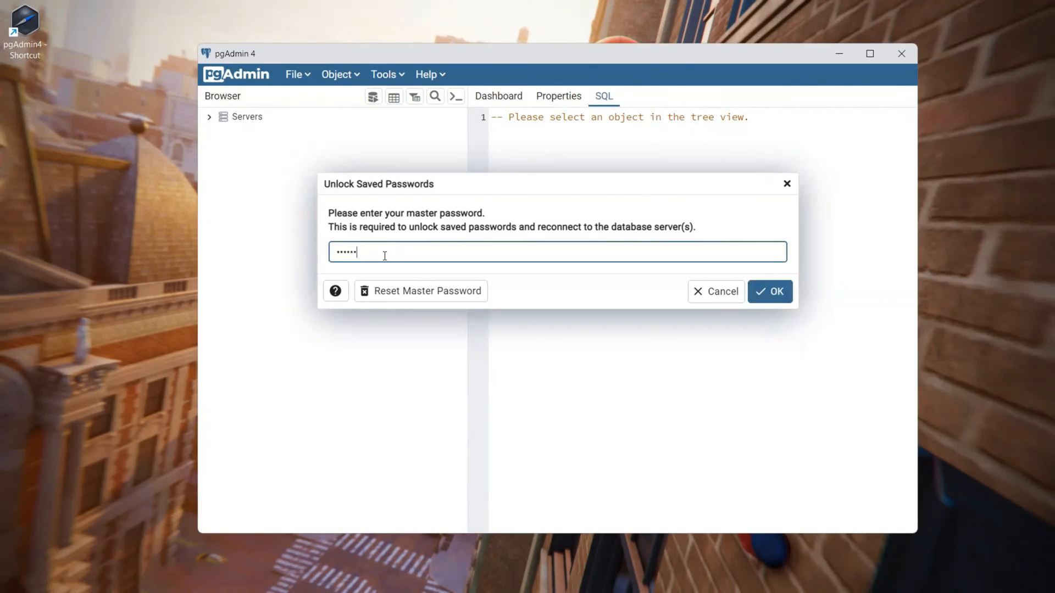
{"action": "left_click", "coordinate": [769, 291]}
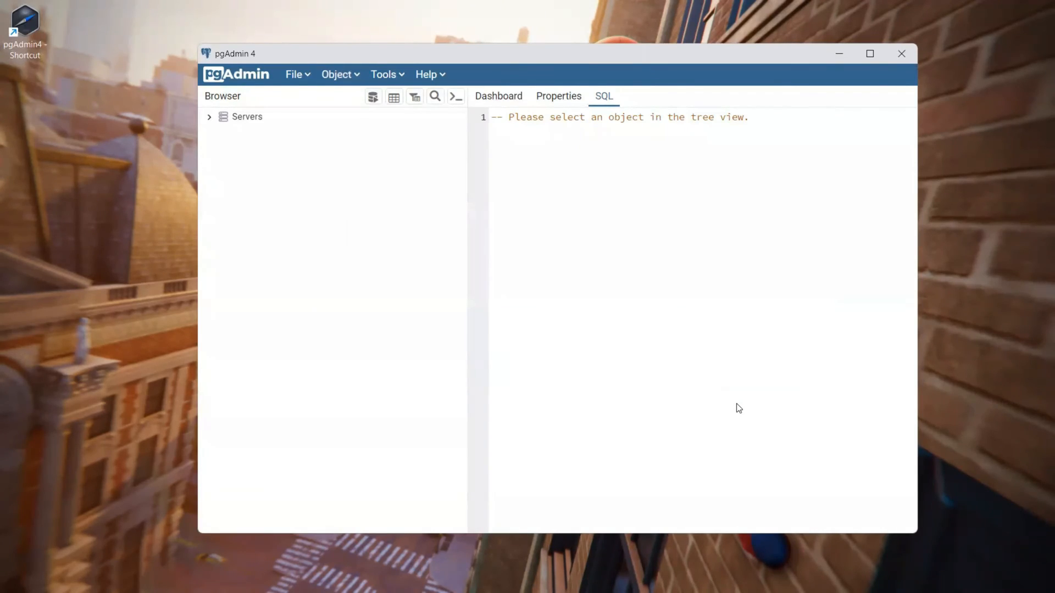
{"action": "mouse_move", "coordinate": [300, 200]}
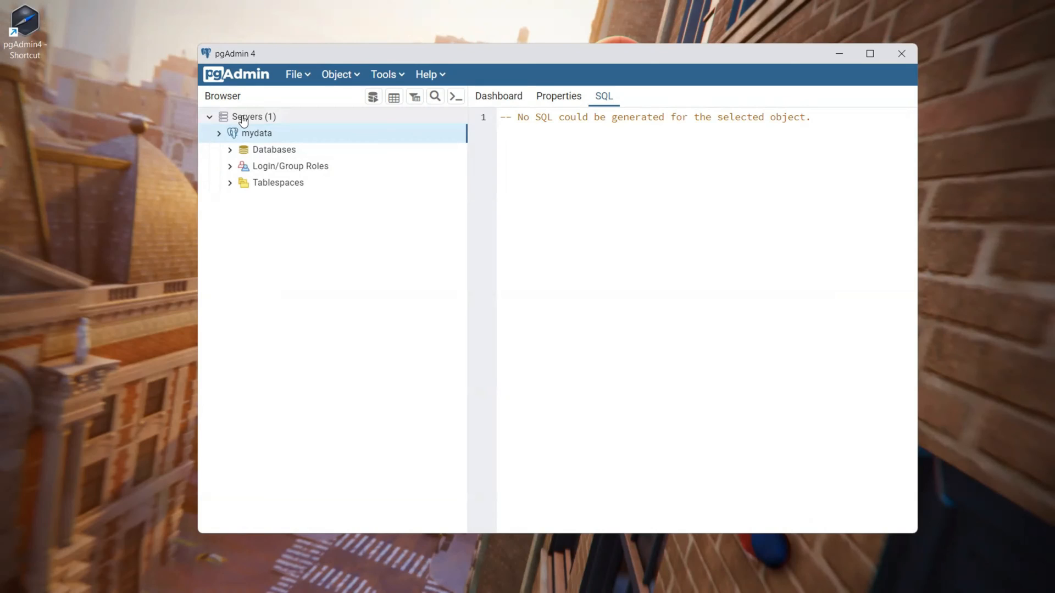
Register a new pgAdmin server named tutlinks-pg-instance and move to its connection settings.
{"action": "right_click", "coordinate": [247, 116]}
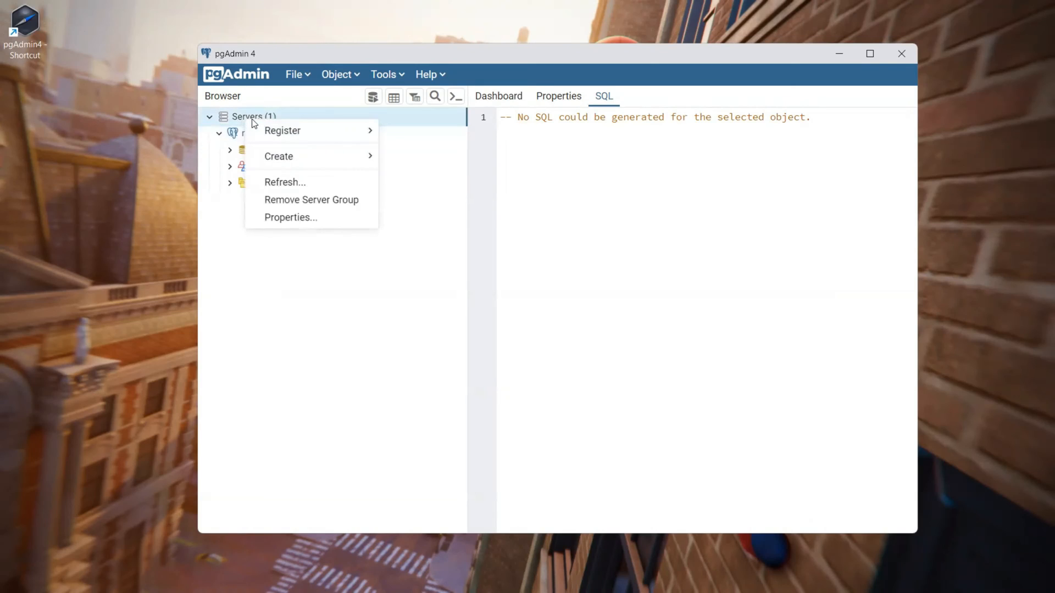
{"action": "mouse_move", "coordinate": [282, 130]}
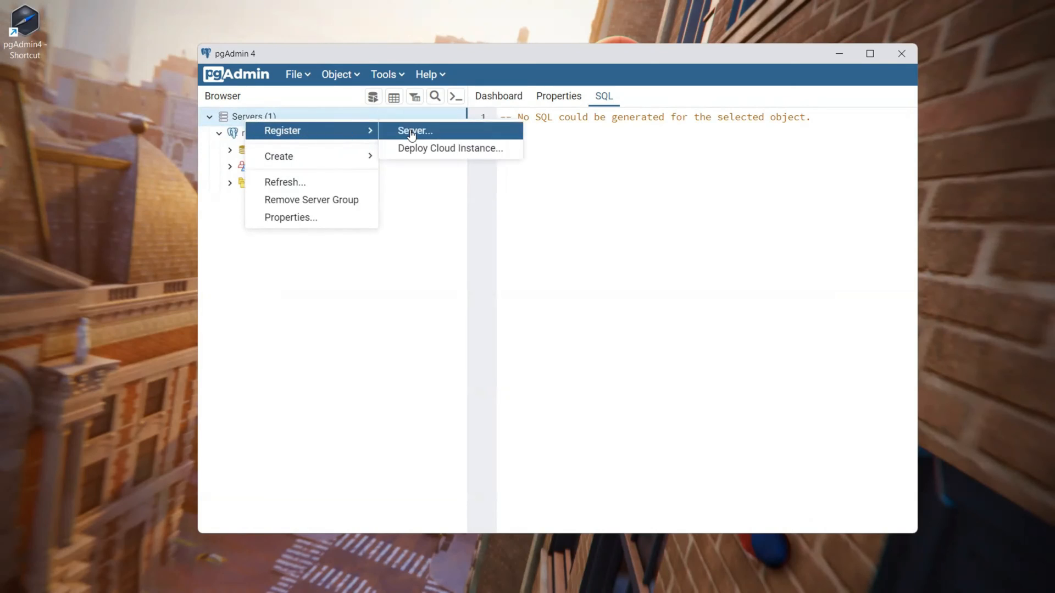
{"action": "left_click", "coordinate": [415, 131]}
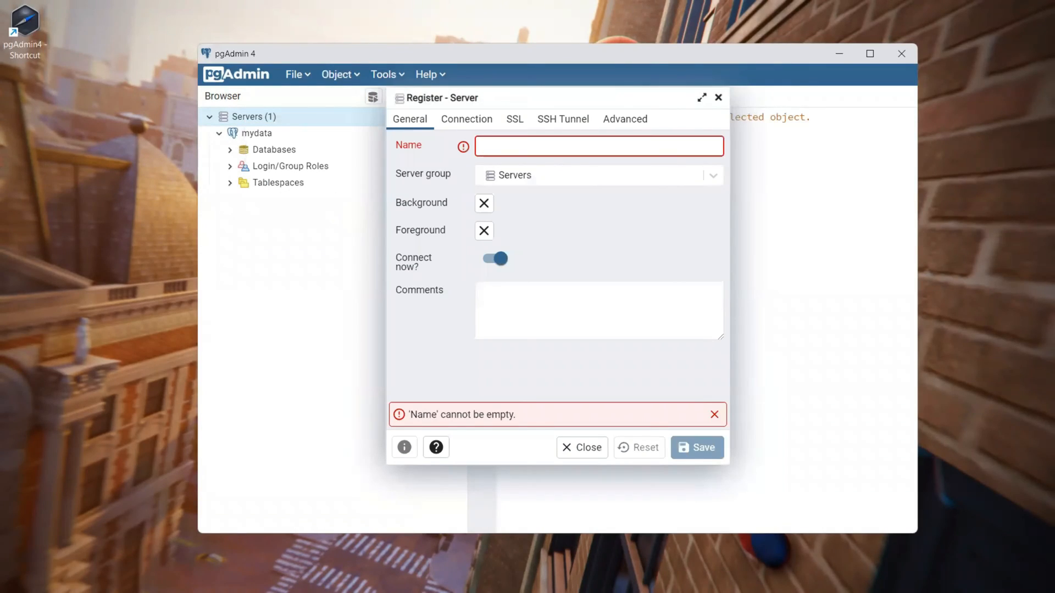
{"action": "left_click", "coordinate": [598, 146]}
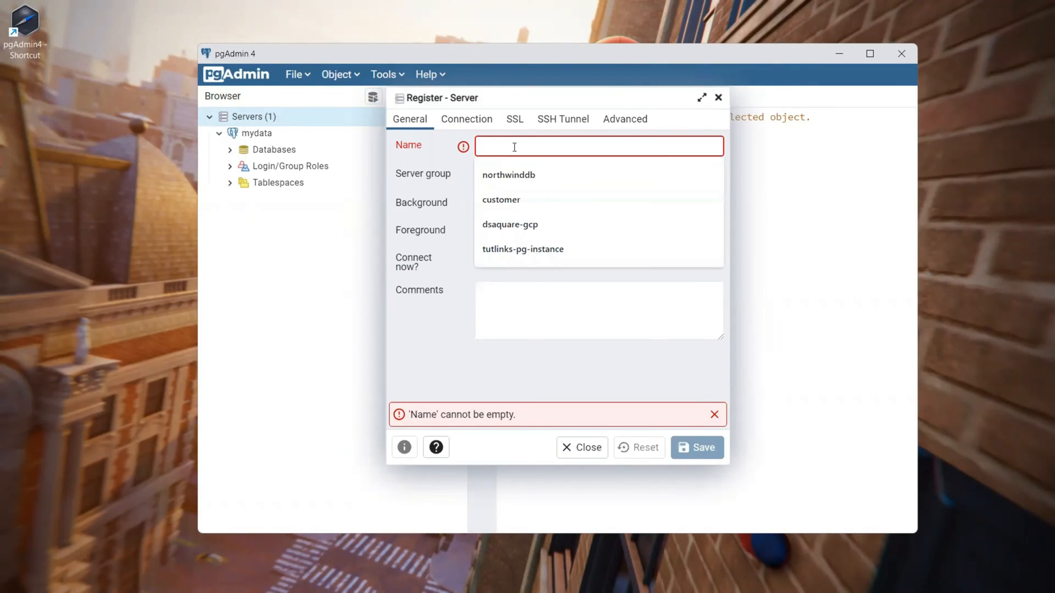
{"action": "type", "text": "tut"}
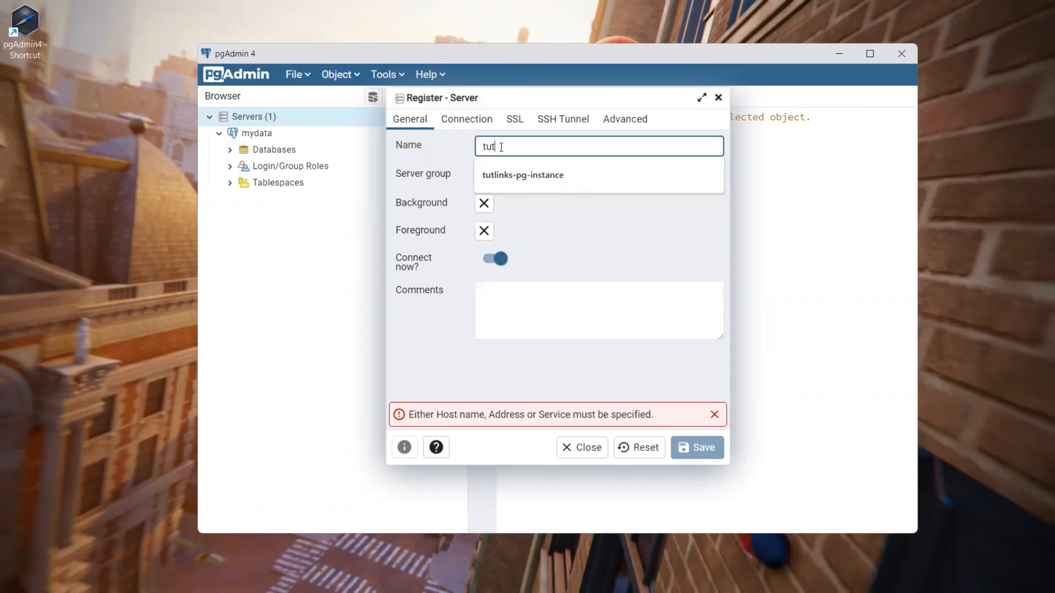
{"action": "left_click", "coordinate": [521, 174]}
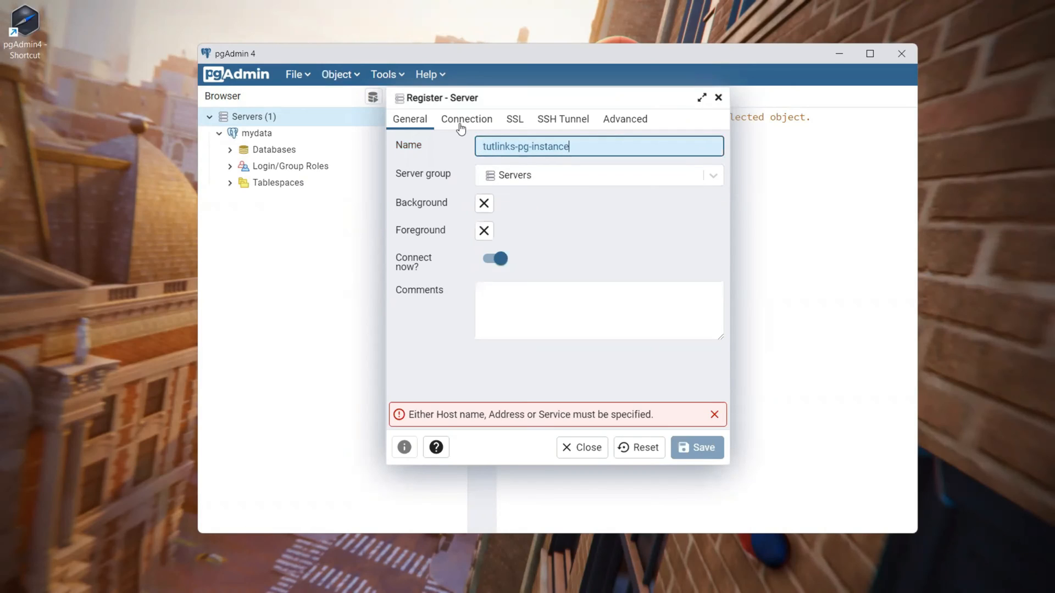
{"action": "left_click", "coordinate": [466, 119]}
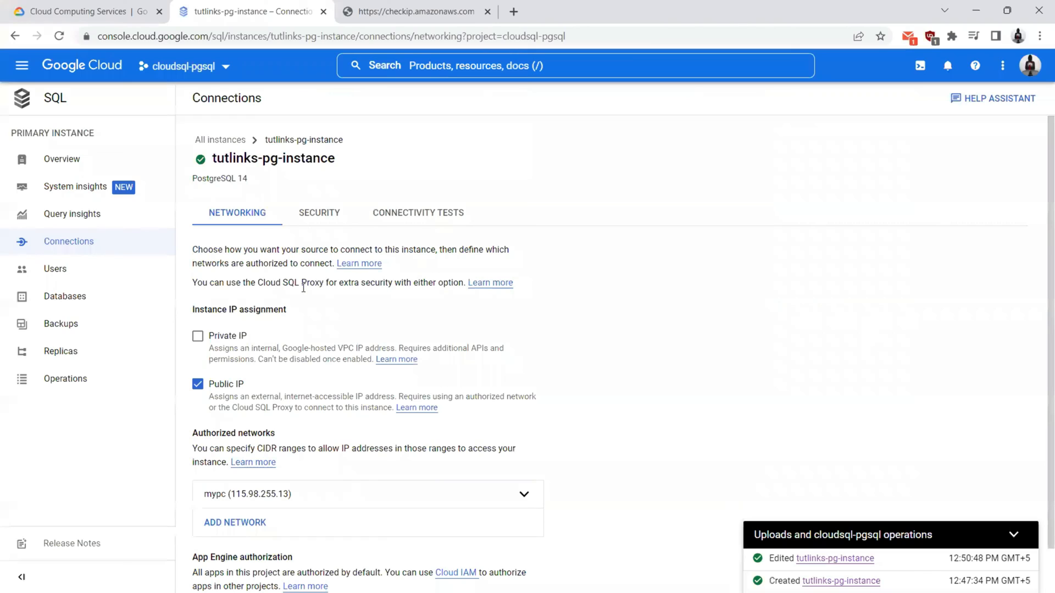
Copy the instance's public IP 34.69.123.102 as host, enter the password with saving enabled, and save the server.
{"action": "left_click", "coordinate": [62, 158]}
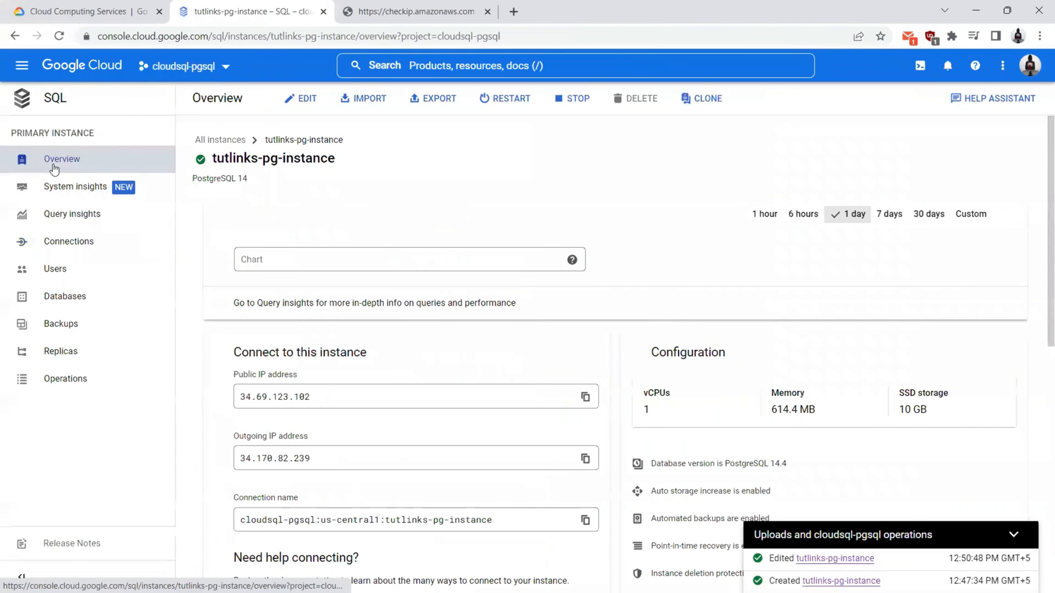
{"action": "scroll", "scroll_direction": "down", "scroll_amount": 3}
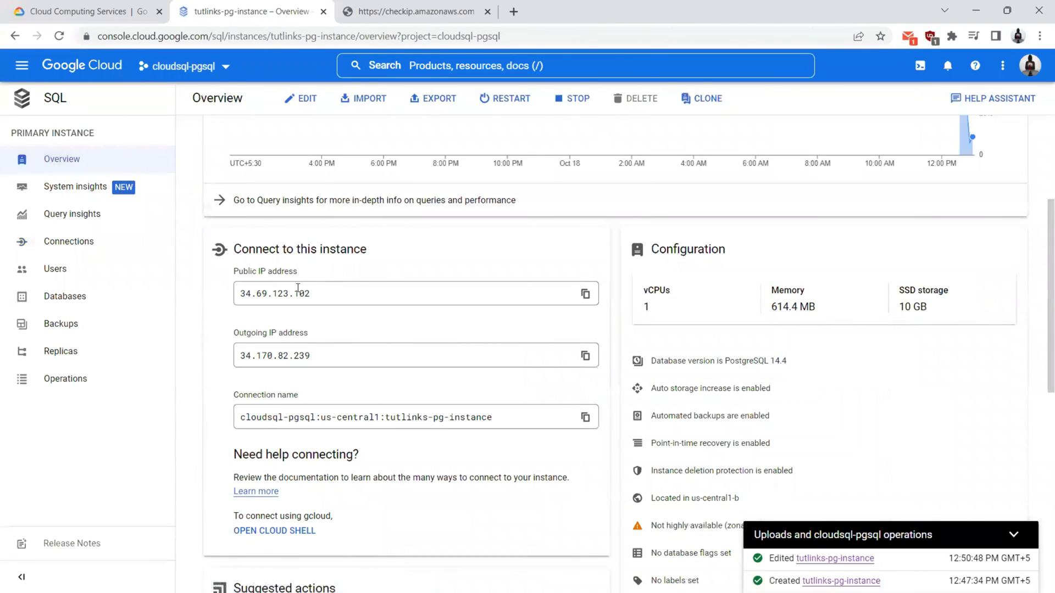
{"action": "left_click", "coordinate": [583, 293]}
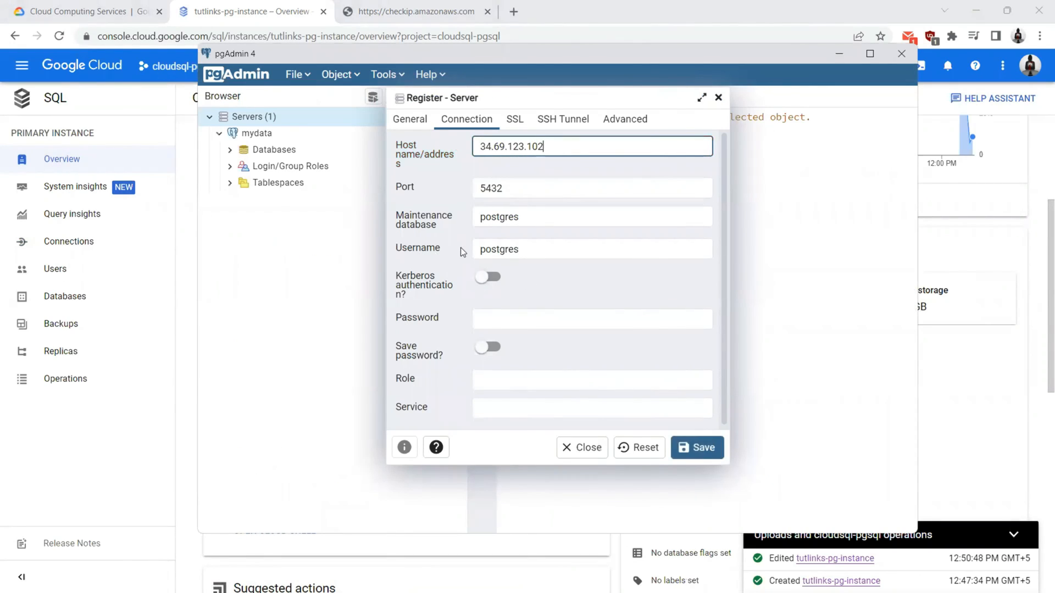
{"action": "left_click", "coordinate": [591, 317]}
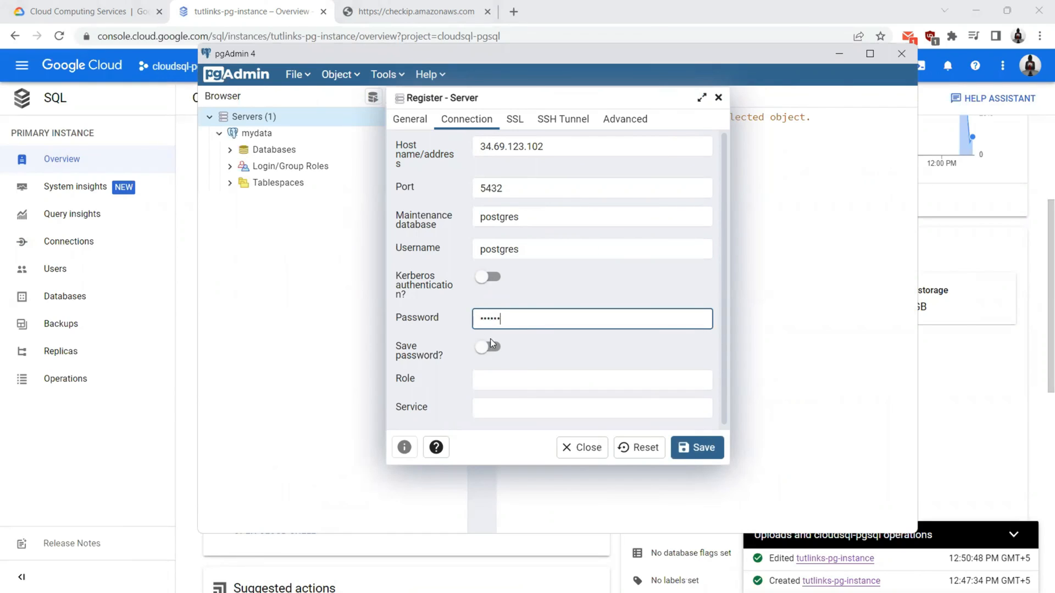
{"action": "left_click", "coordinate": [491, 346]}
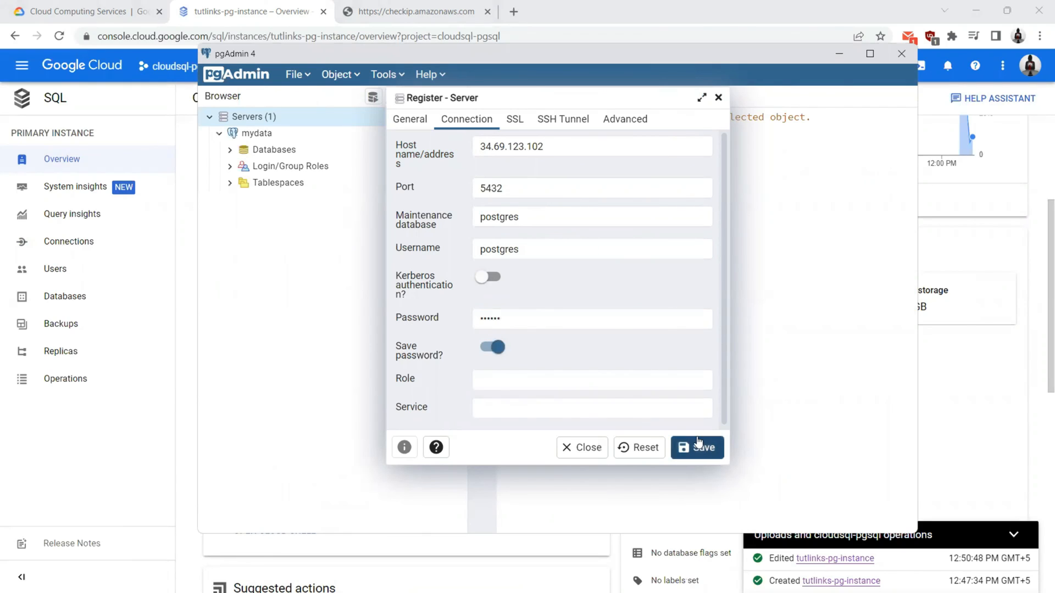
{"action": "left_click", "coordinate": [702, 447]}
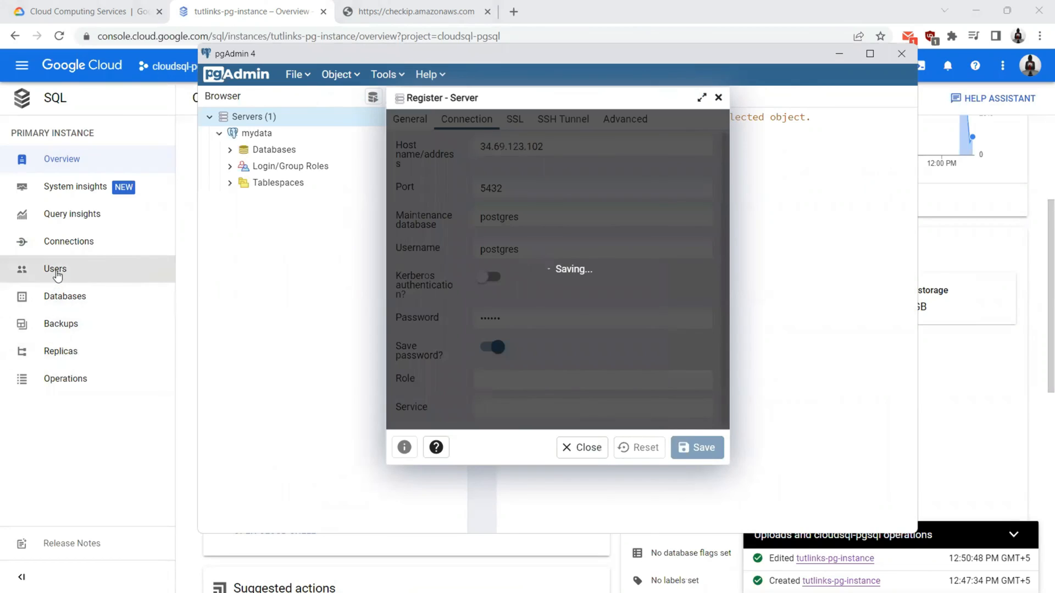
Show the Cloud SQL instance's Users page in the console.
{"action": "left_click", "coordinate": [55, 268]}
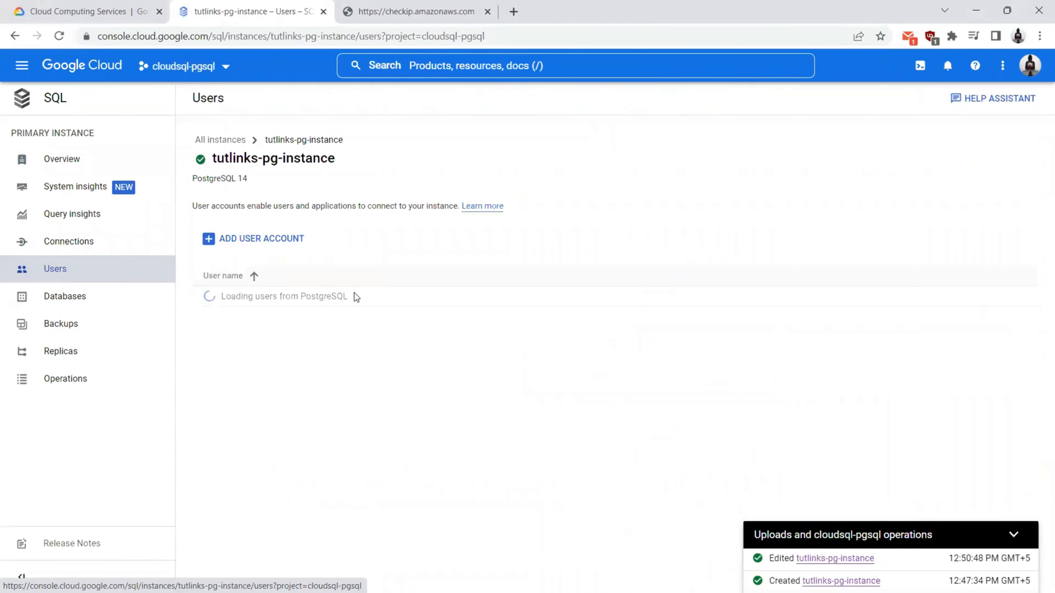
{"action": "left_click", "coordinate": [543, 316]}
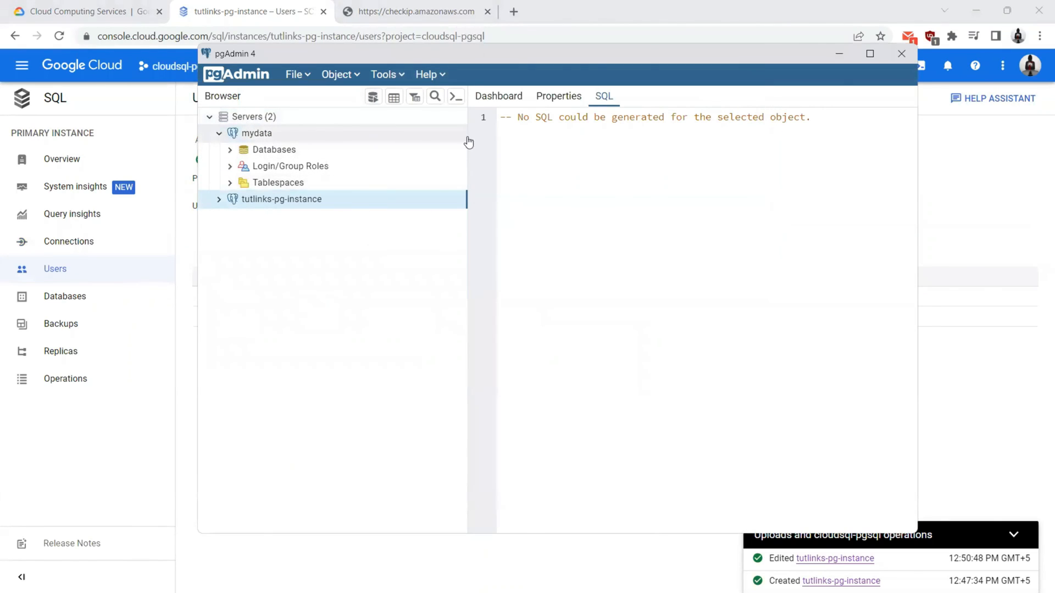
Create a database named gcp-tutlinks-db under tutlinks-pg-instance's Databases group and save it.
{"action": "left_click", "coordinate": [219, 199]}
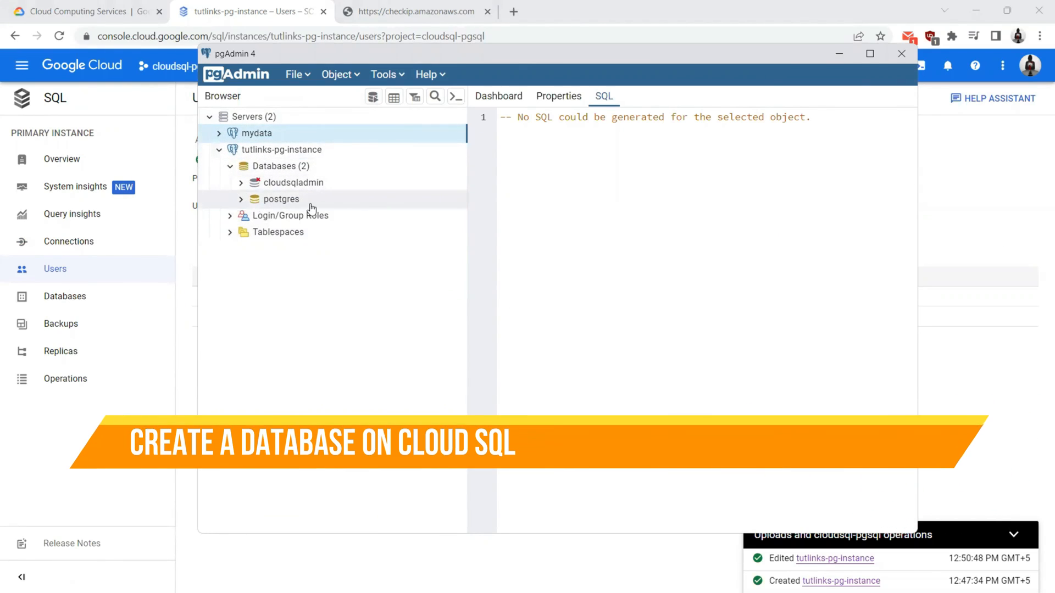
{"action": "right_click", "coordinate": [273, 165]}
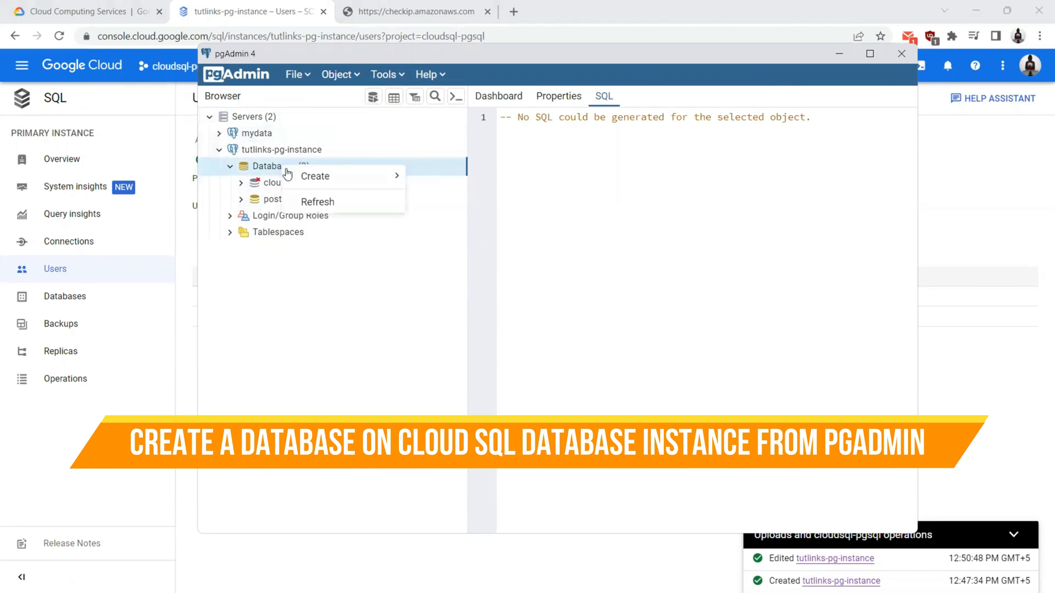
{"action": "left_click", "coordinate": [314, 176]}
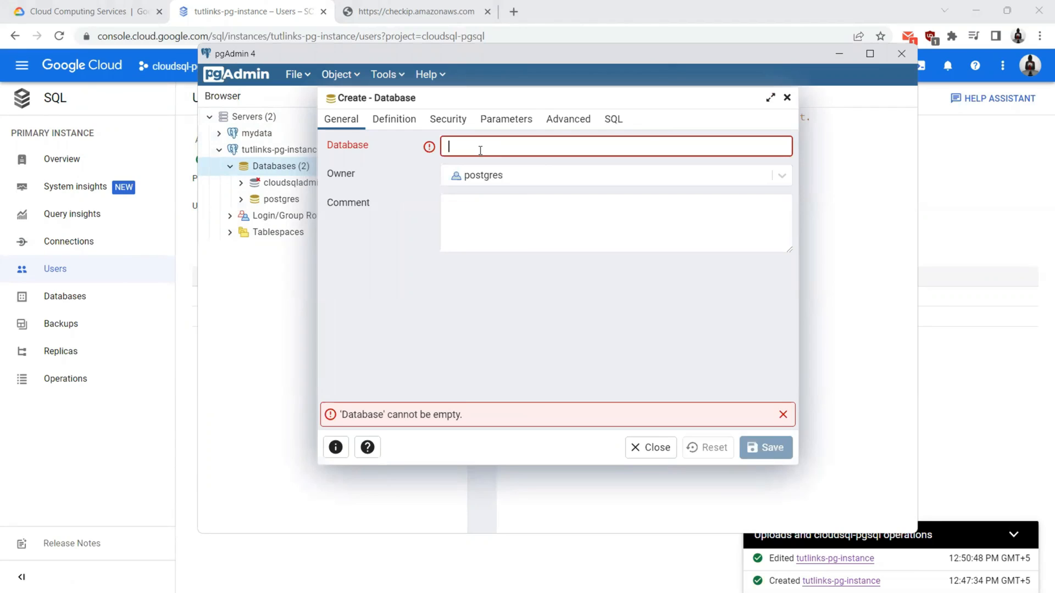
{"action": "type", "text": "gcp-tutlinks-db"}
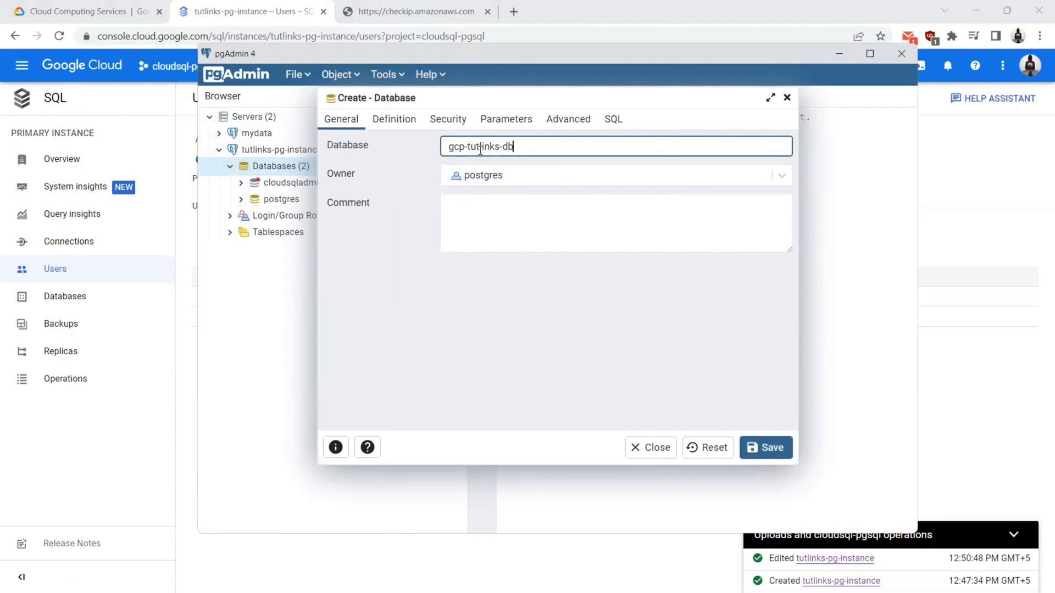
{"action": "left_click", "coordinate": [447, 119]}
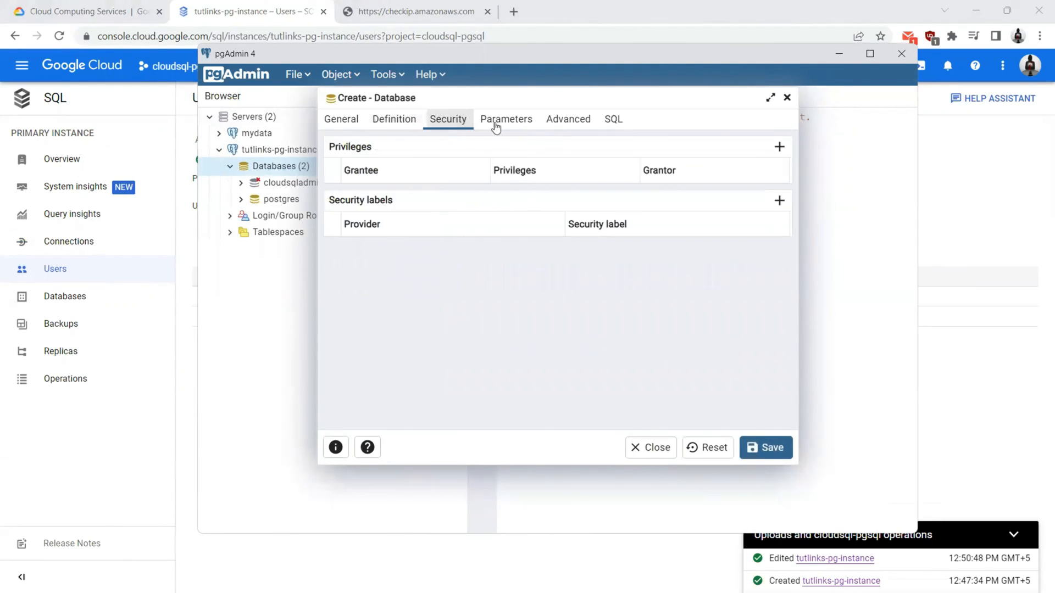
{"action": "left_click", "coordinate": [340, 119]}
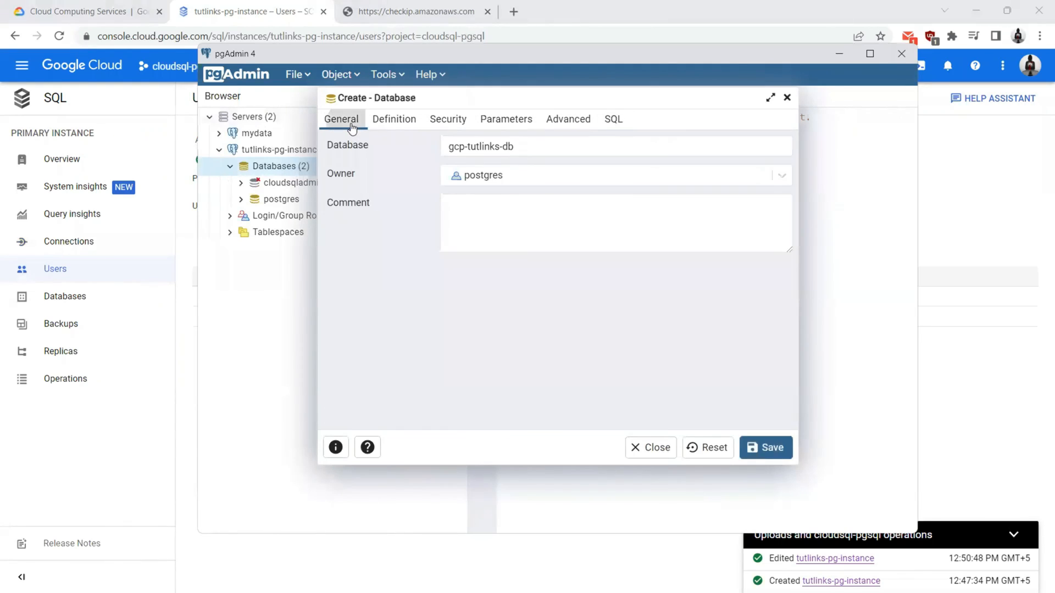
{"action": "left_click", "coordinate": [765, 447]}
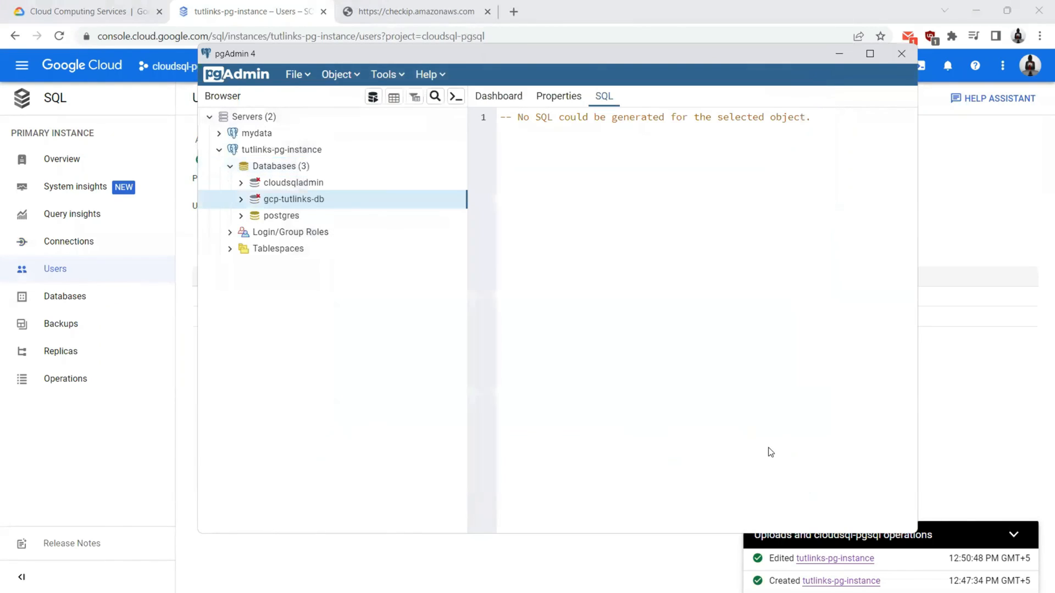
Expand gcp-tutlinks-db in the tree so pgAdmin connects to it.
{"action": "left_click", "coordinate": [240, 199]}
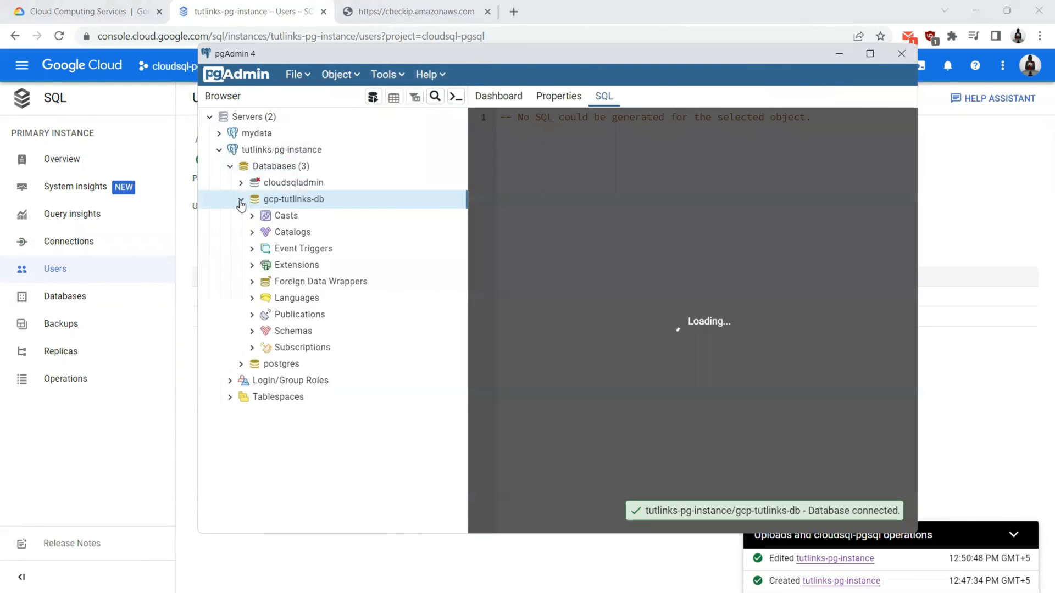
{"action": "left_click", "coordinate": [295, 198]}
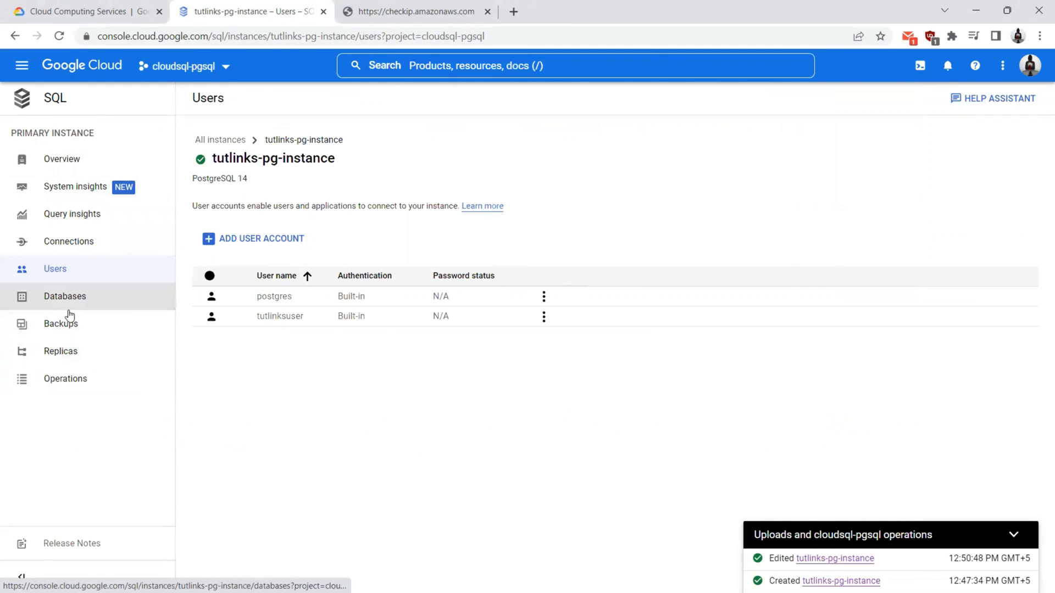
Refresh the instance's Databases page and open the actions menu for gcp-tutlinks-db.
{"action": "left_click", "coordinate": [65, 296]}
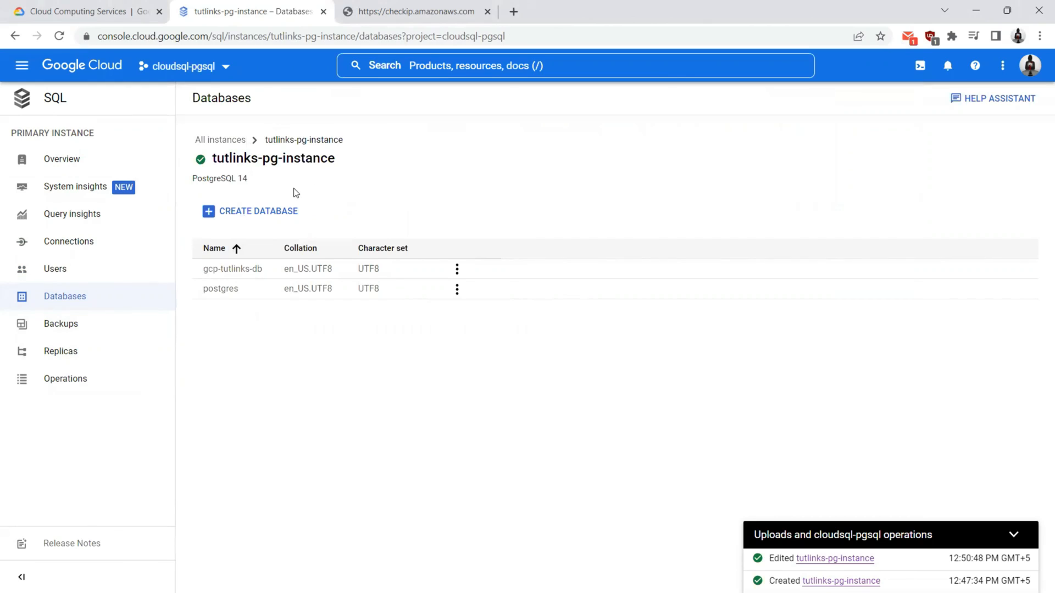
{"action": "left_click", "coordinate": [59, 35]}
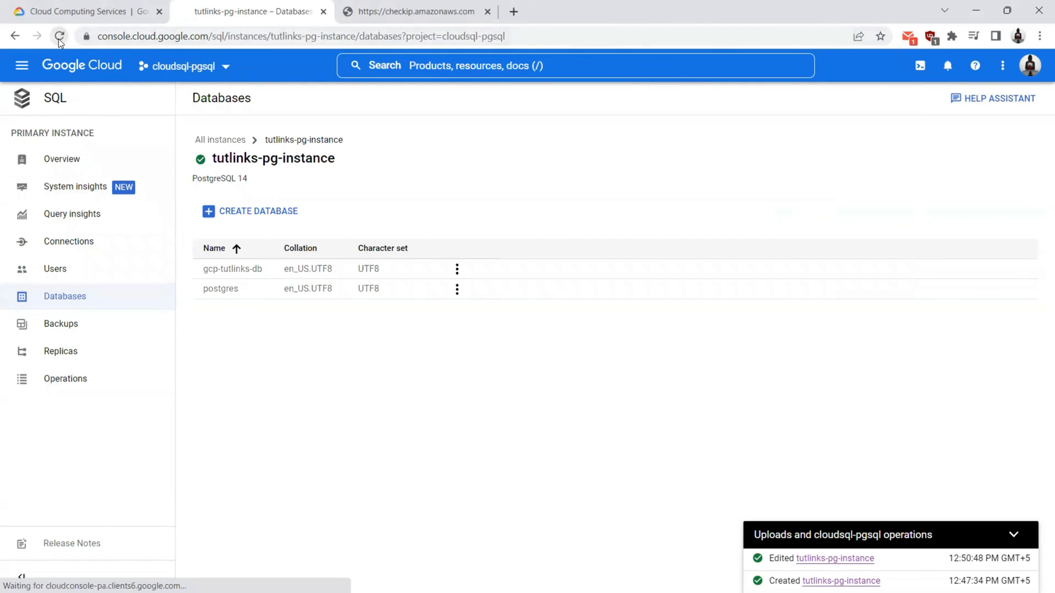
{"action": "double_click", "coordinate": [232, 268]}
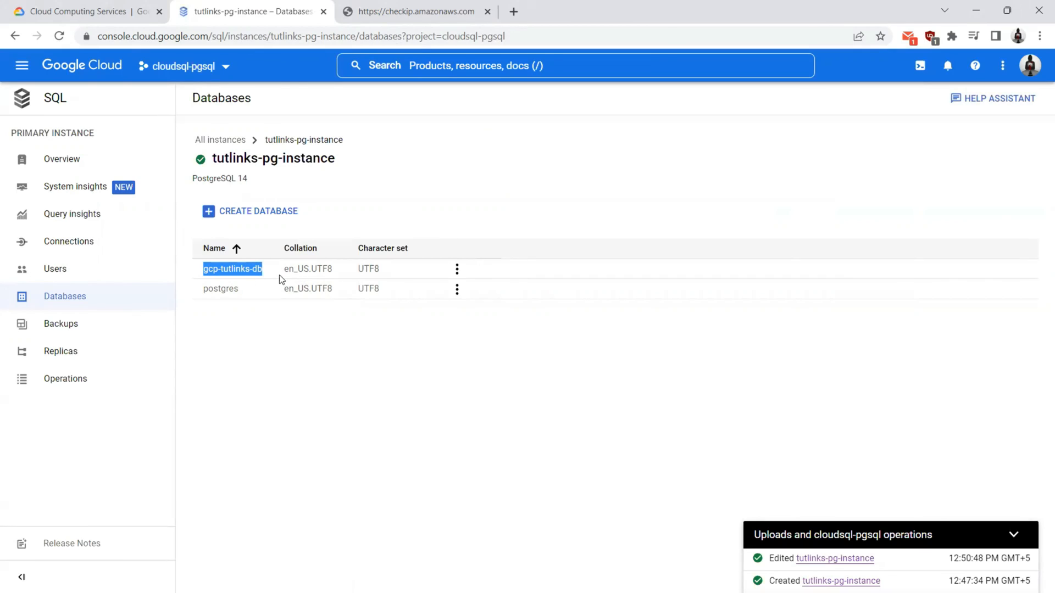
{"action": "left_click", "coordinate": [457, 269]}
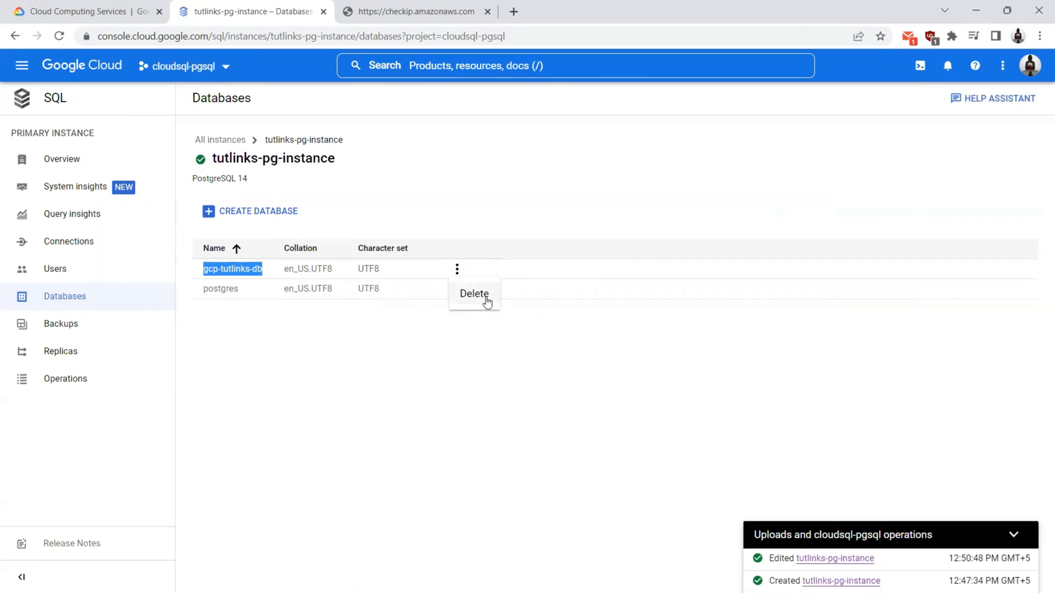
{"action": "mouse_move", "coordinate": [119, 79]}
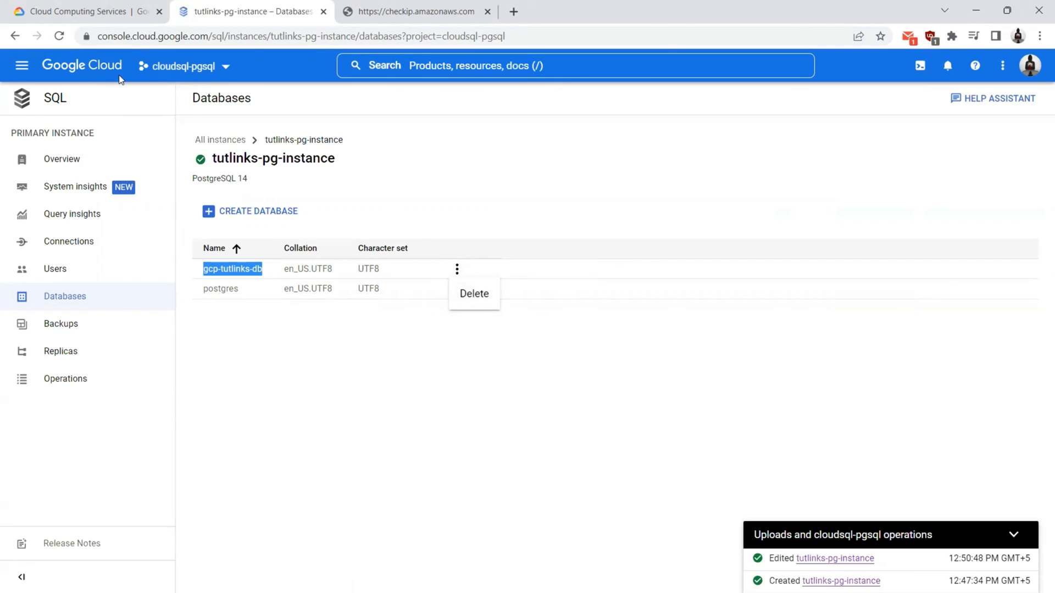
Confirm deleting gcp-tutlinks-db by name and dismiss the resulting ownership error.
{"action": "left_click", "coordinate": [475, 300]}
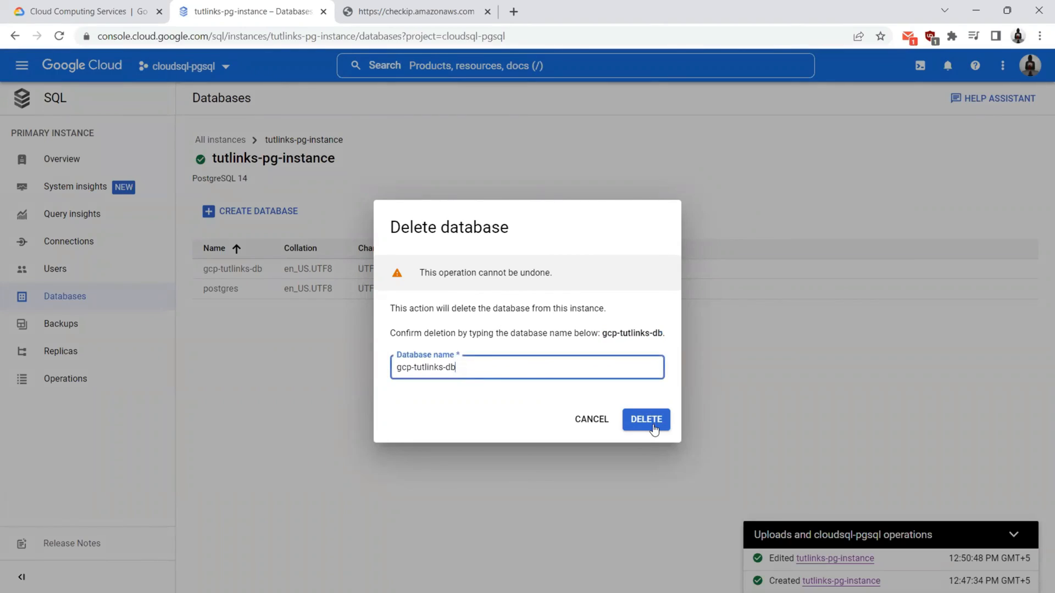
{"action": "left_click", "coordinate": [645, 419]}
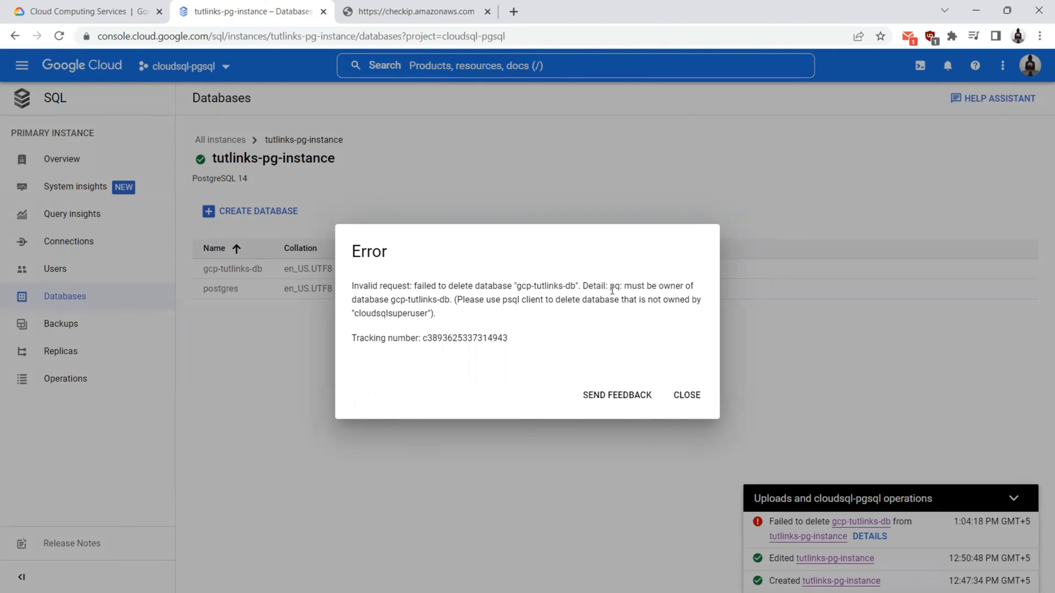
{"action": "double_click", "coordinate": [652, 286]}
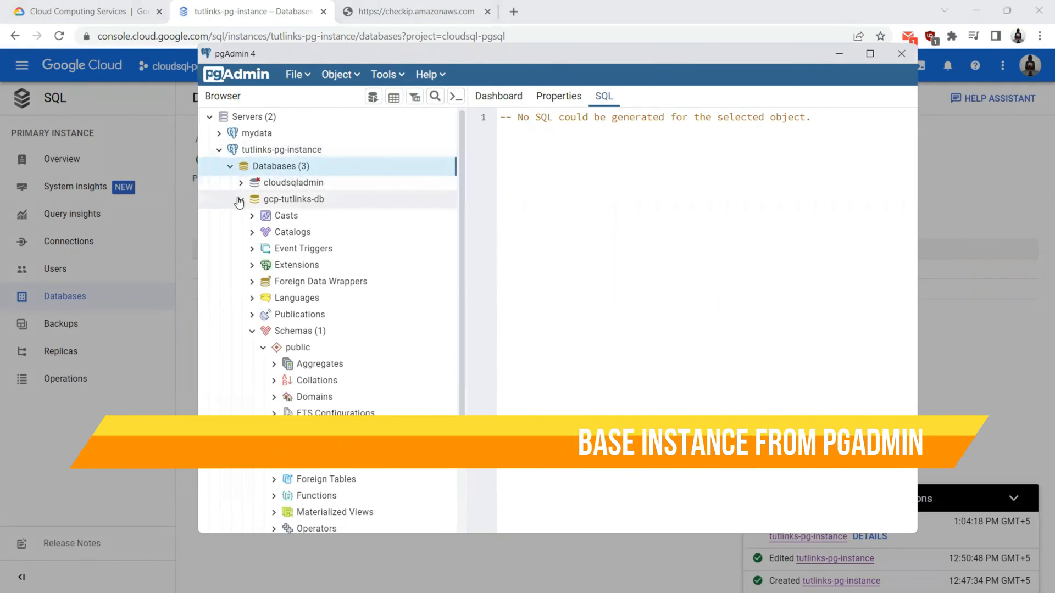
Drop gcp-tutlinks-db via Delete/Drop in pgAdmin, confirming Yes in the Drop Database dialog.
{"action": "left_click", "coordinate": [294, 199]}
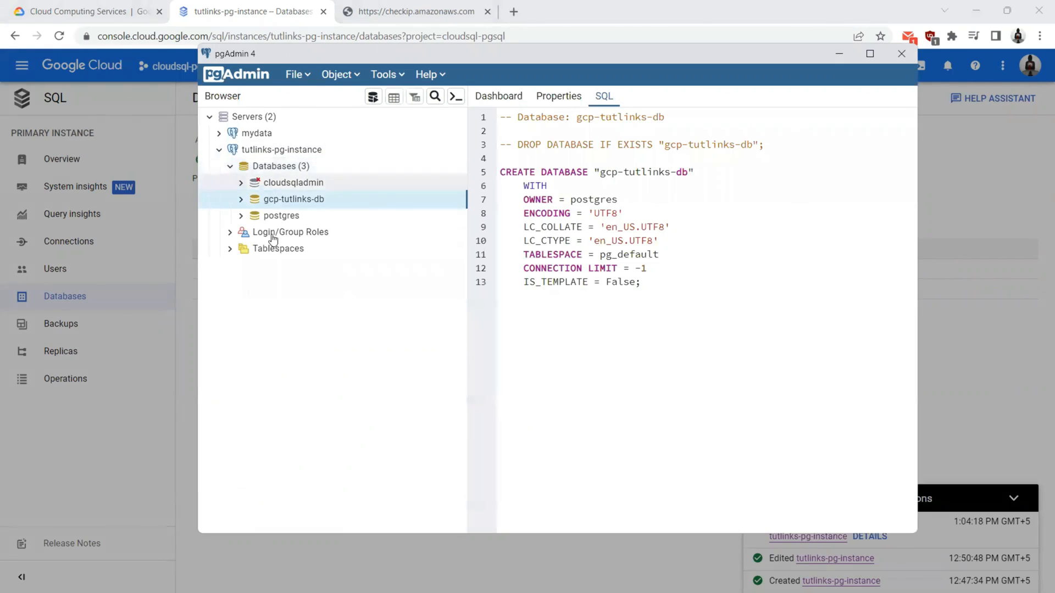
{"action": "left_click", "coordinate": [293, 199]}
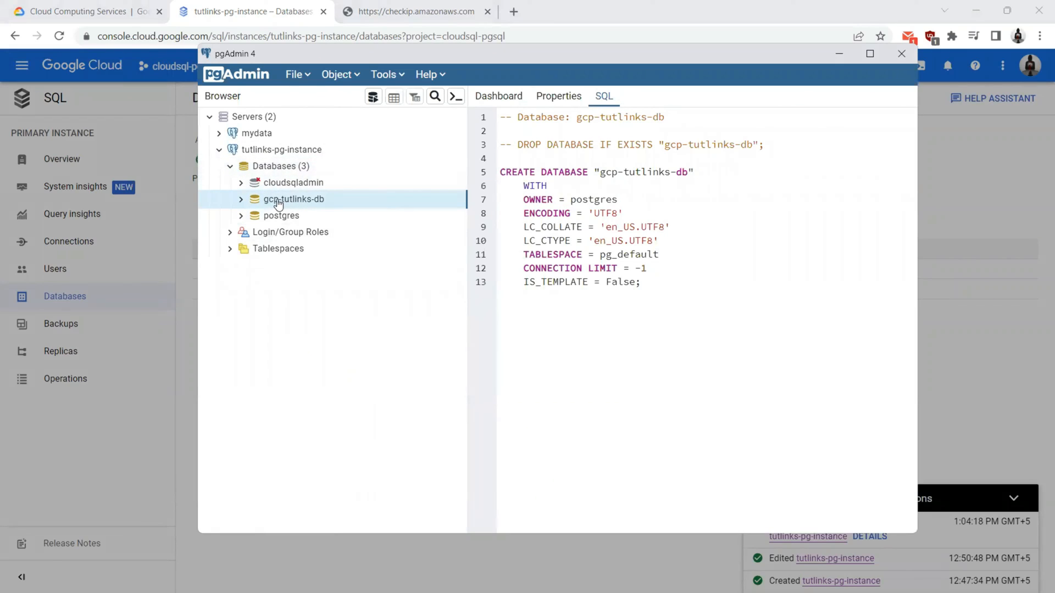
{"action": "left_click", "coordinate": [340, 239]}
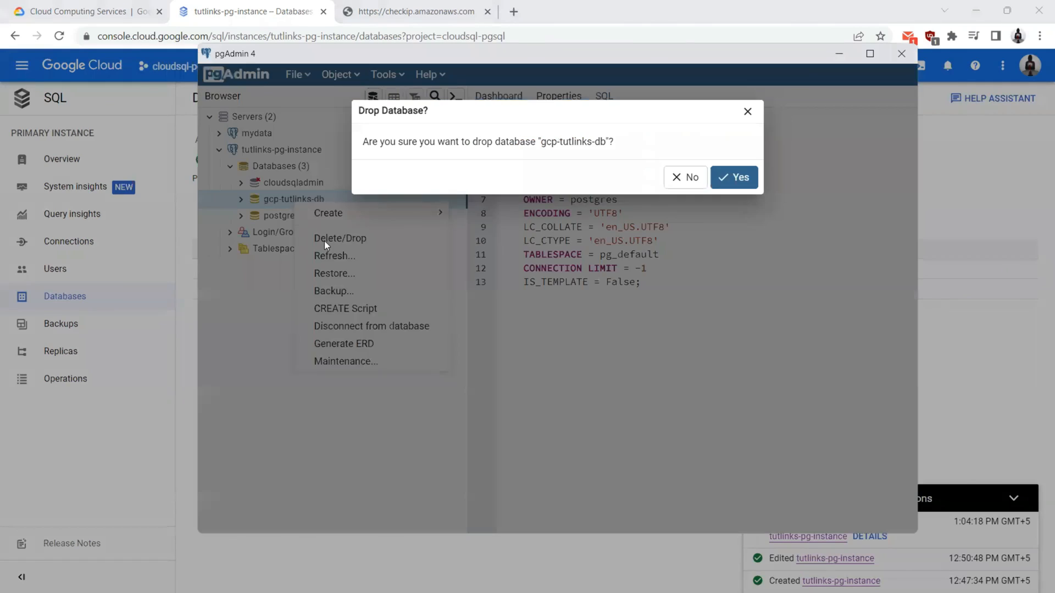
{"action": "left_click", "coordinate": [734, 177]}
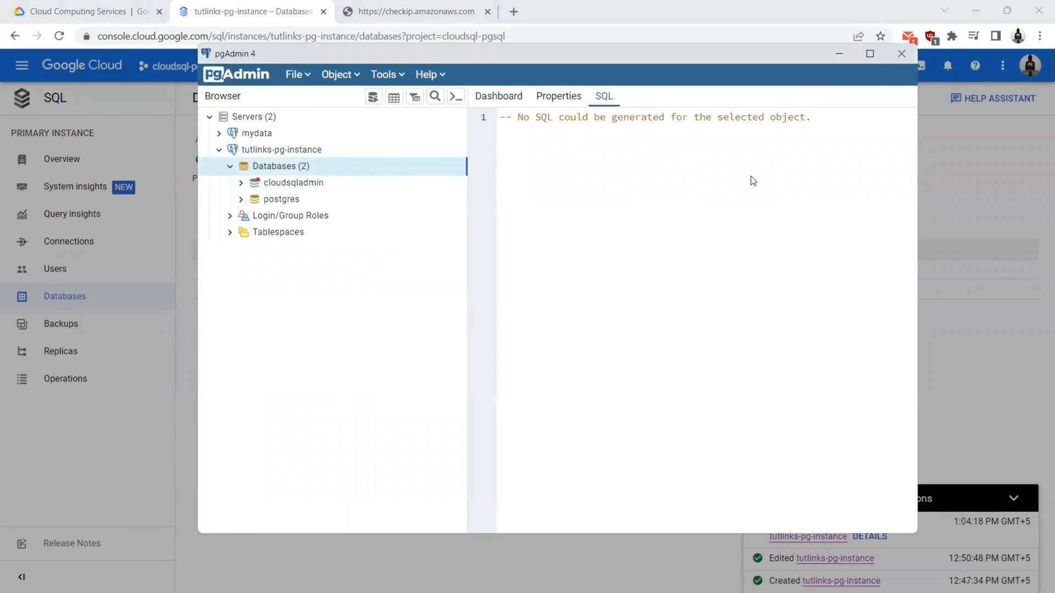
{"action": "left_click", "coordinate": [901, 53]}
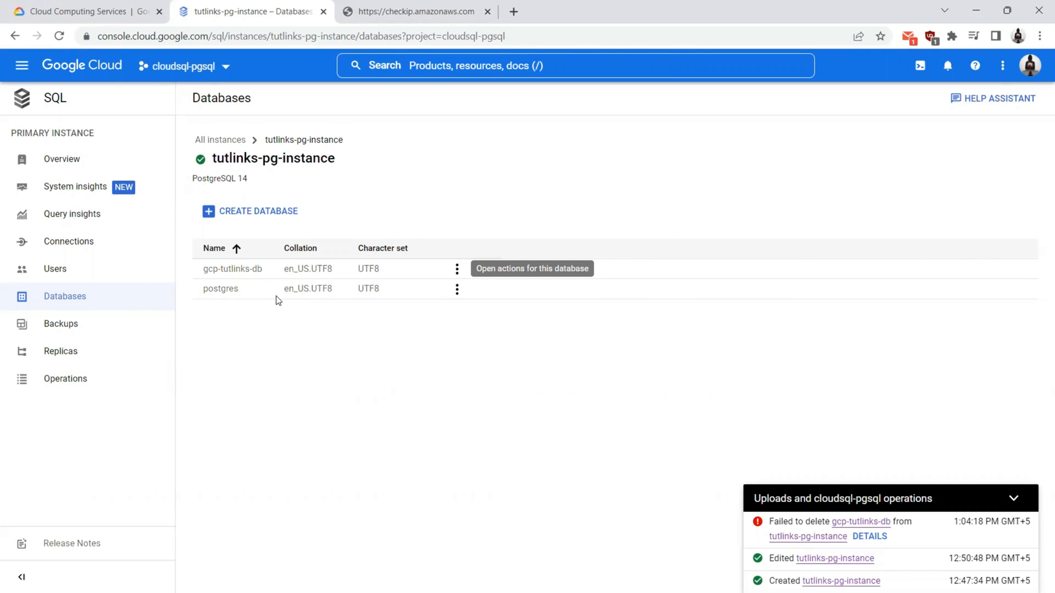
{"action": "mouse_move", "coordinate": [294, 315]}
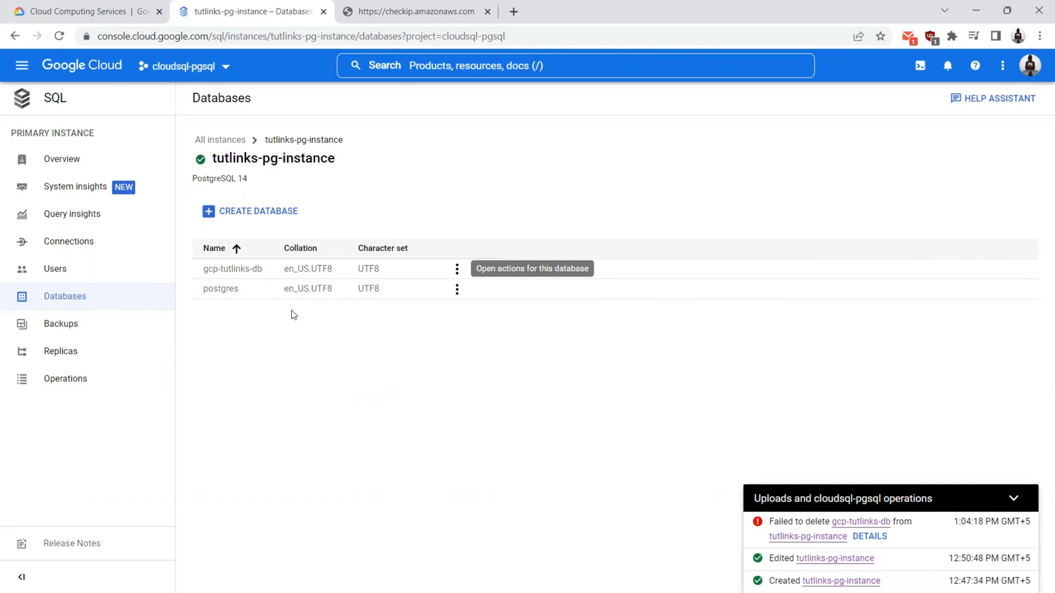
Reload the instance's Databases page to confirm only postgres remains listed.
{"action": "left_click", "coordinate": [60, 323]}
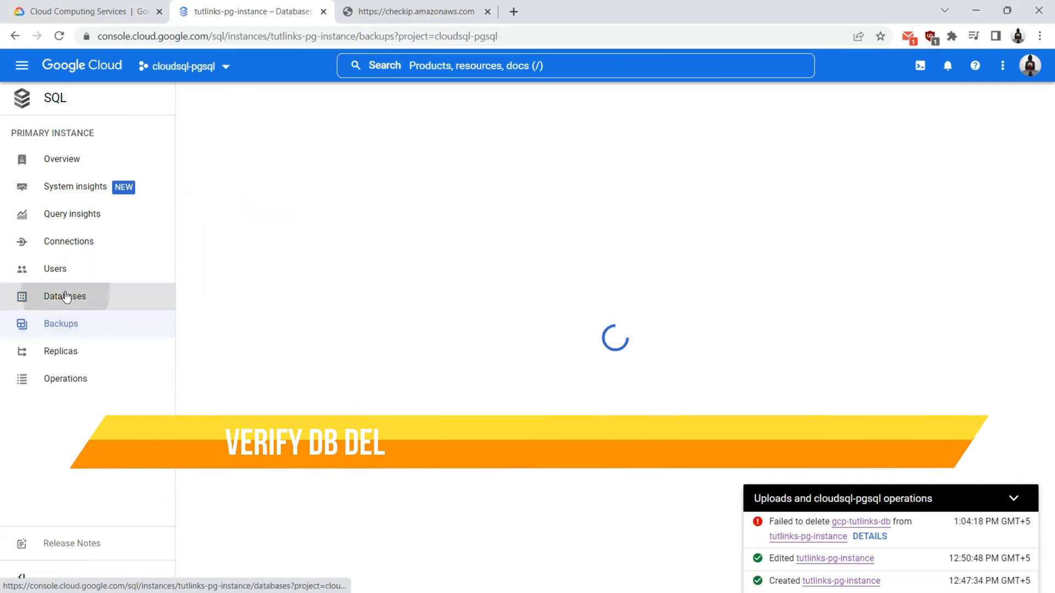
{"action": "left_click", "coordinate": [65, 295]}
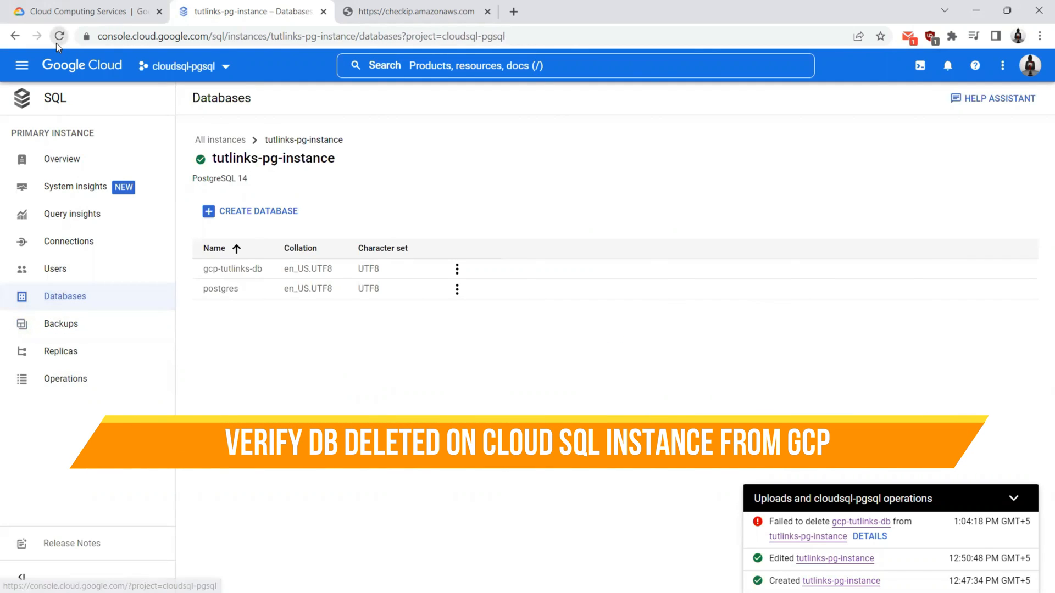
{"action": "left_click", "coordinate": [59, 35]}
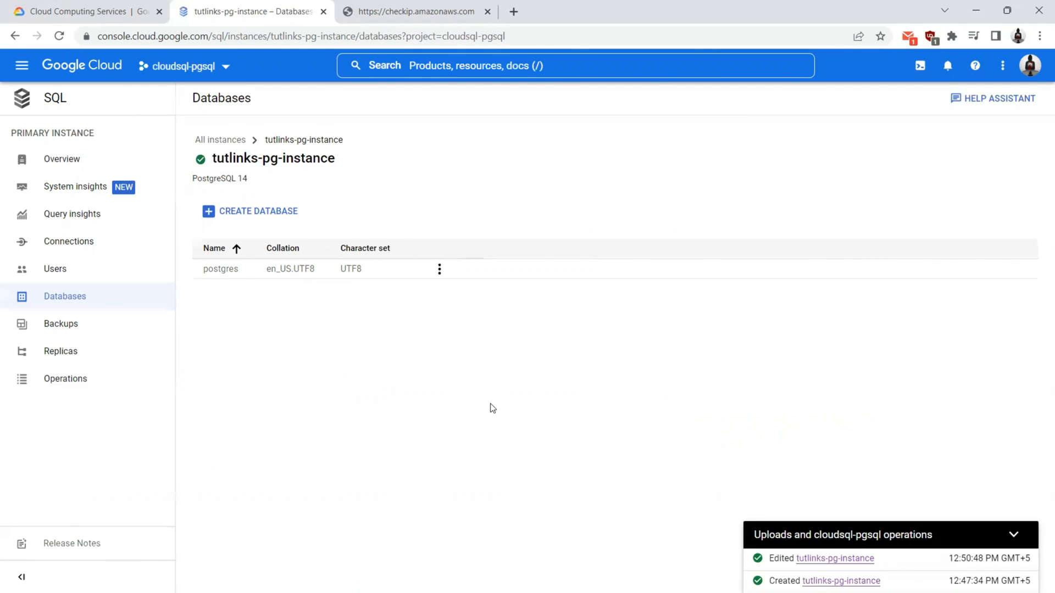